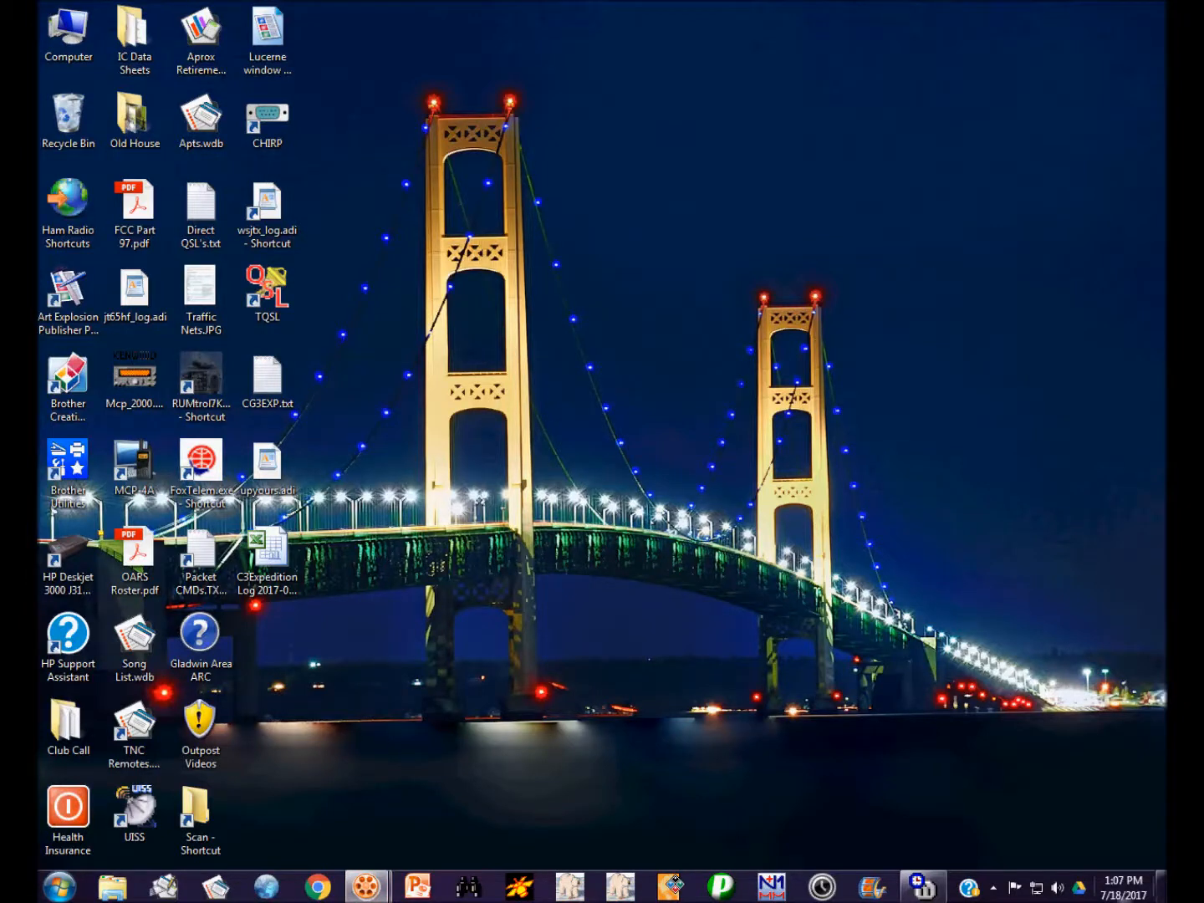
pyautogui.moveTo(1149, 883)
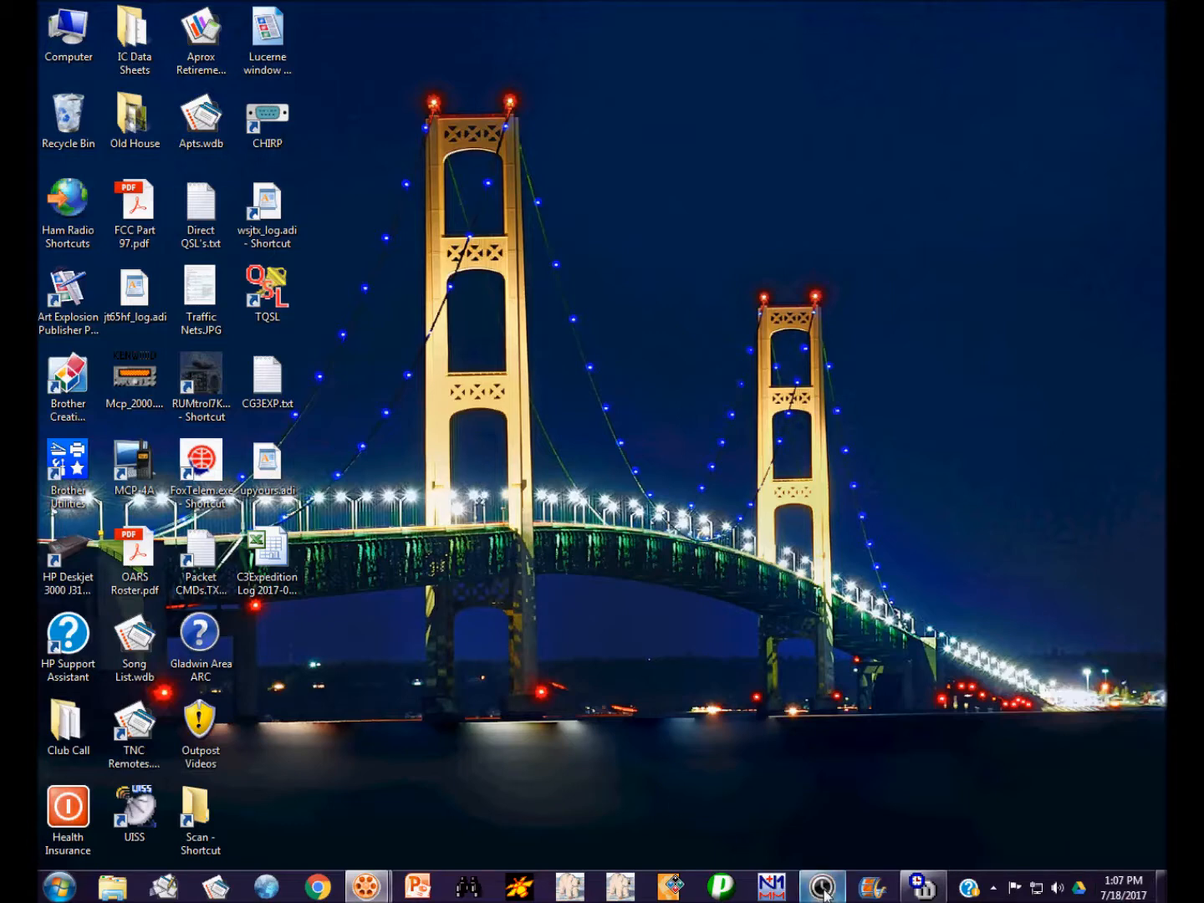
# Launch WSJT-X and monitor FT8 decodes on 20 m at 14.074 MHz.
pyautogui.click(822, 886)
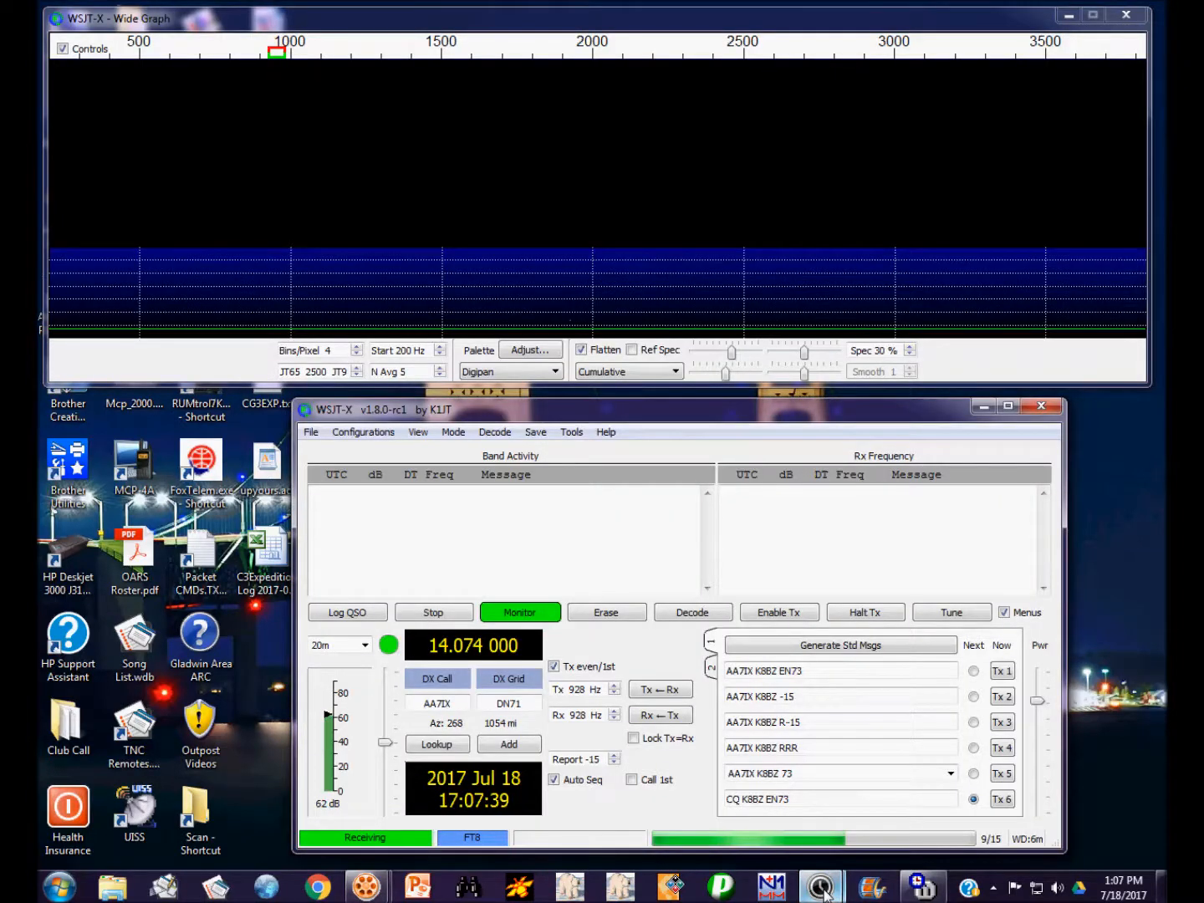
pyautogui.click(452, 431)
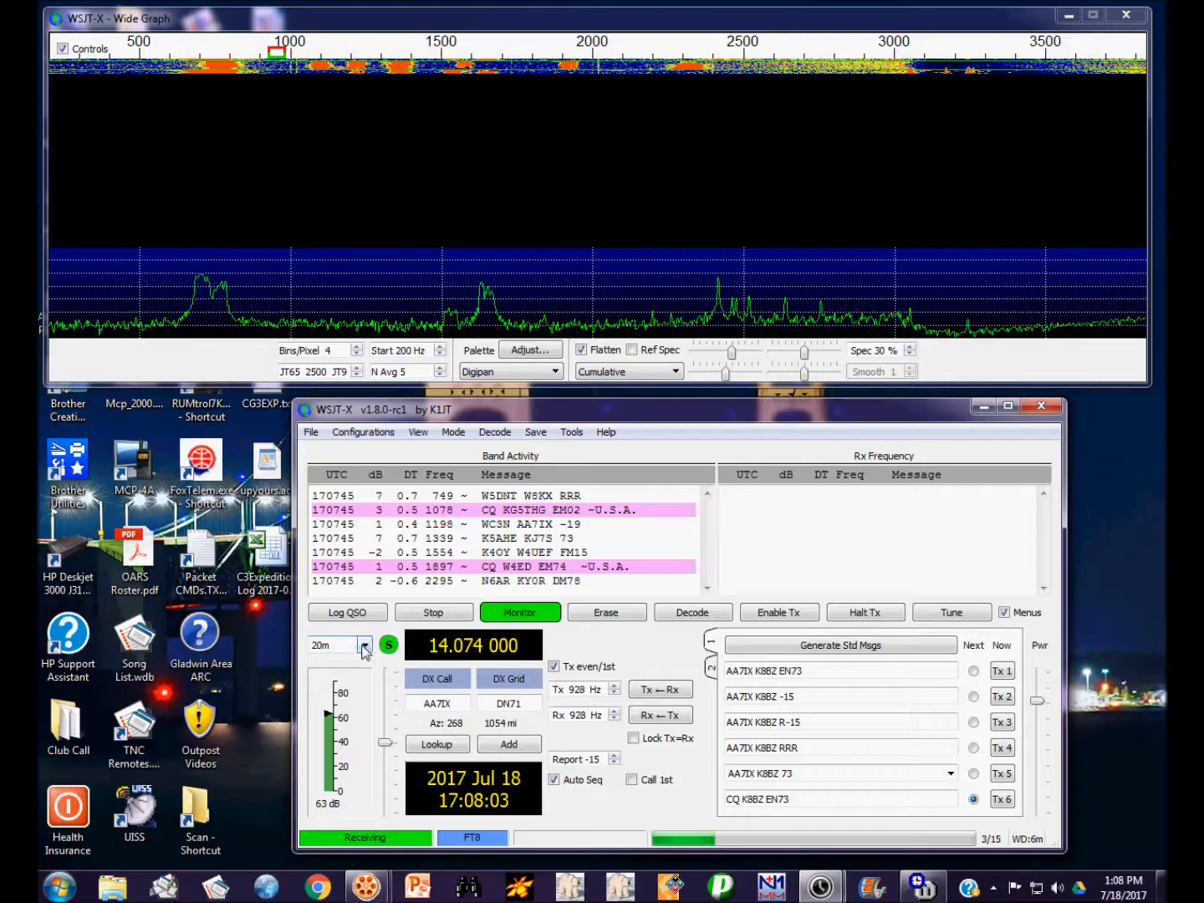
pyautogui.moveTo(339, 644)
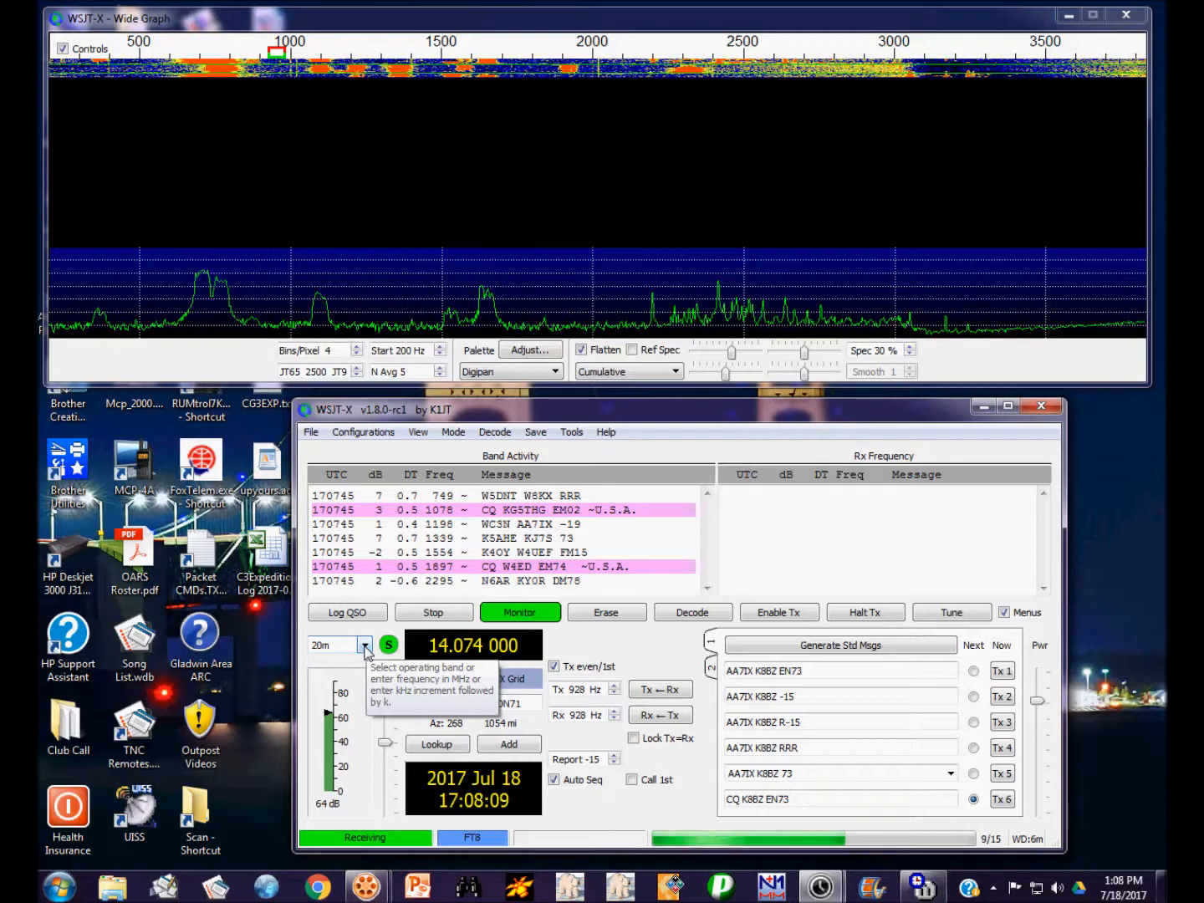
pyautogui.click(363, 644)
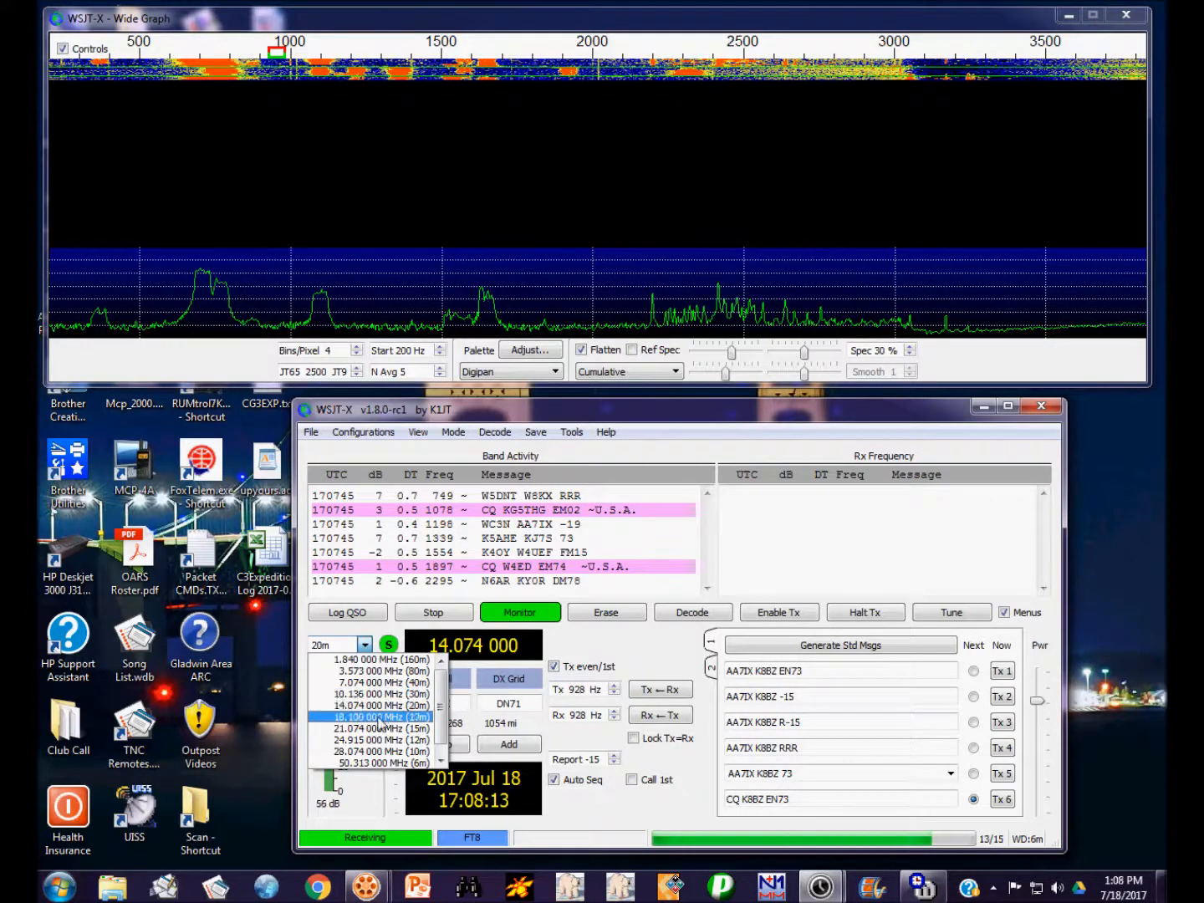
pyautogui.click(378, 717)
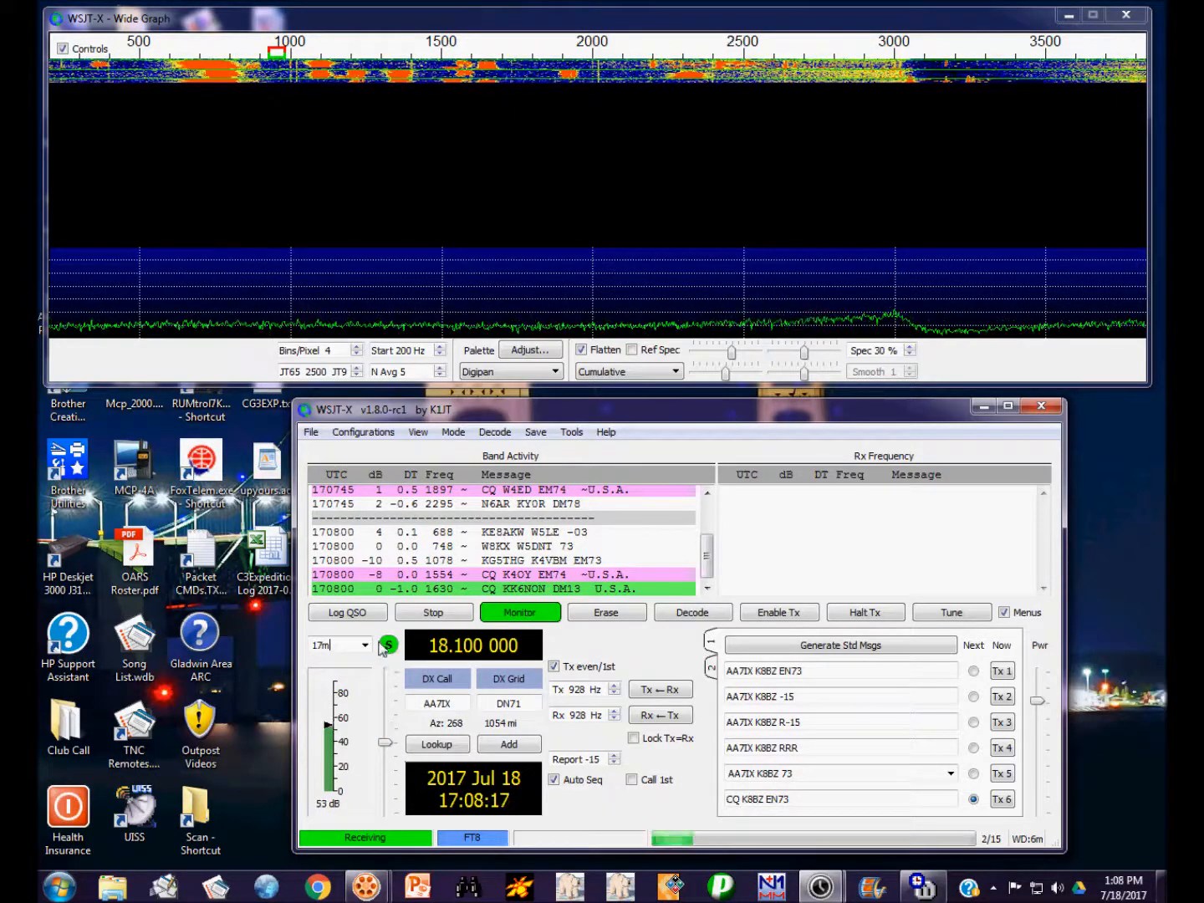
pyautogui.click(363, 644)
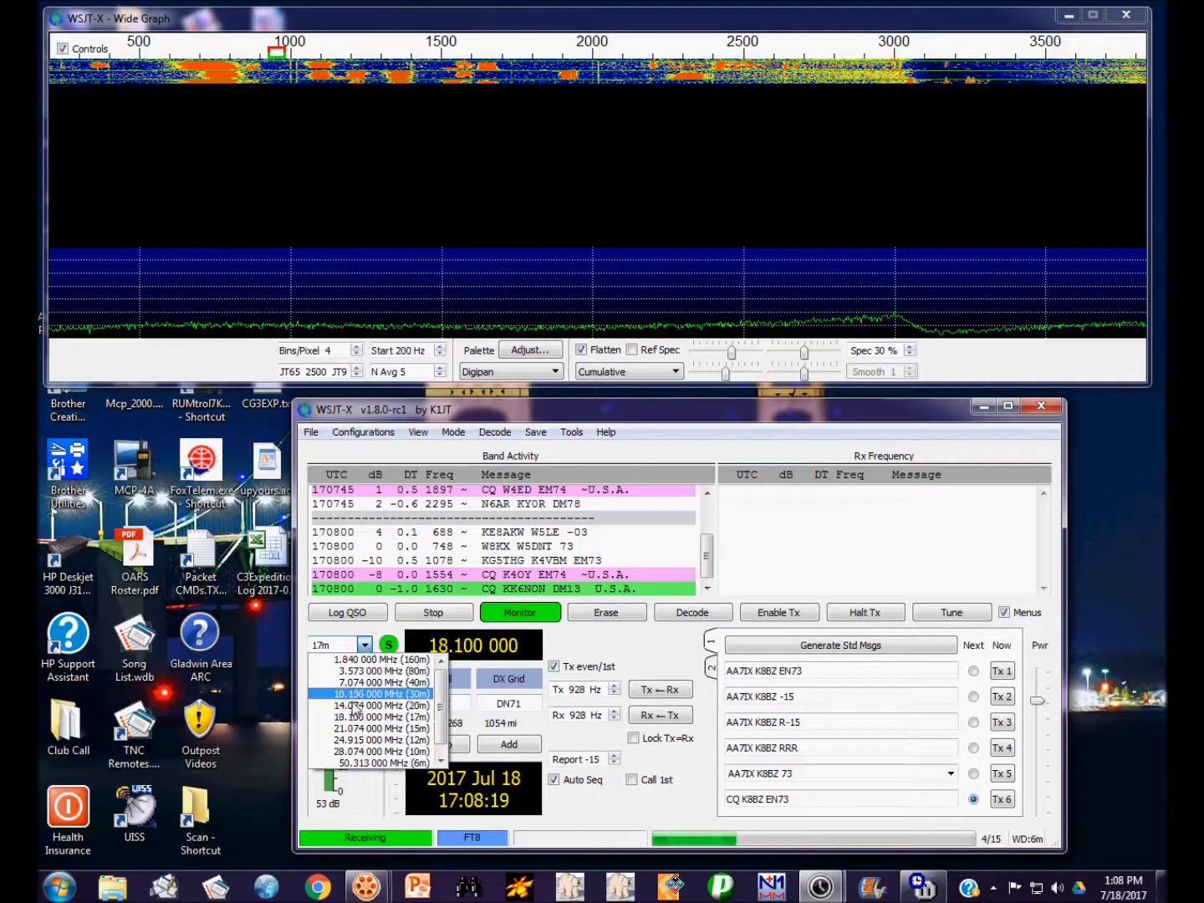
pyautogui.click(381, 695)
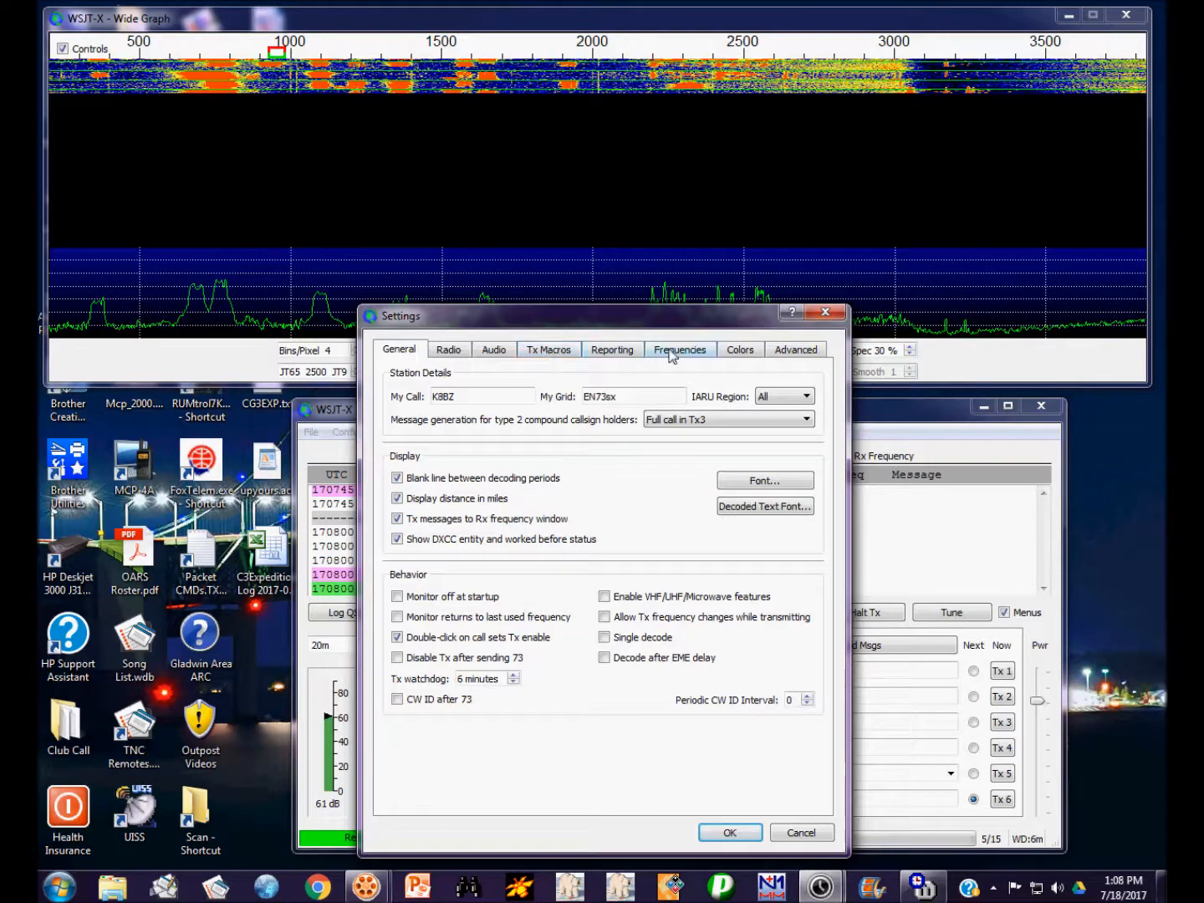
pyautogui.moveTo(678, 350)
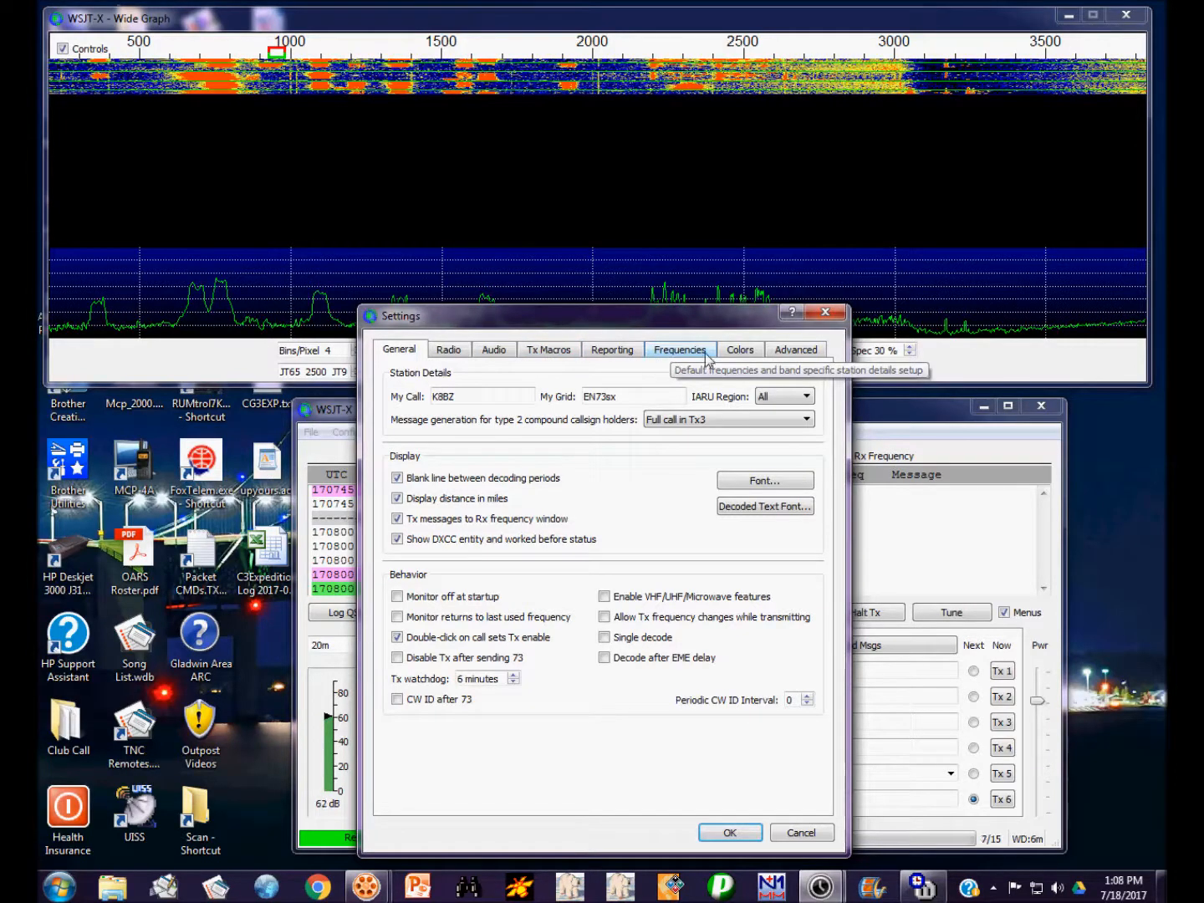
pyautogui.click(739, 349)
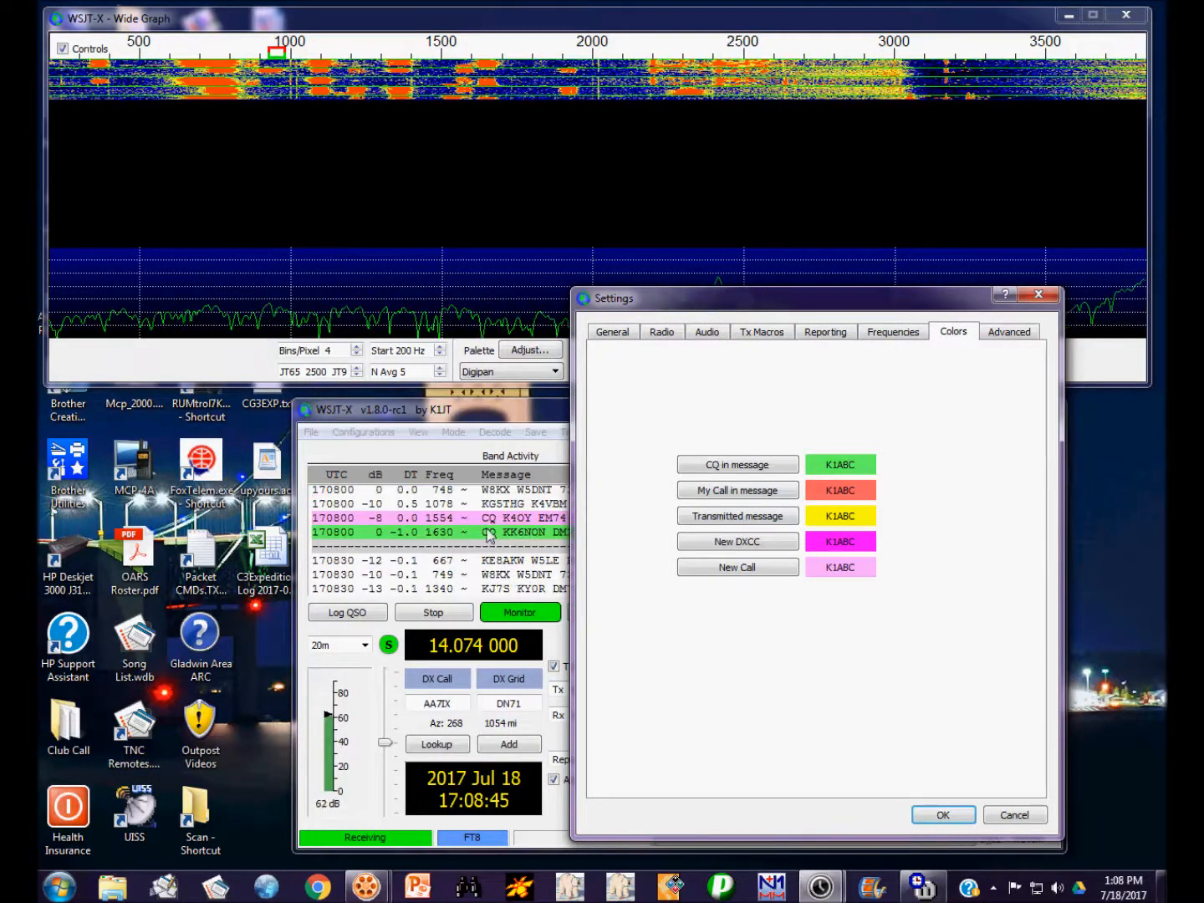
pyautogui.moveTo(820, 499)
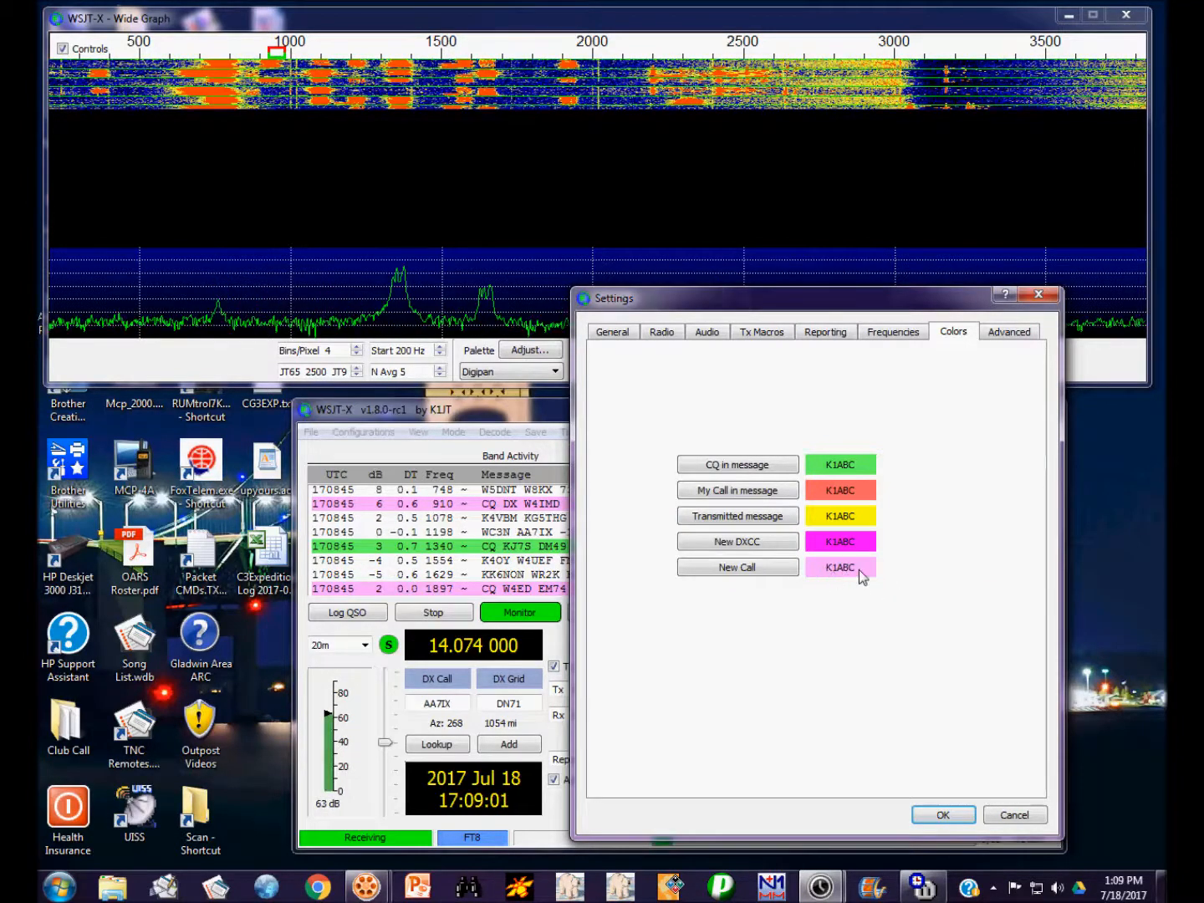
pyautogui.moveTo(857, 572)
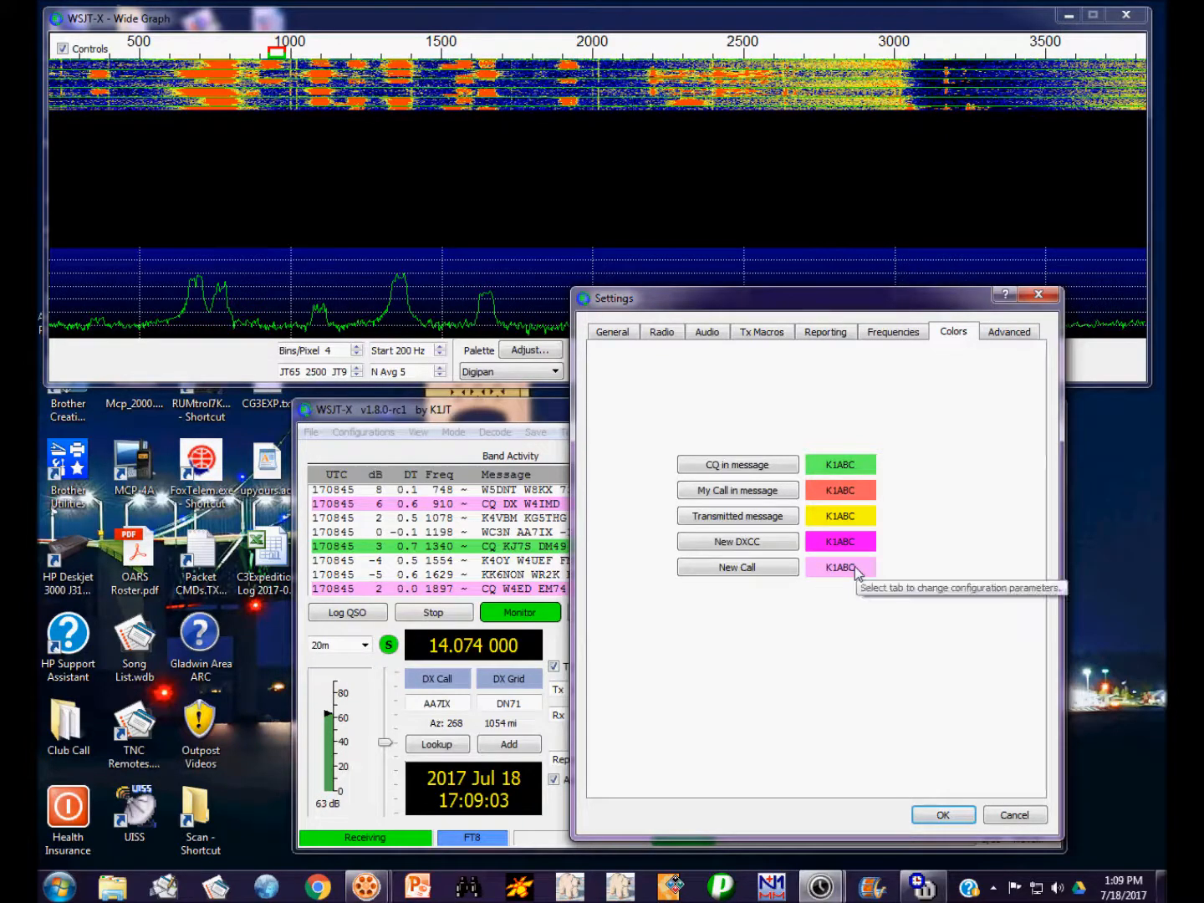
pyautogui.moveTo(468, 556)
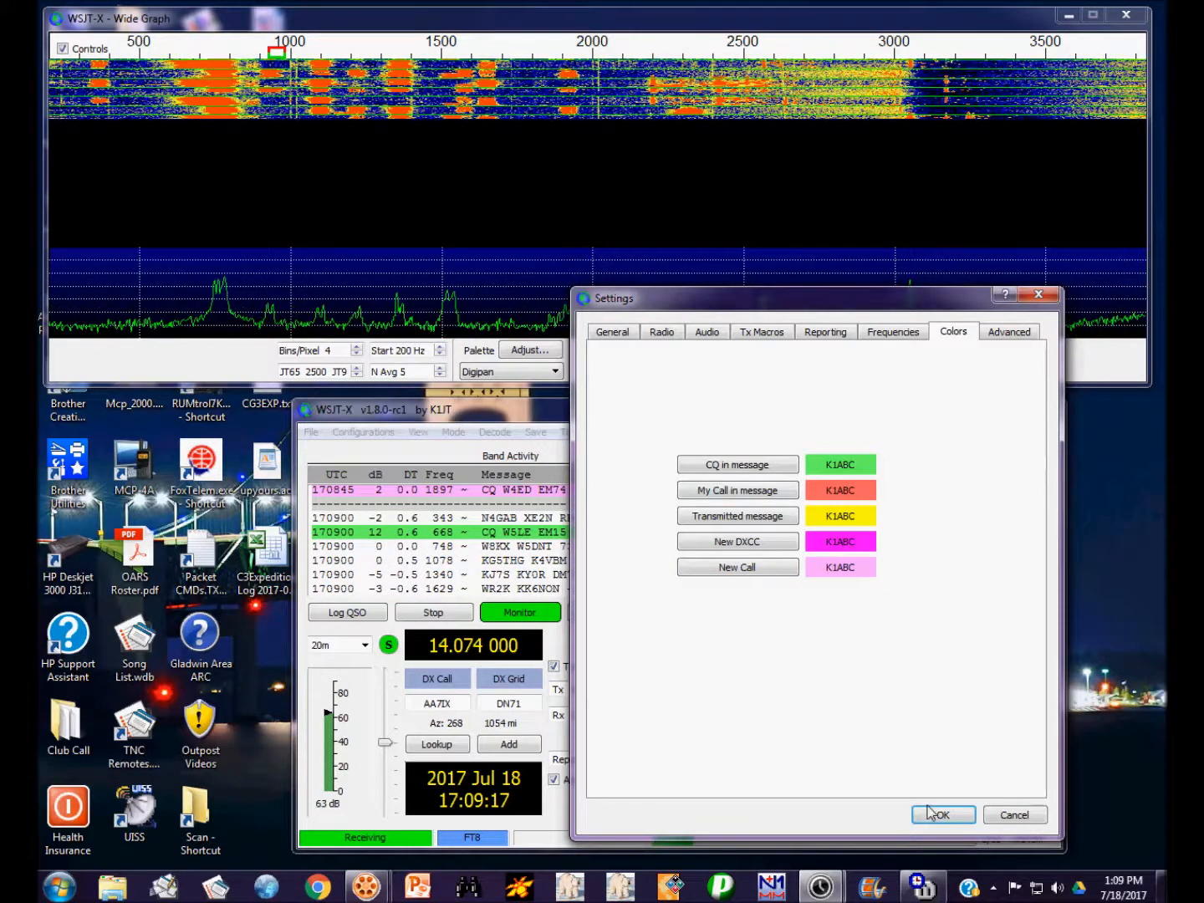
pyautogui.click(942, 814)
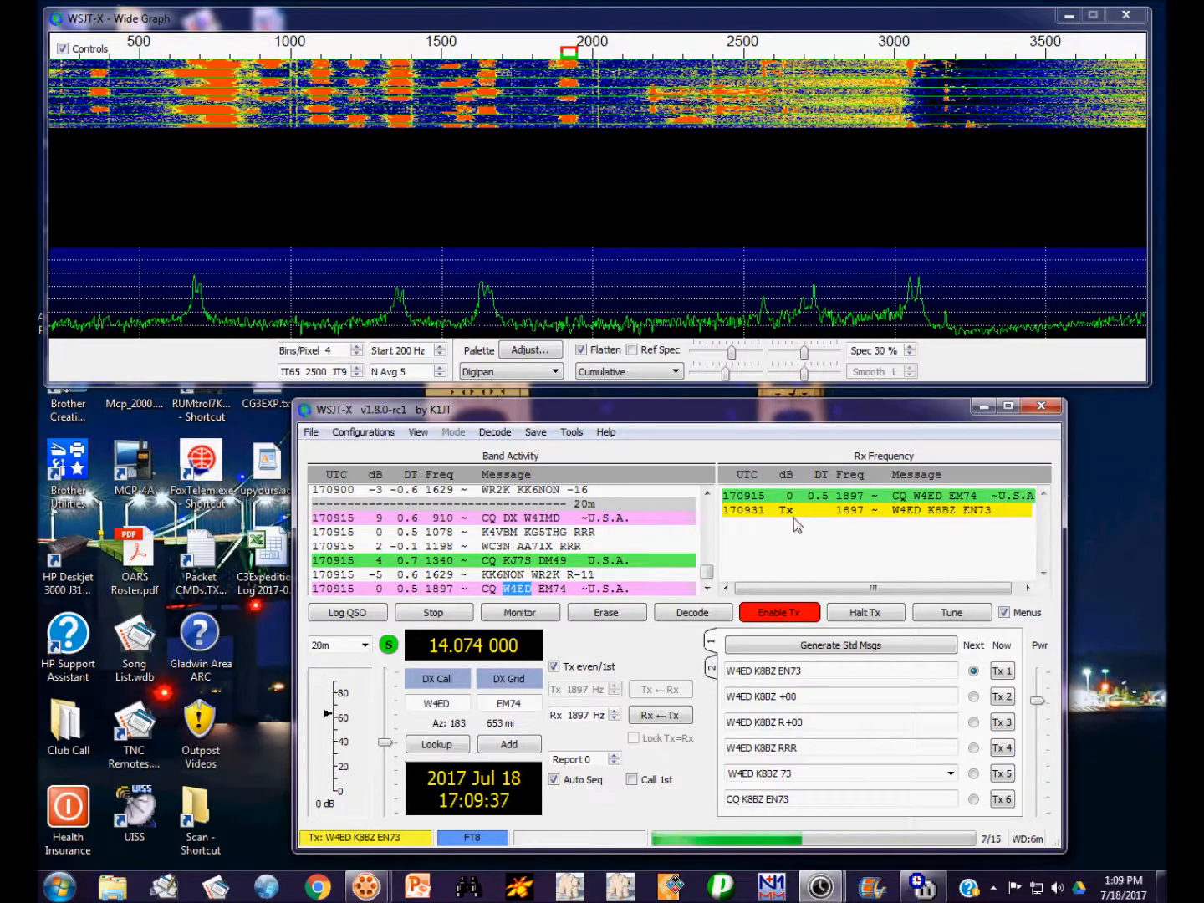
pyautogui.moveTo(963, 518)
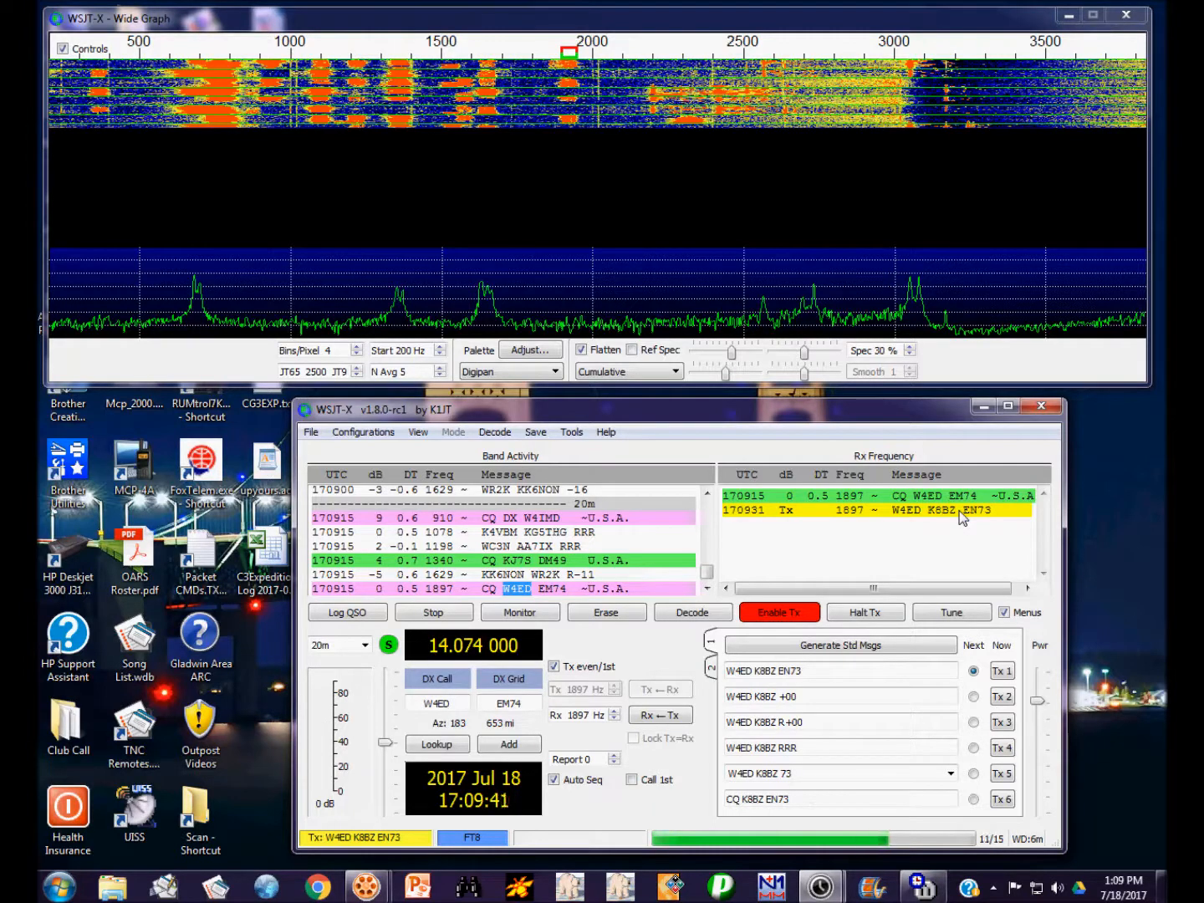
# Answer W4ED's CQ and run the exchange through reports, R-01, RRR and 73.
pyautogui.click(519, 612)
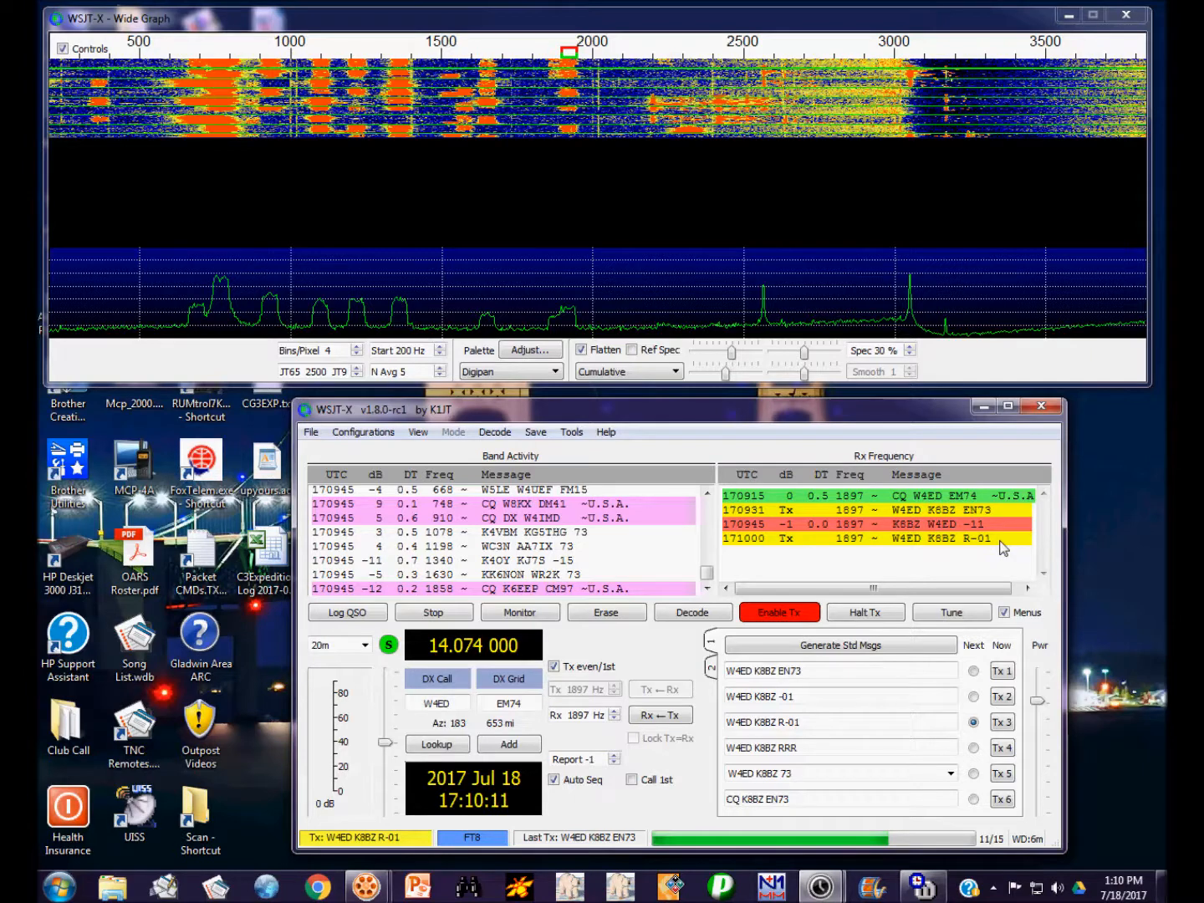
pyautogui.click(518, 612)
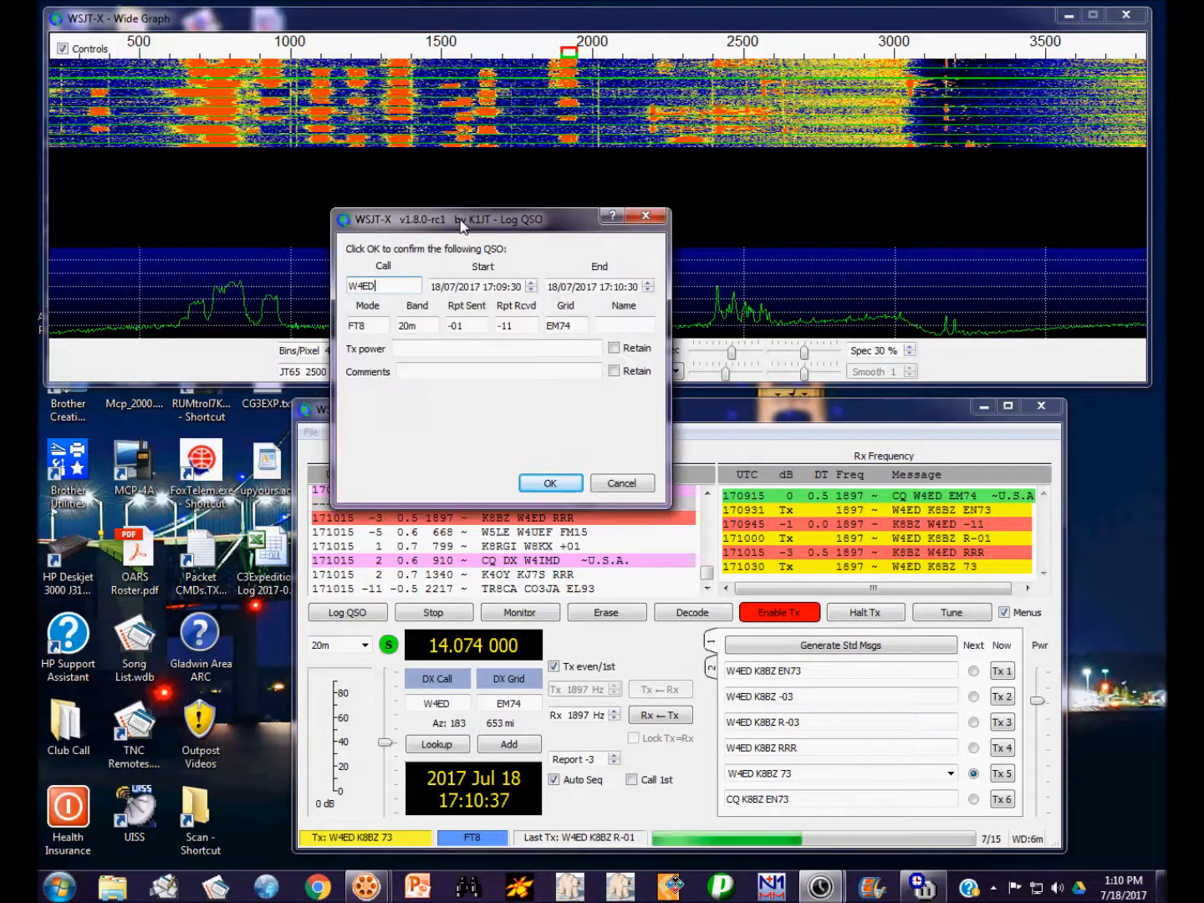
# Confirm logging the W4ED contact and turn transmit off.
pyautogui.click(550, 483)
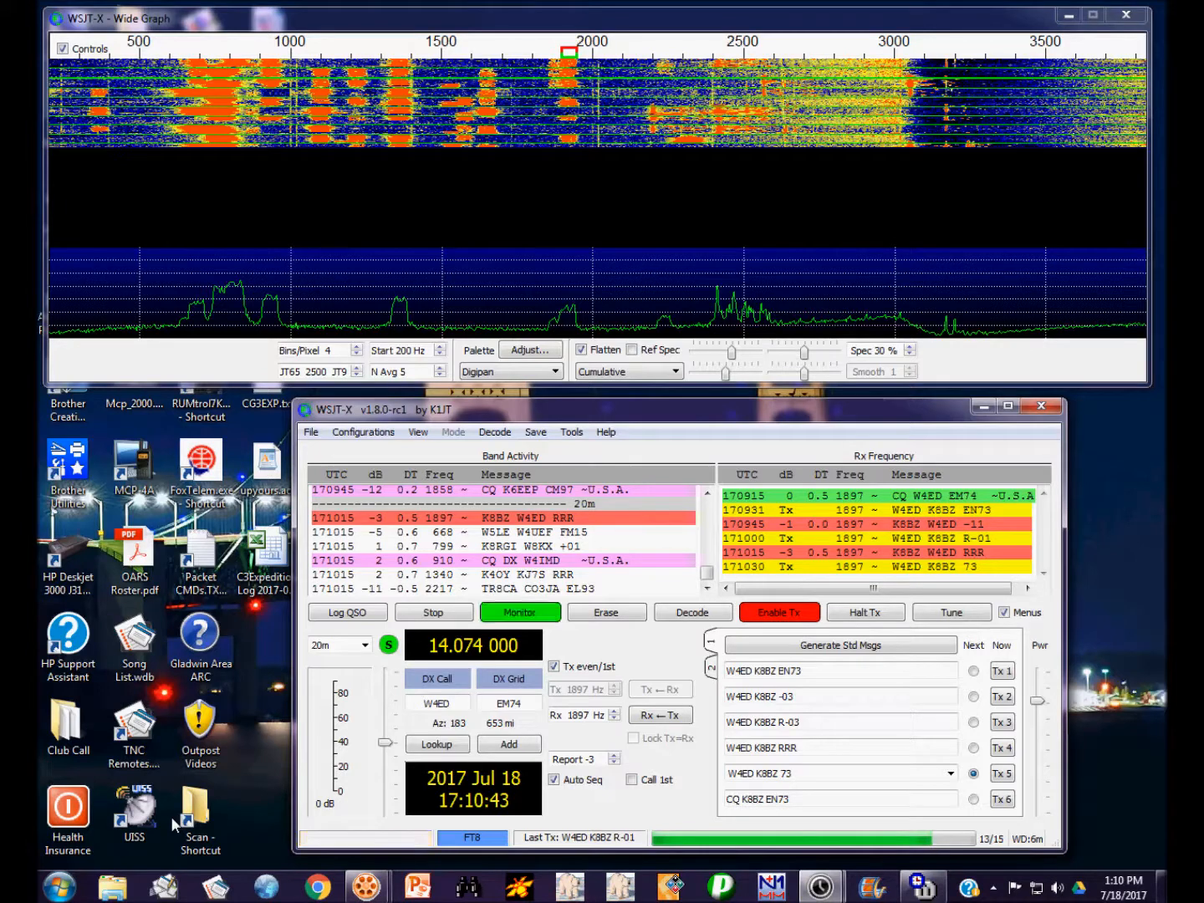
pyautogui.click(778, 612)
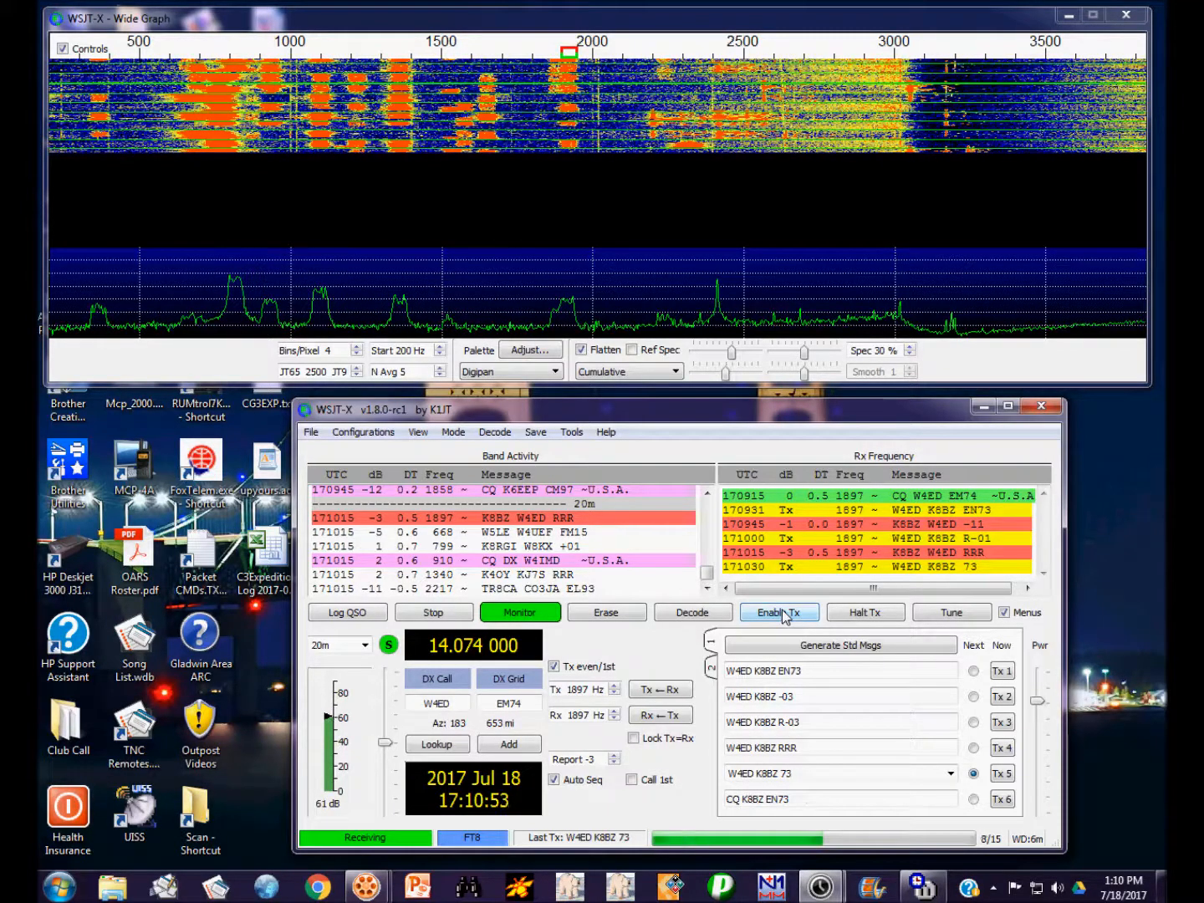
pyautogui.click(779, 612)
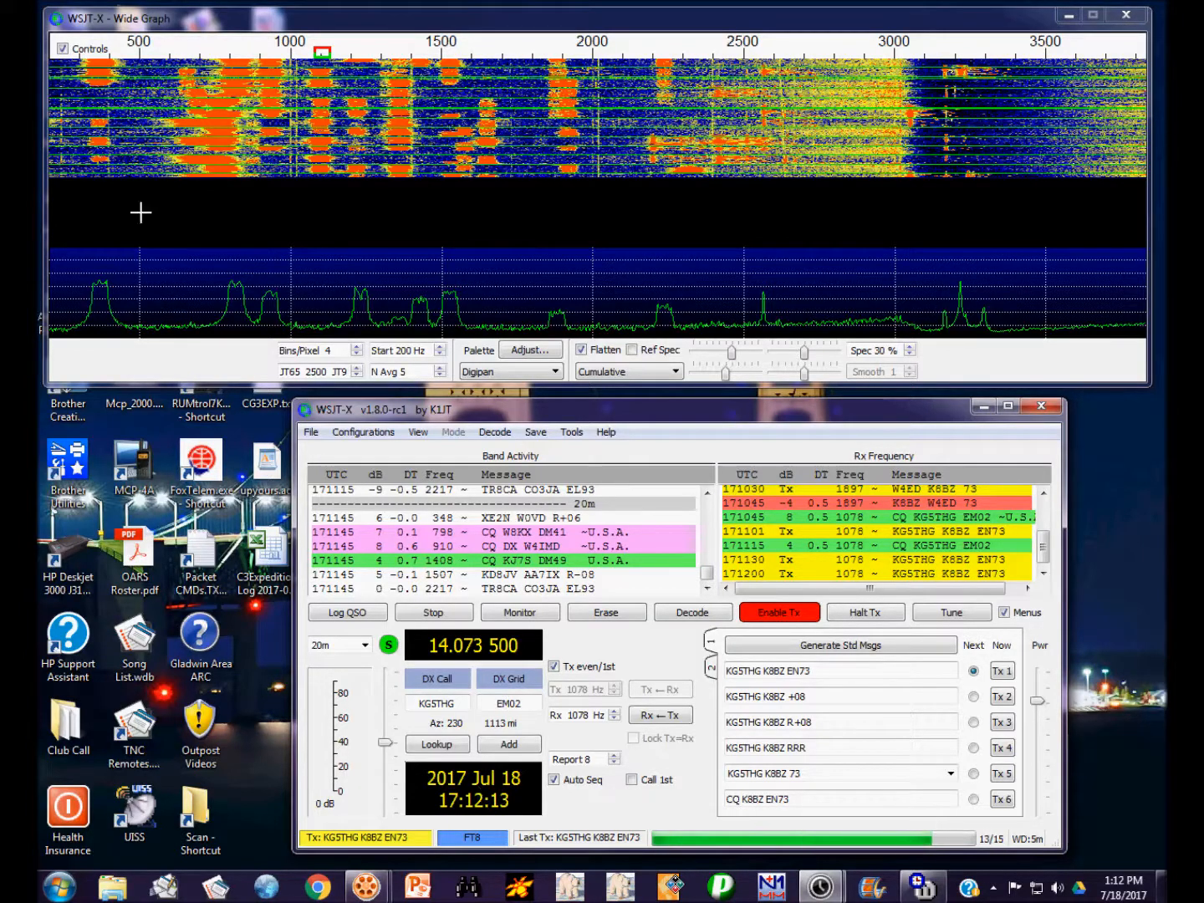
pyautogui.click(520, 612)
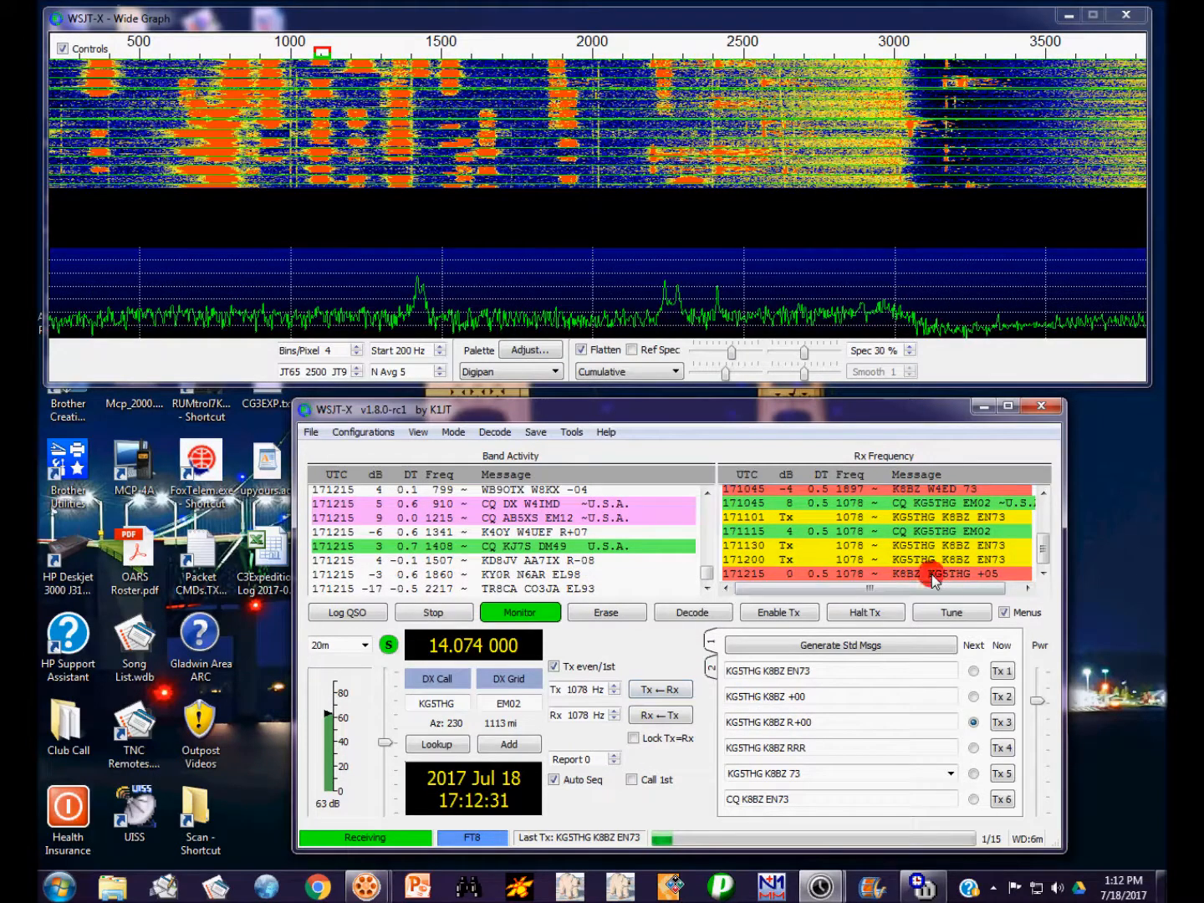
pyautogui.click(777, 611)
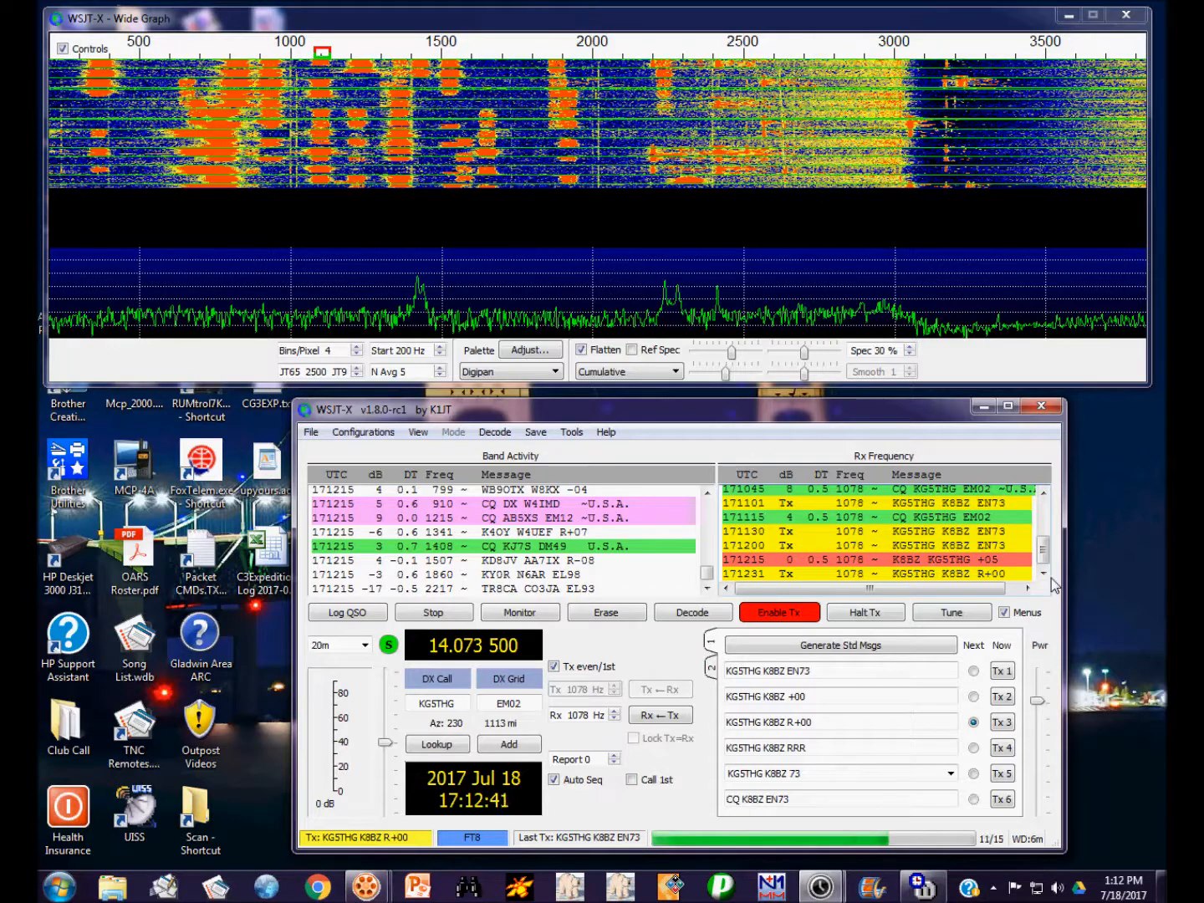
pyautogui.click(519, 612)
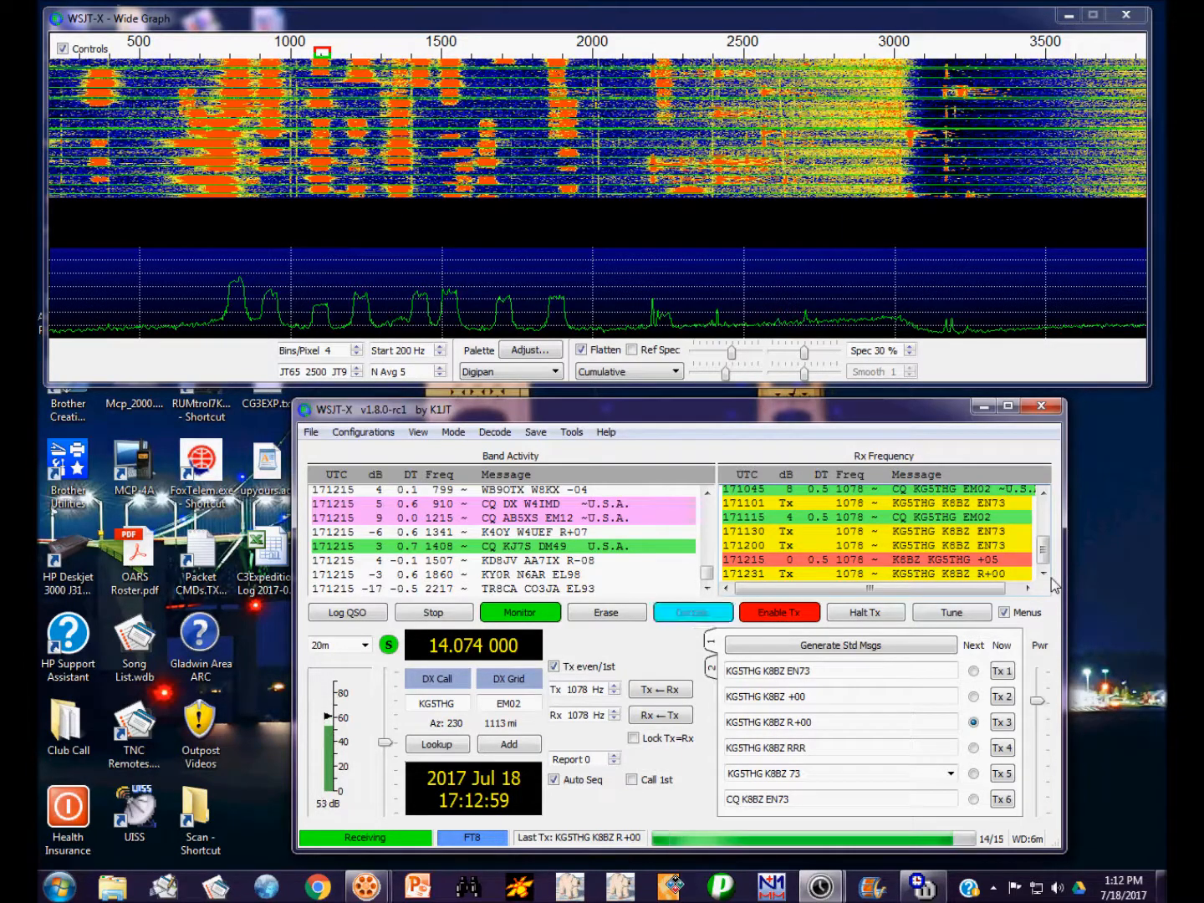
pyautogui.click(347, 612)
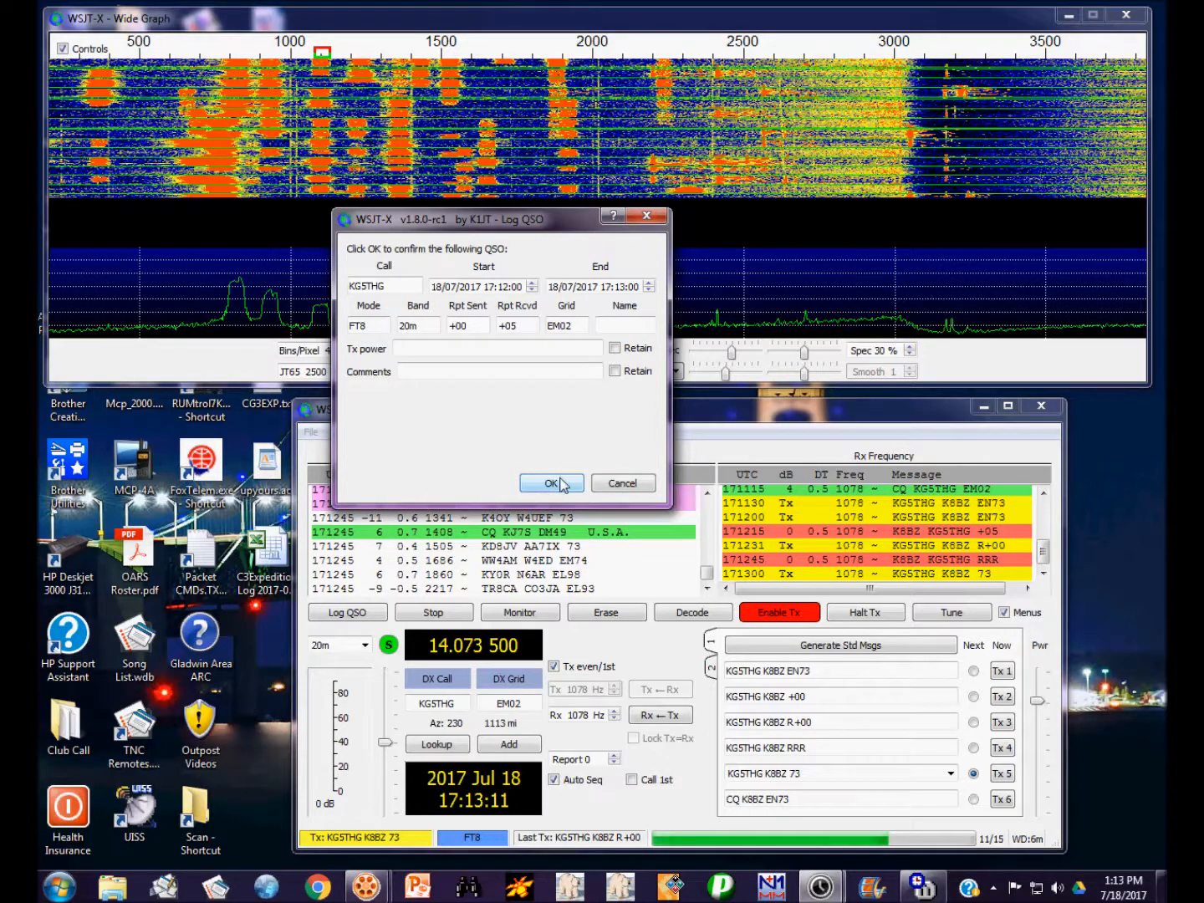
pyautogui.click(550, 484)
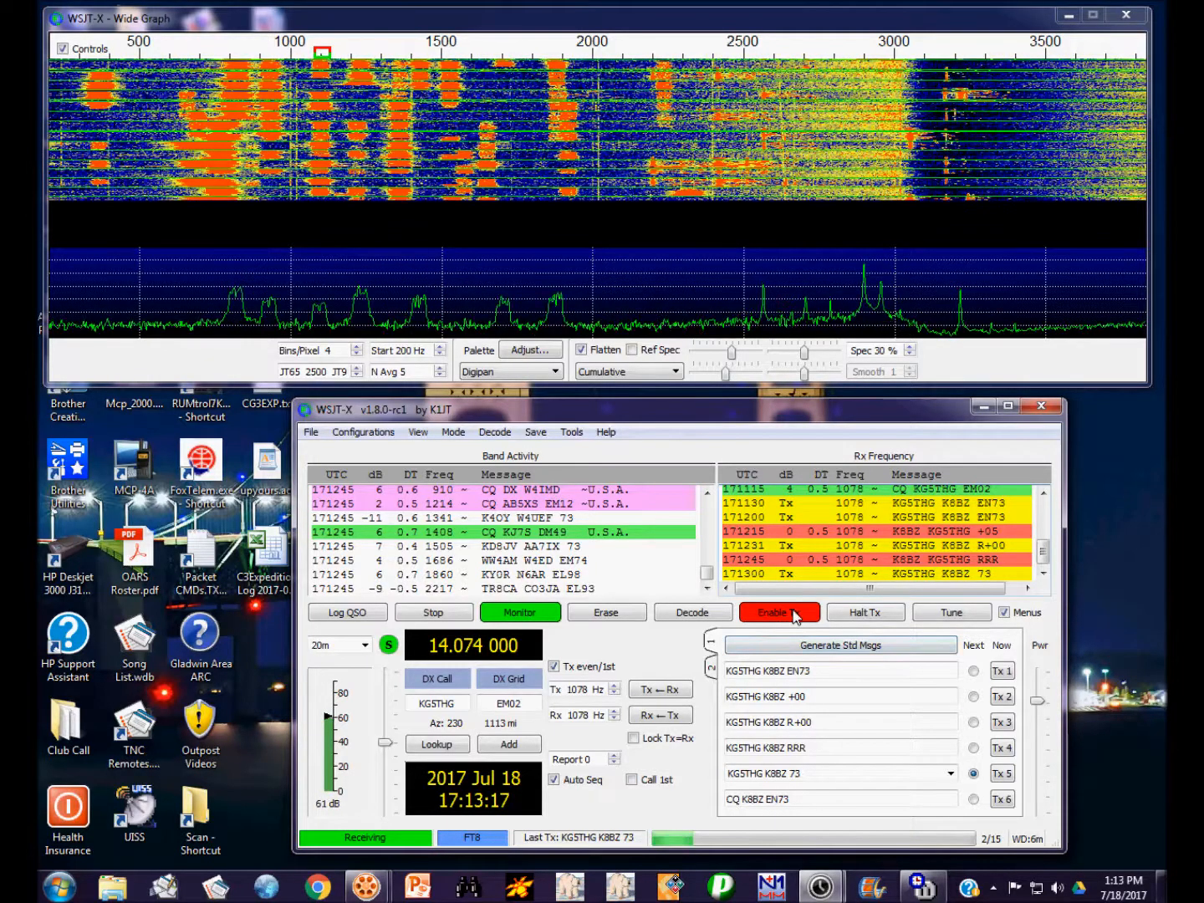
pyautogui.click(778, 612)
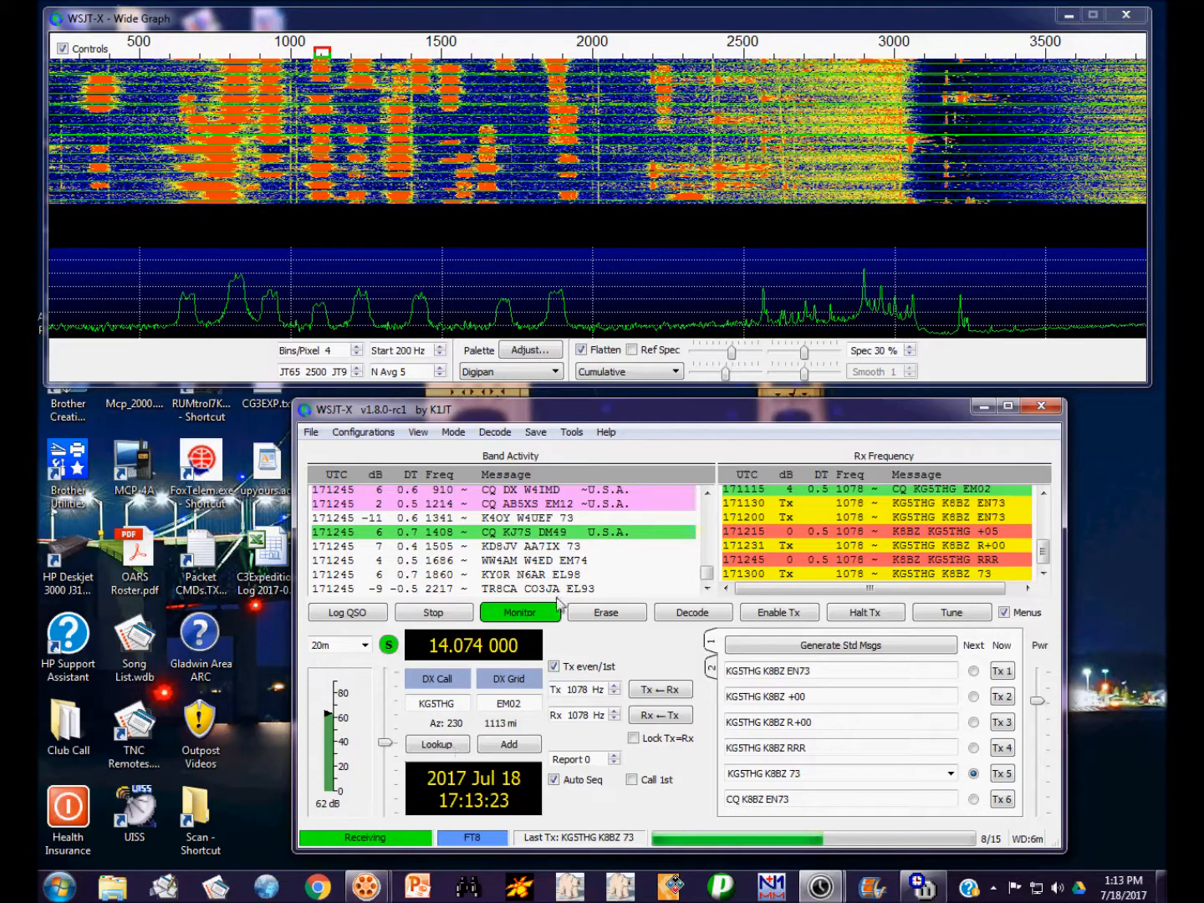
pyautogui.click(605, 612)
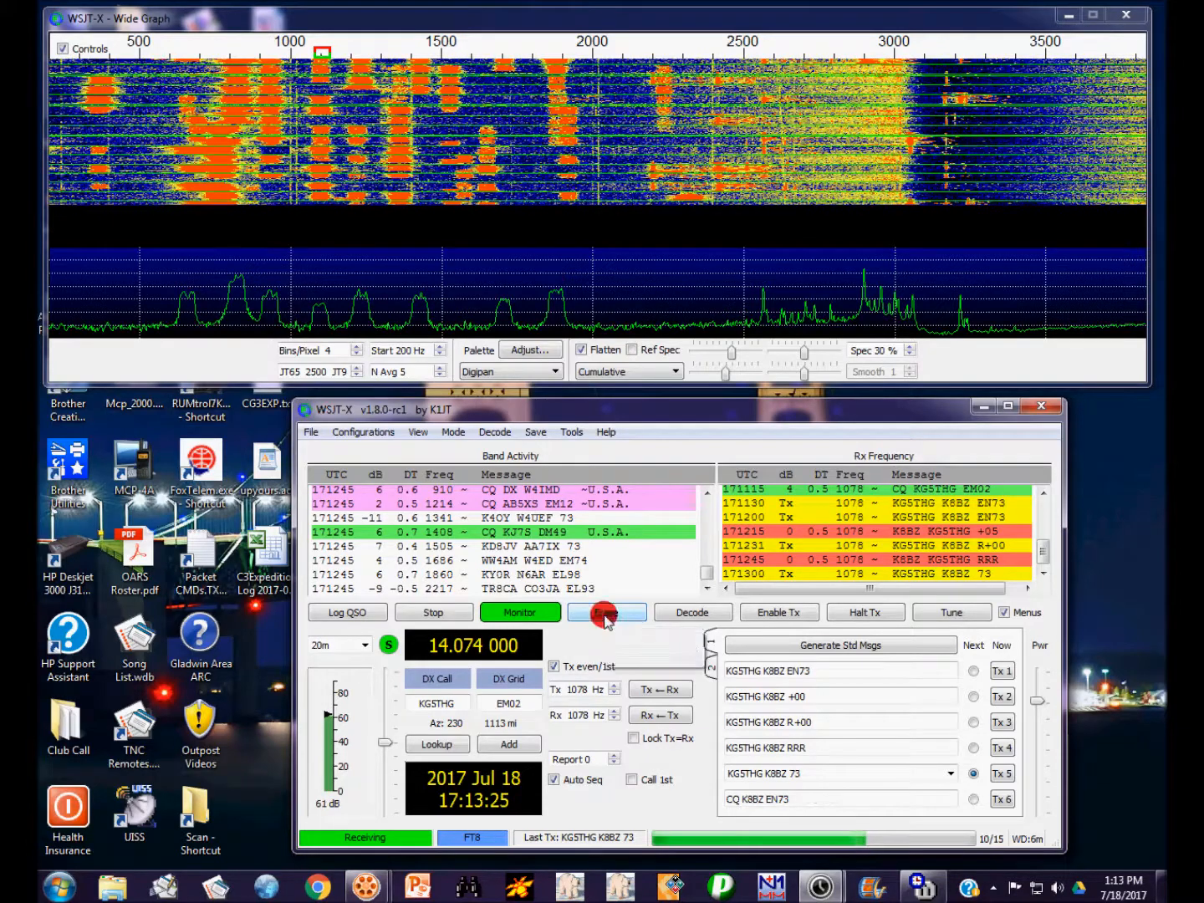
pyautogui.click(606, 612)
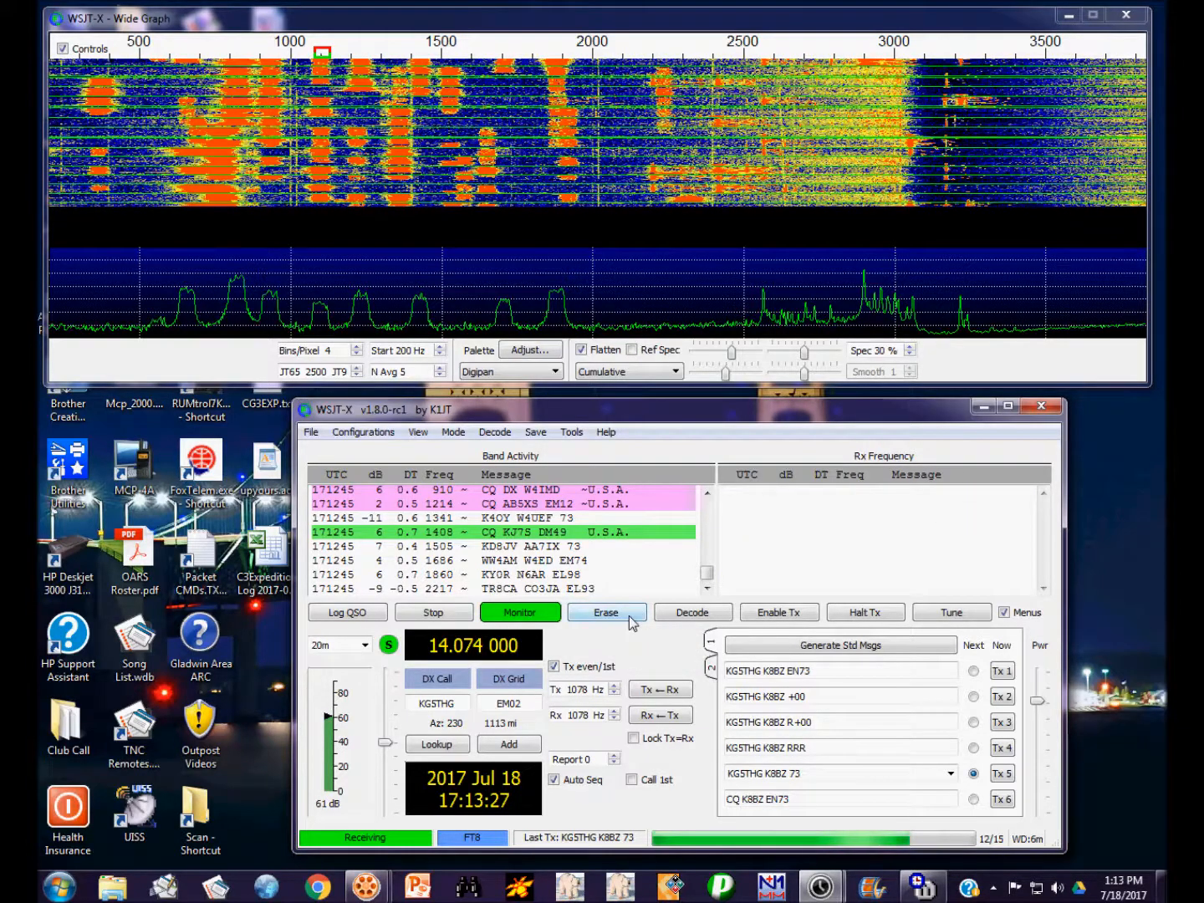
pyautogui.click(606, 612)
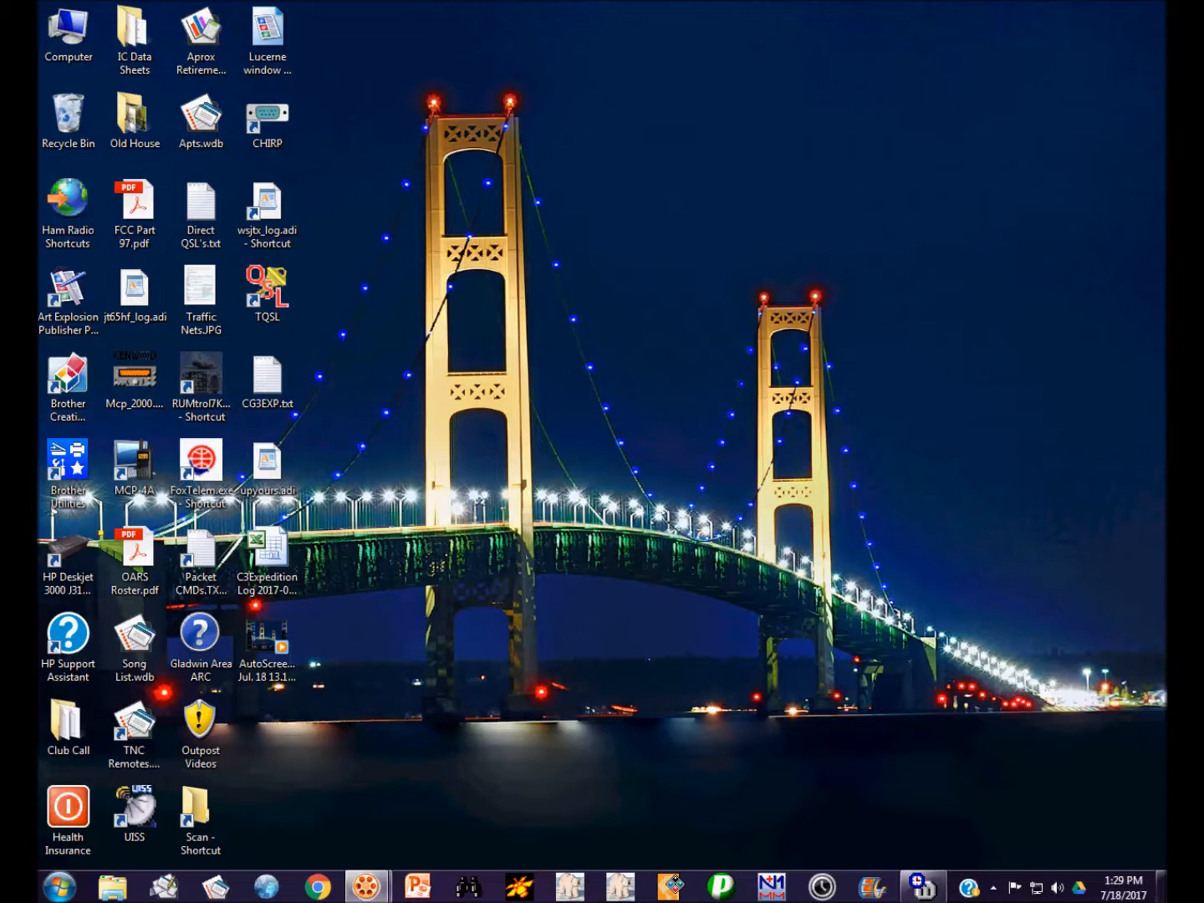
pyautogui.moveTo(394, 170)
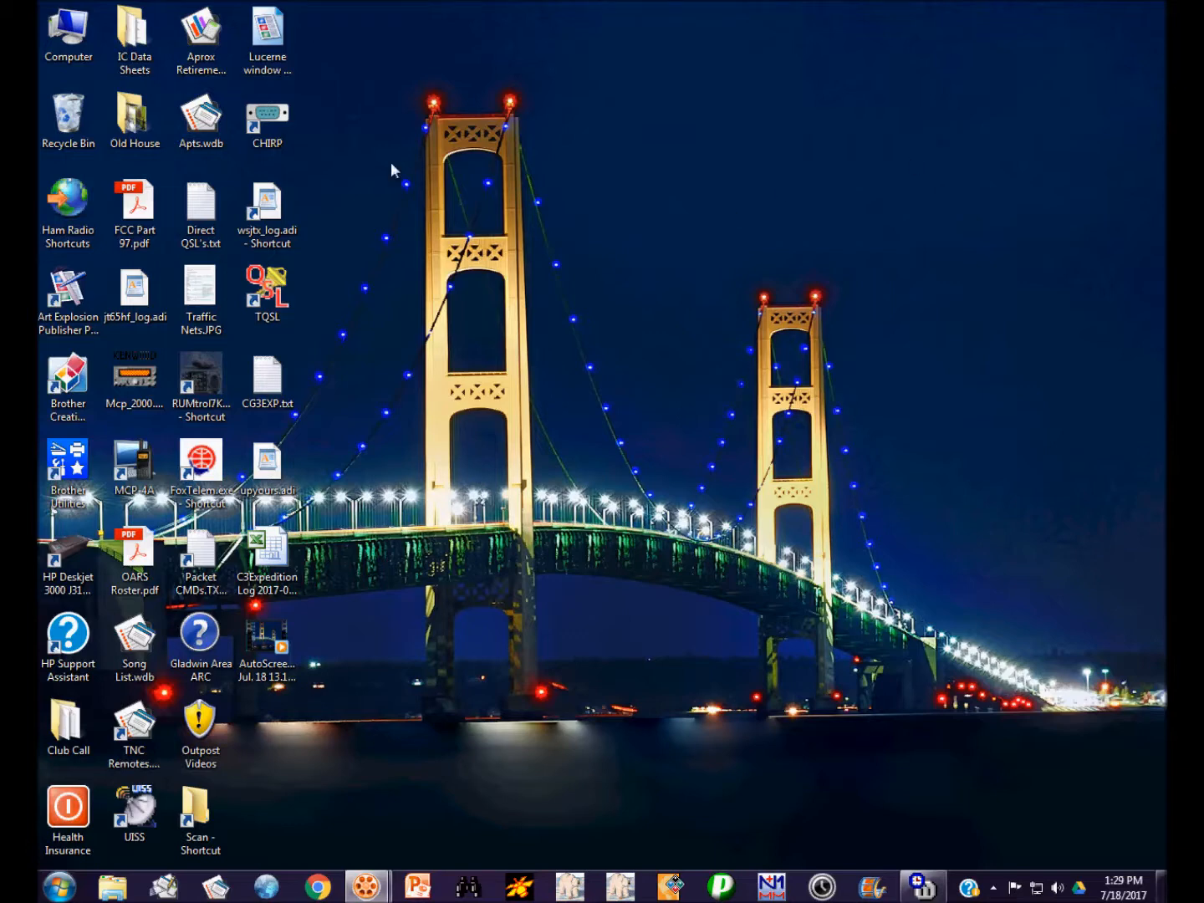
# Open the wsjtx_log.adi desktop shortcut in WordPad.
pyautogui.click(267, 204)
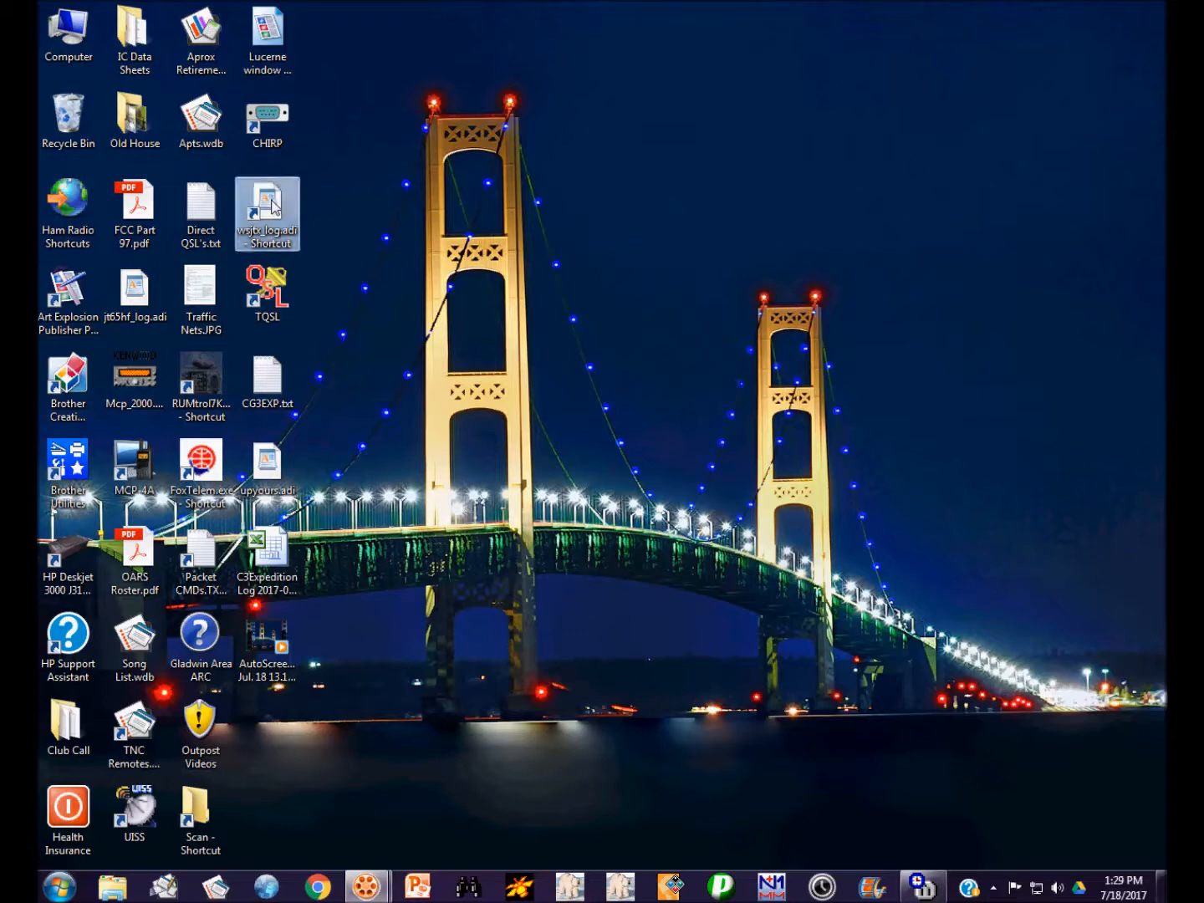
pyautogui.rightClick(266, 213)
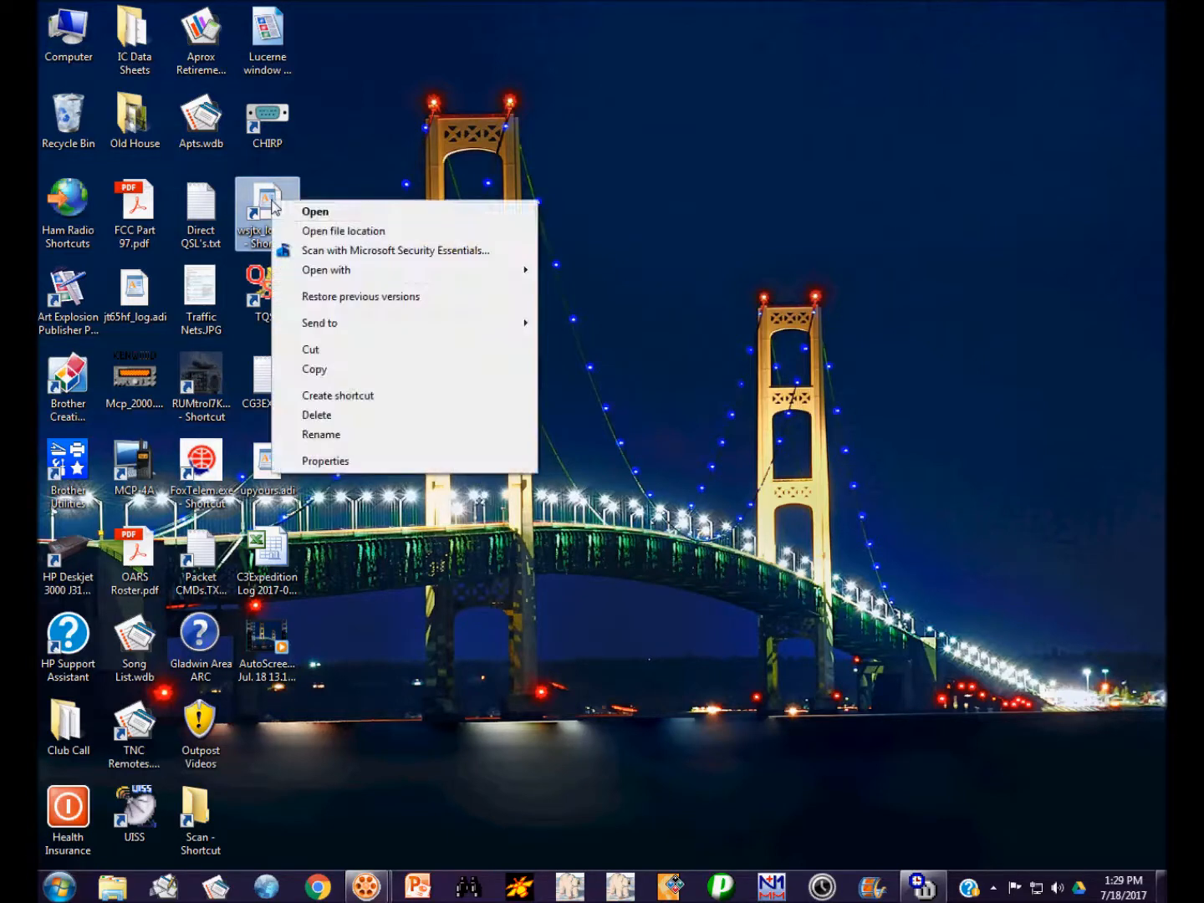
pyautogui.click(341, 224)
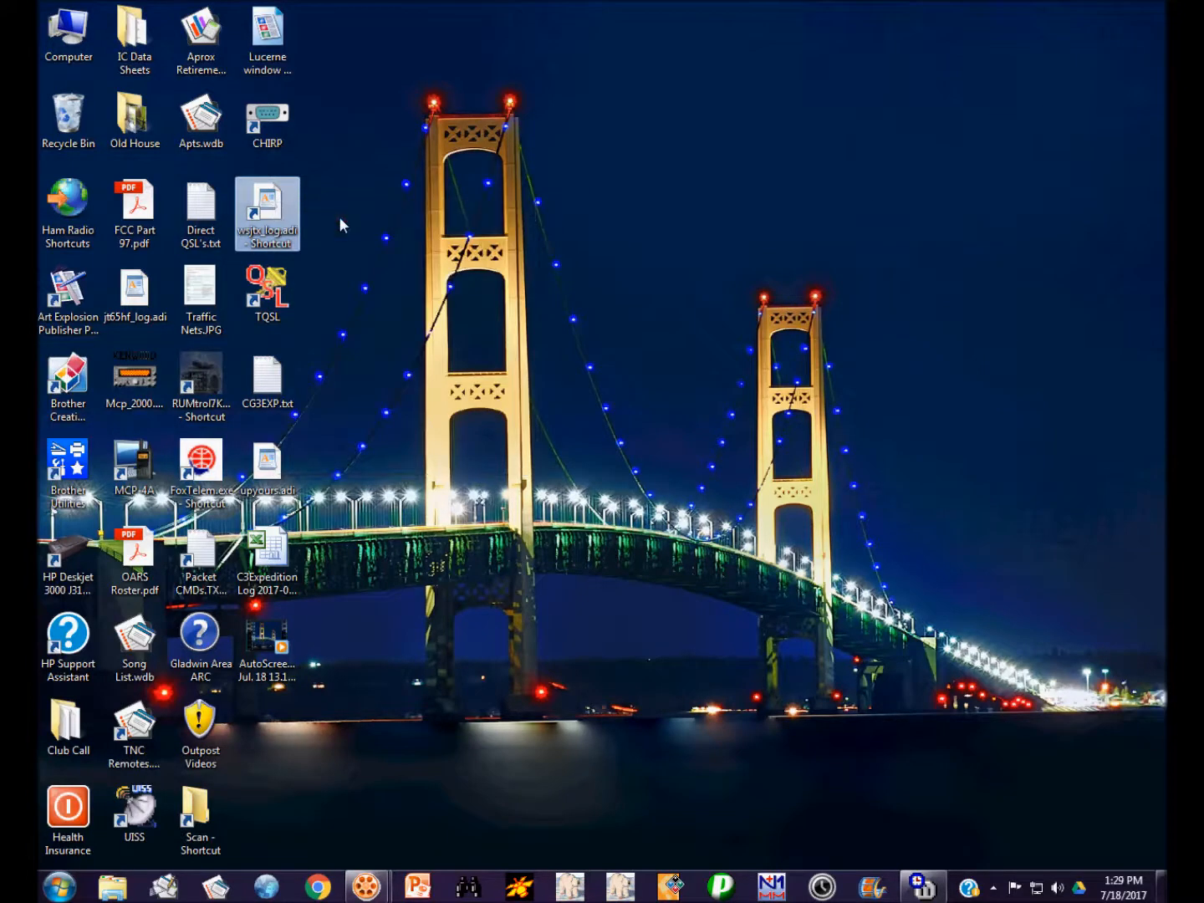
pyautogui.doubleClick(266, 213)
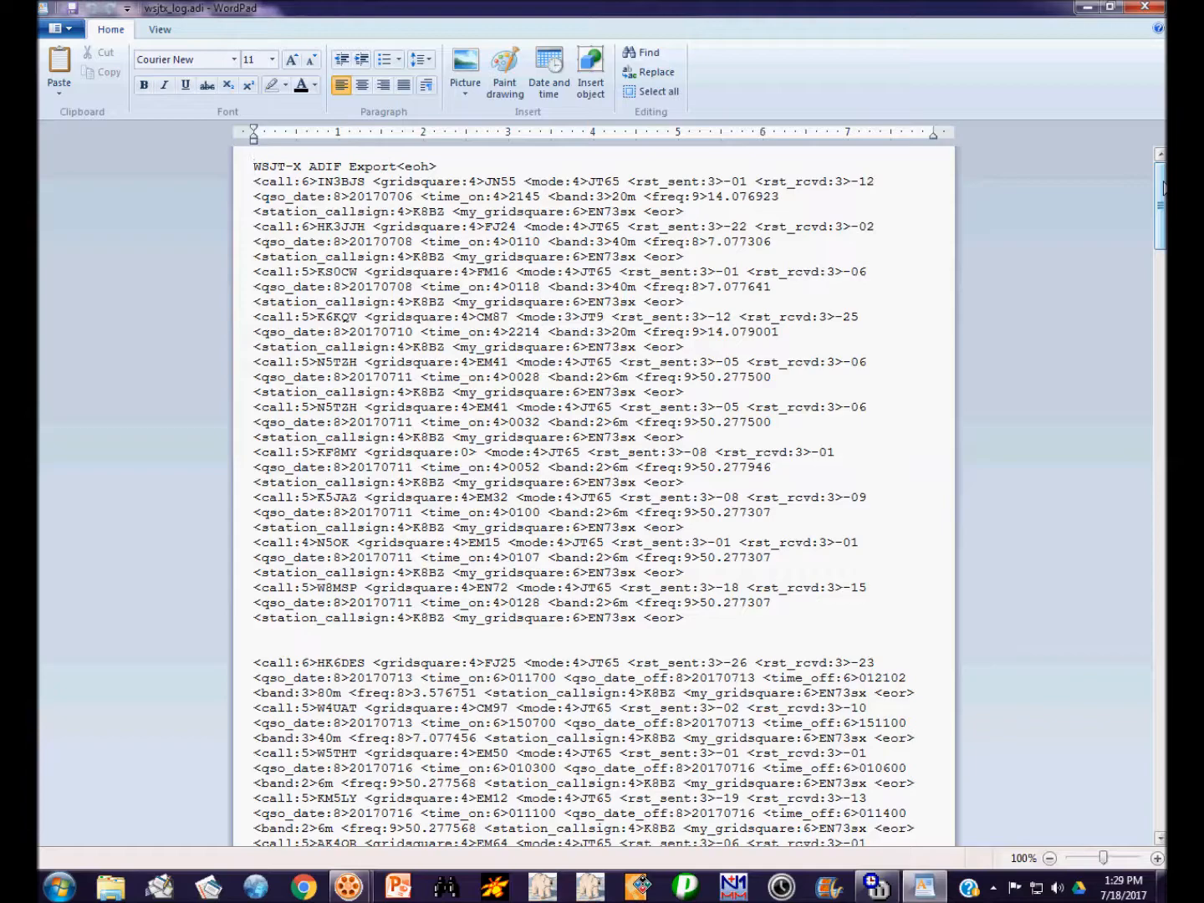
pyautogui.scroll(-3)
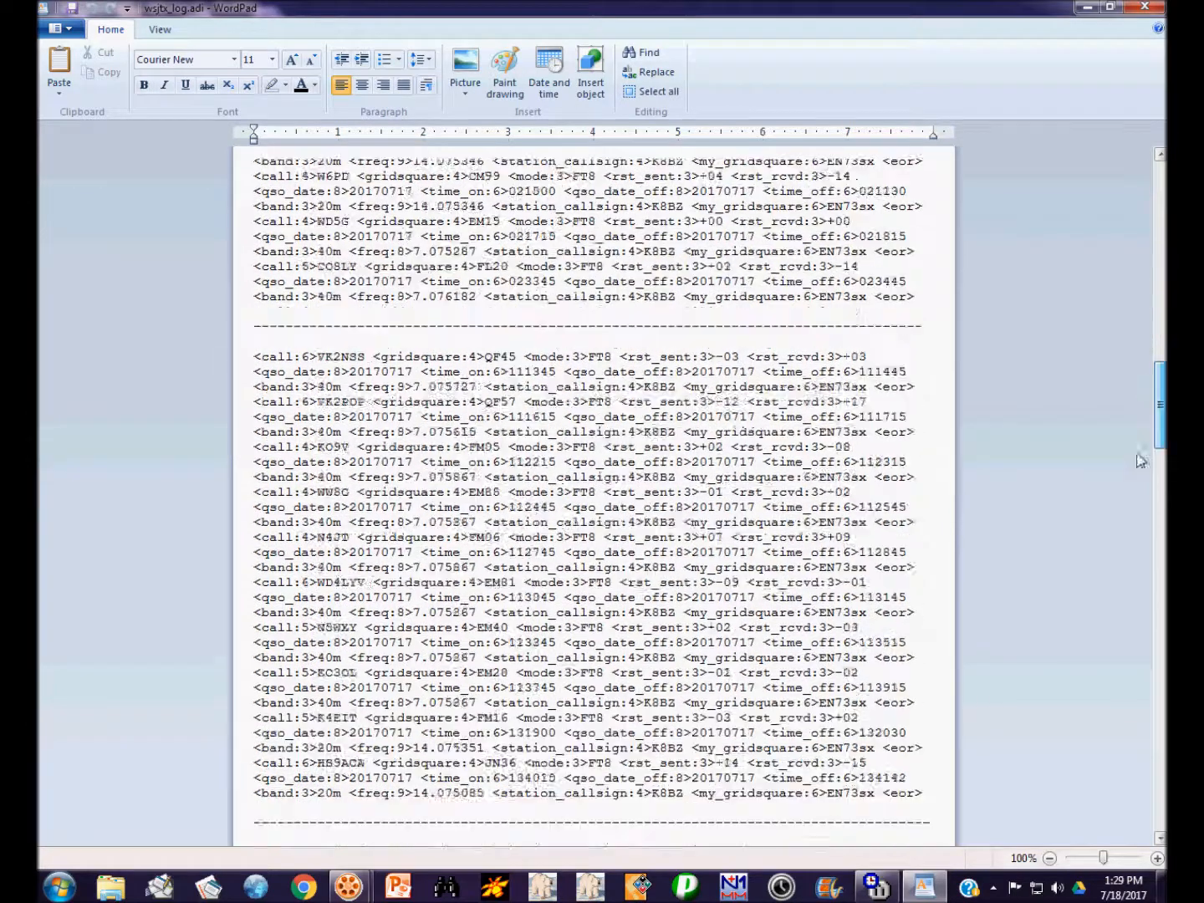
pyautogui.scroll(-3)
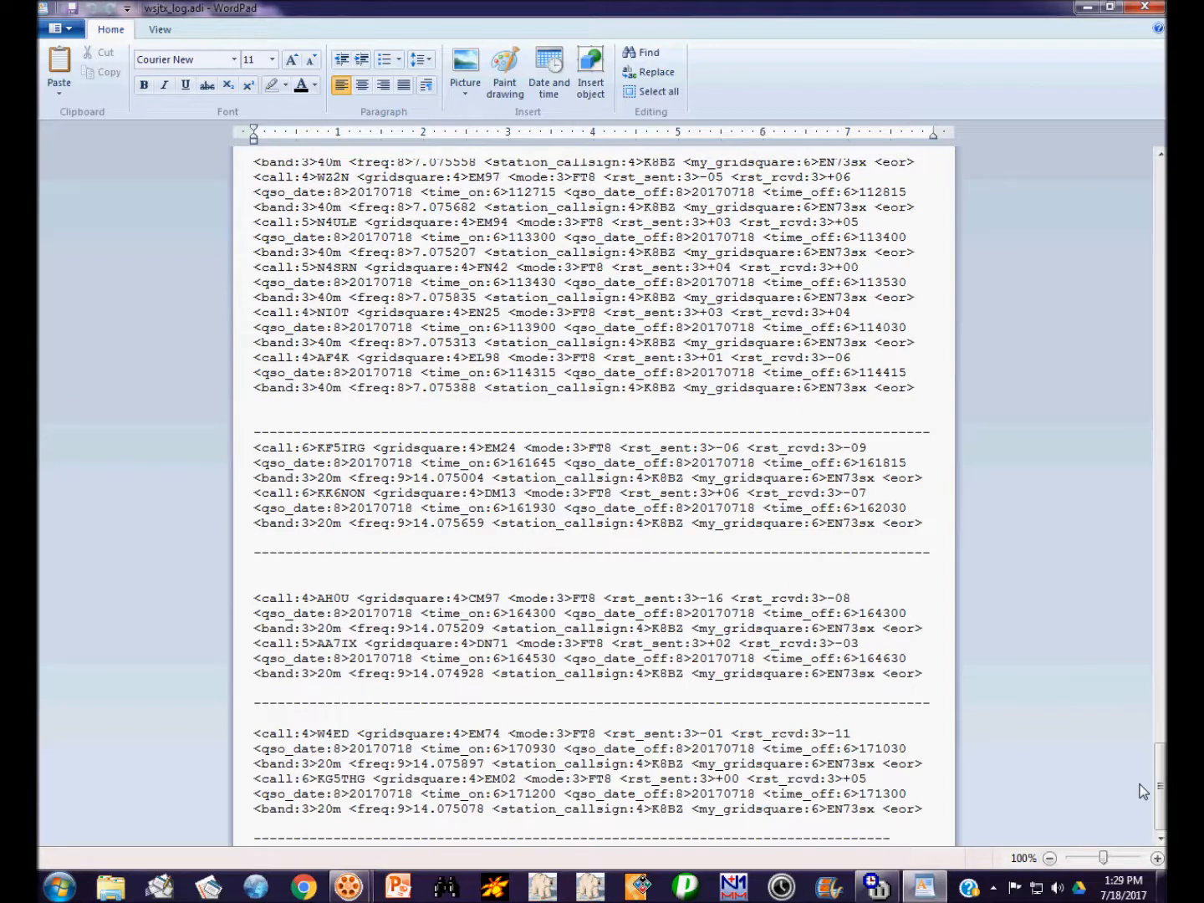
pyautogui.moveTo(664, 694)
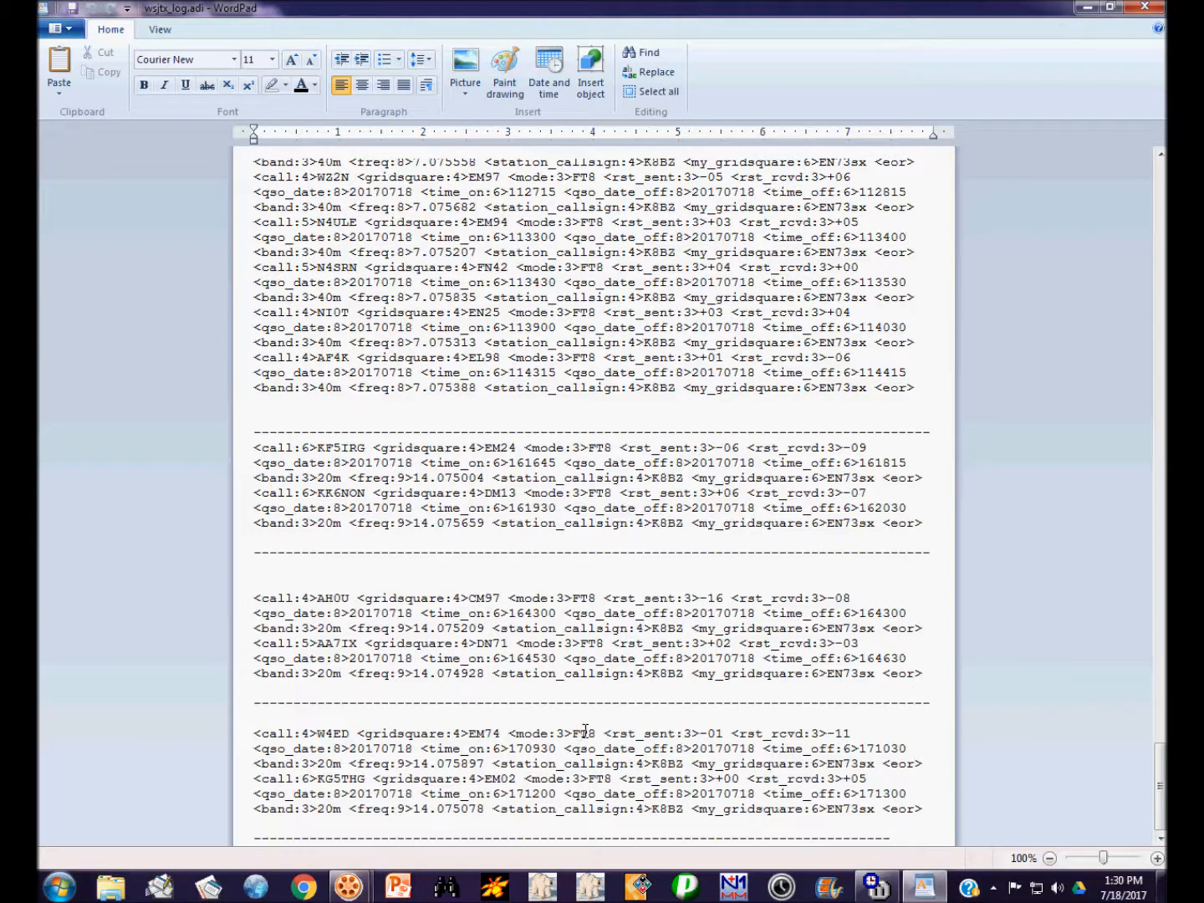
pyautogui.click(583, 733)
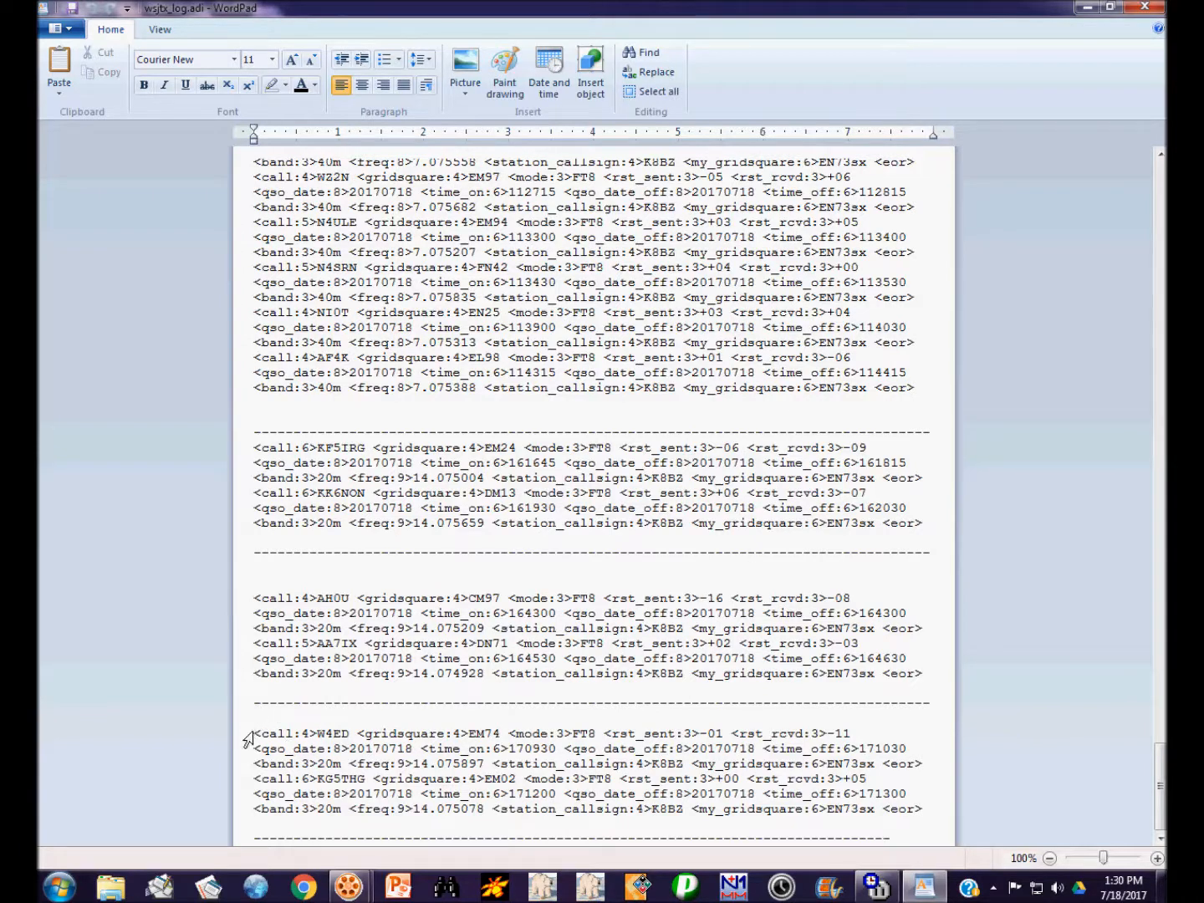
pyautogui.moveTo(253, 733); pyautogui.dragTo(919, 794)
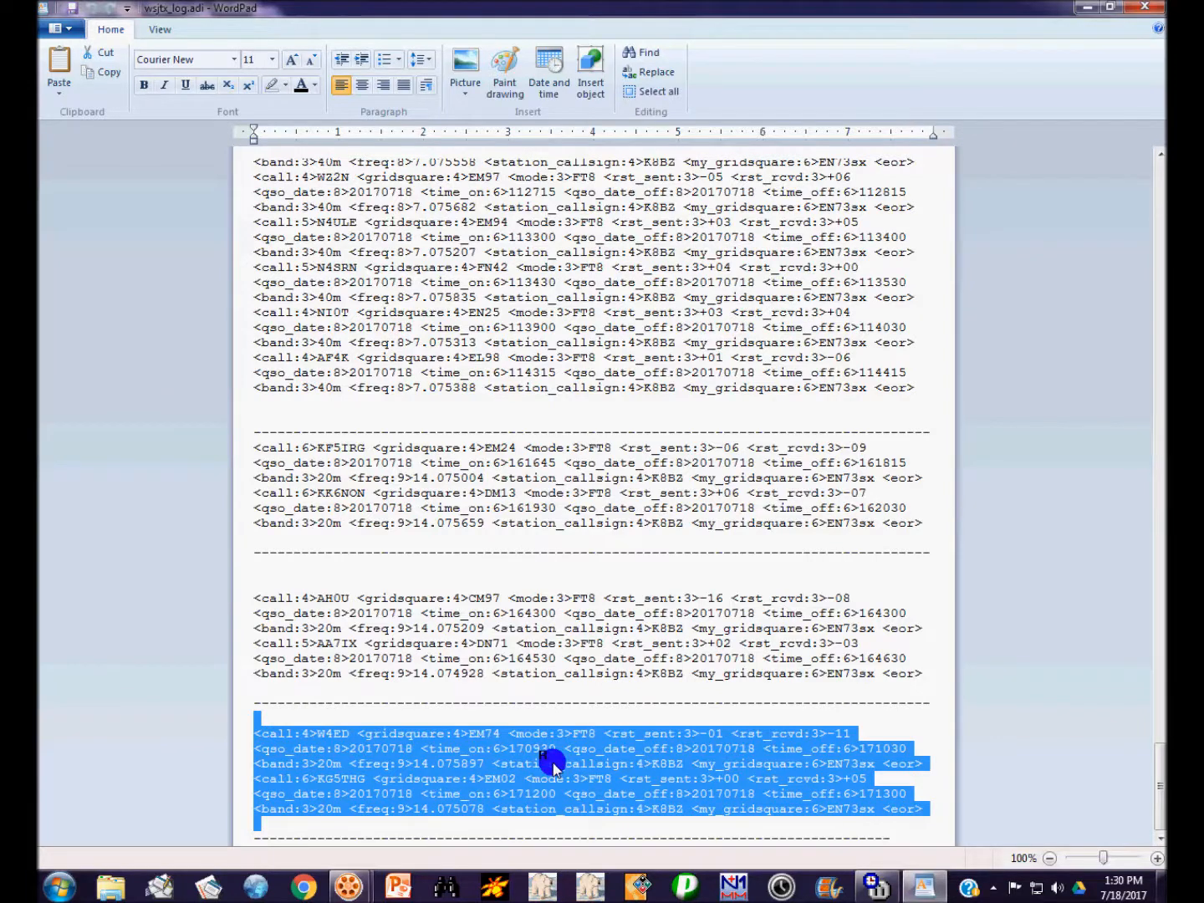
pyautogui.moveTo(608, 798)
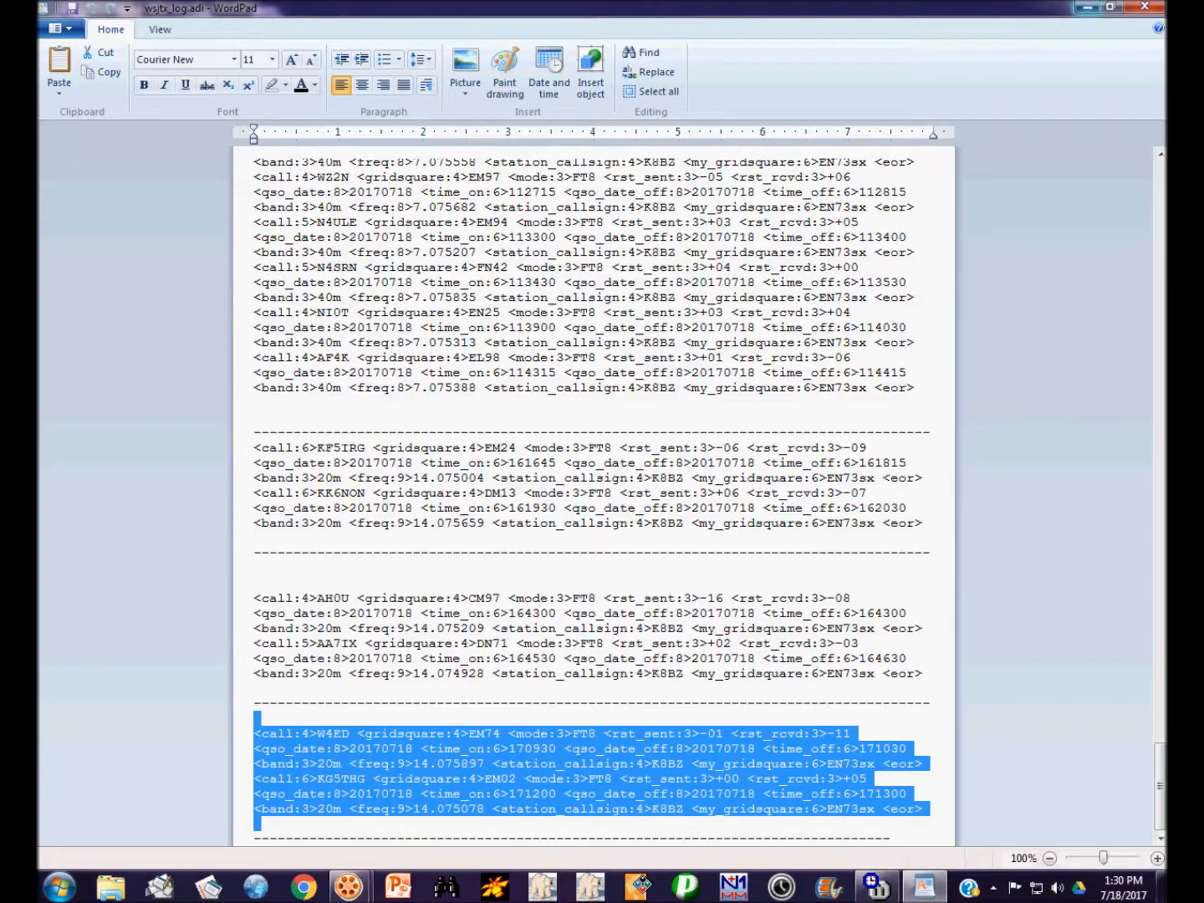
# Put the WordPad log window away to reveal the desktop.
pyautogui.click(1111, 8)
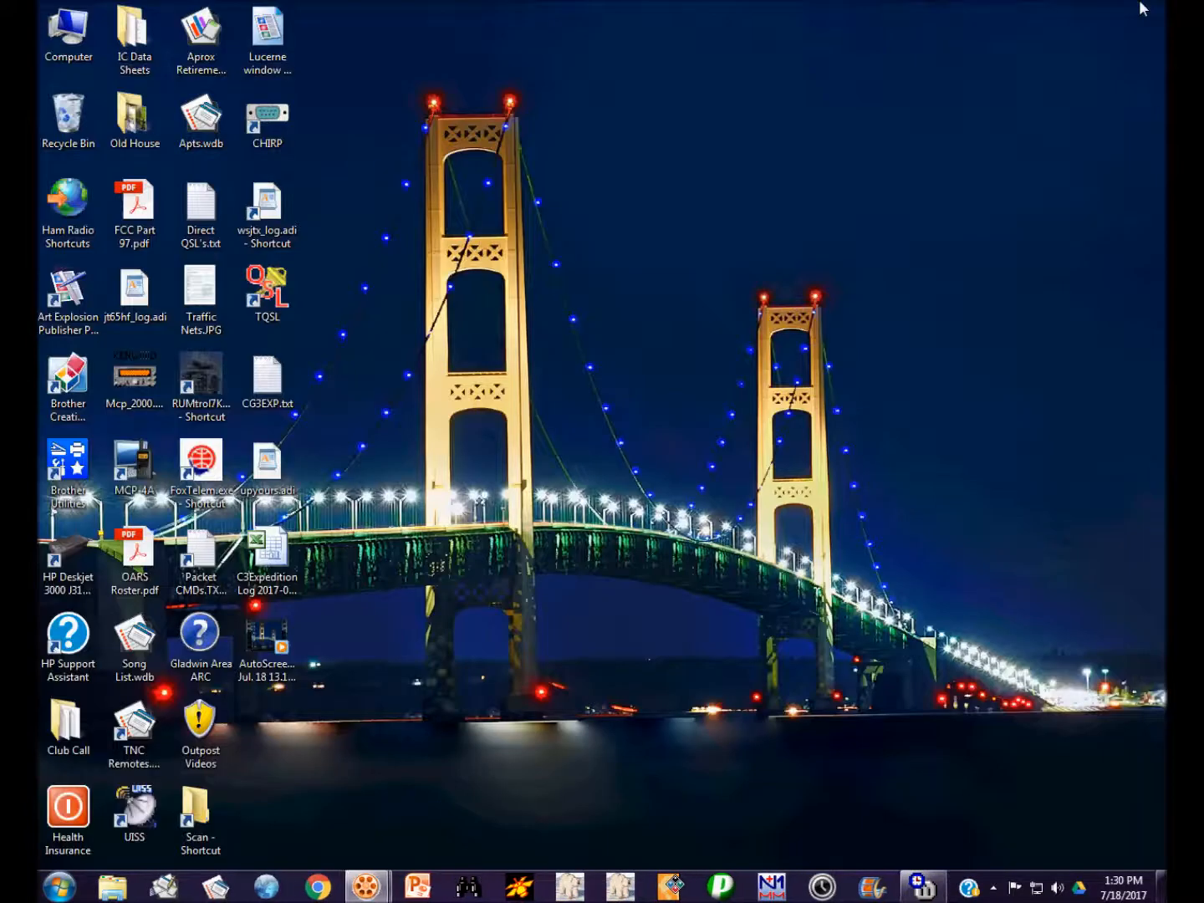
pyautogui.moveTo(1119, 73)
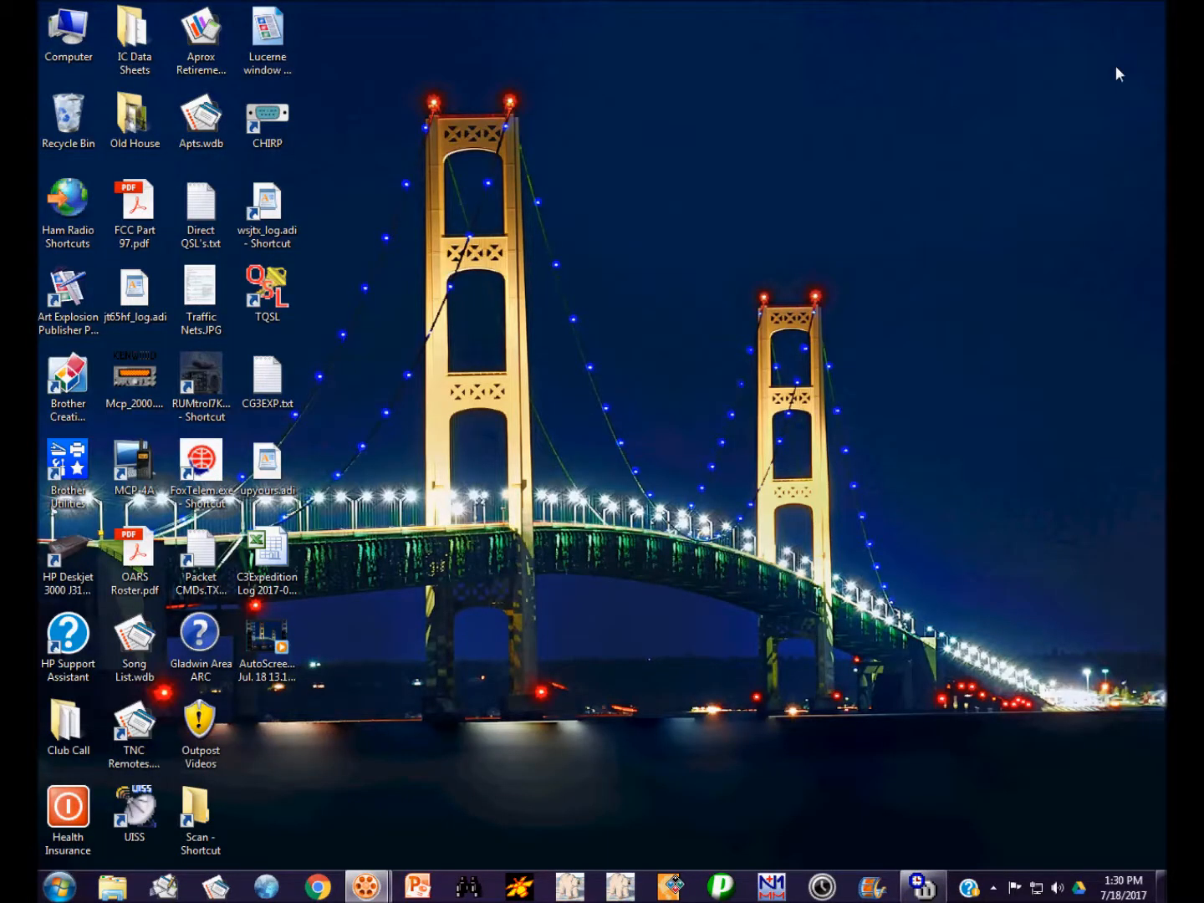
pyautogui.moveTo(280, 732)
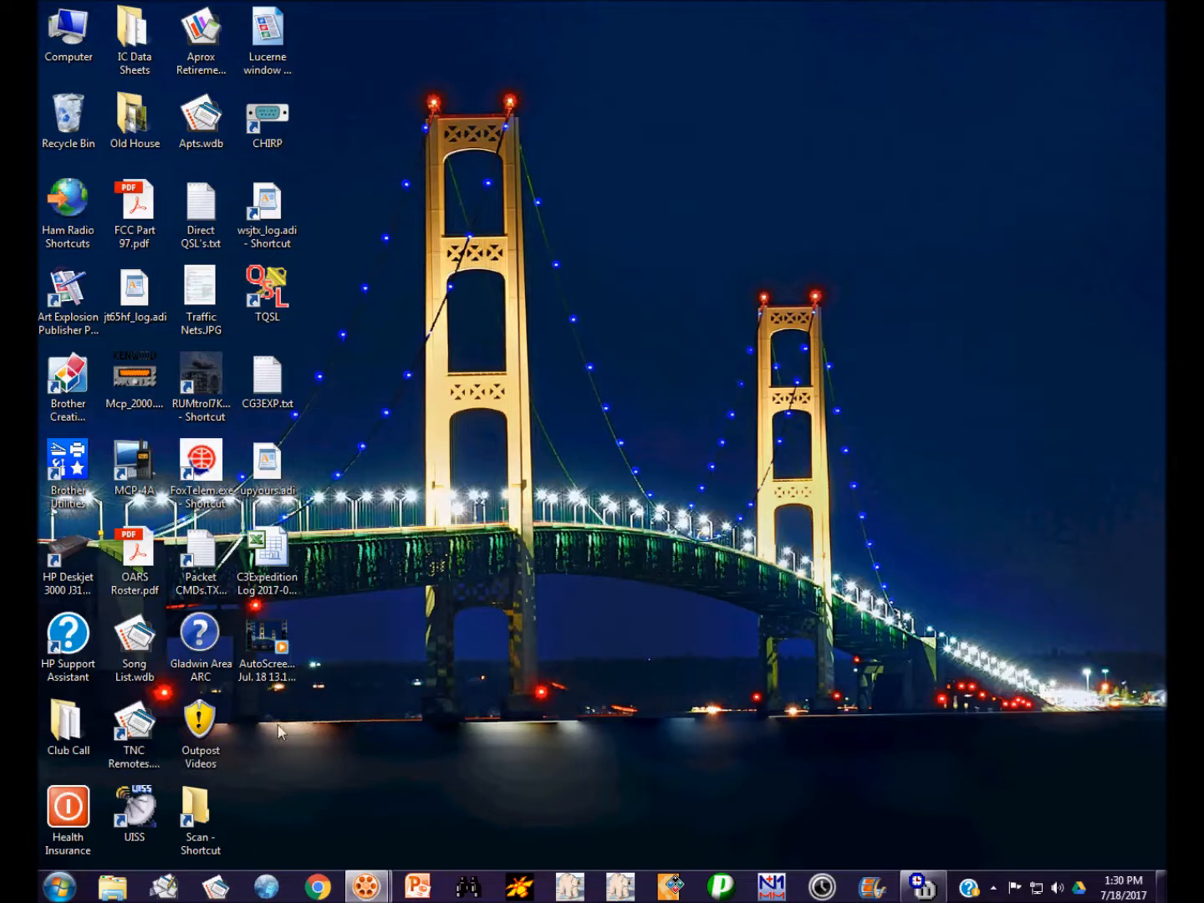
pyautogui.click(267, 646)
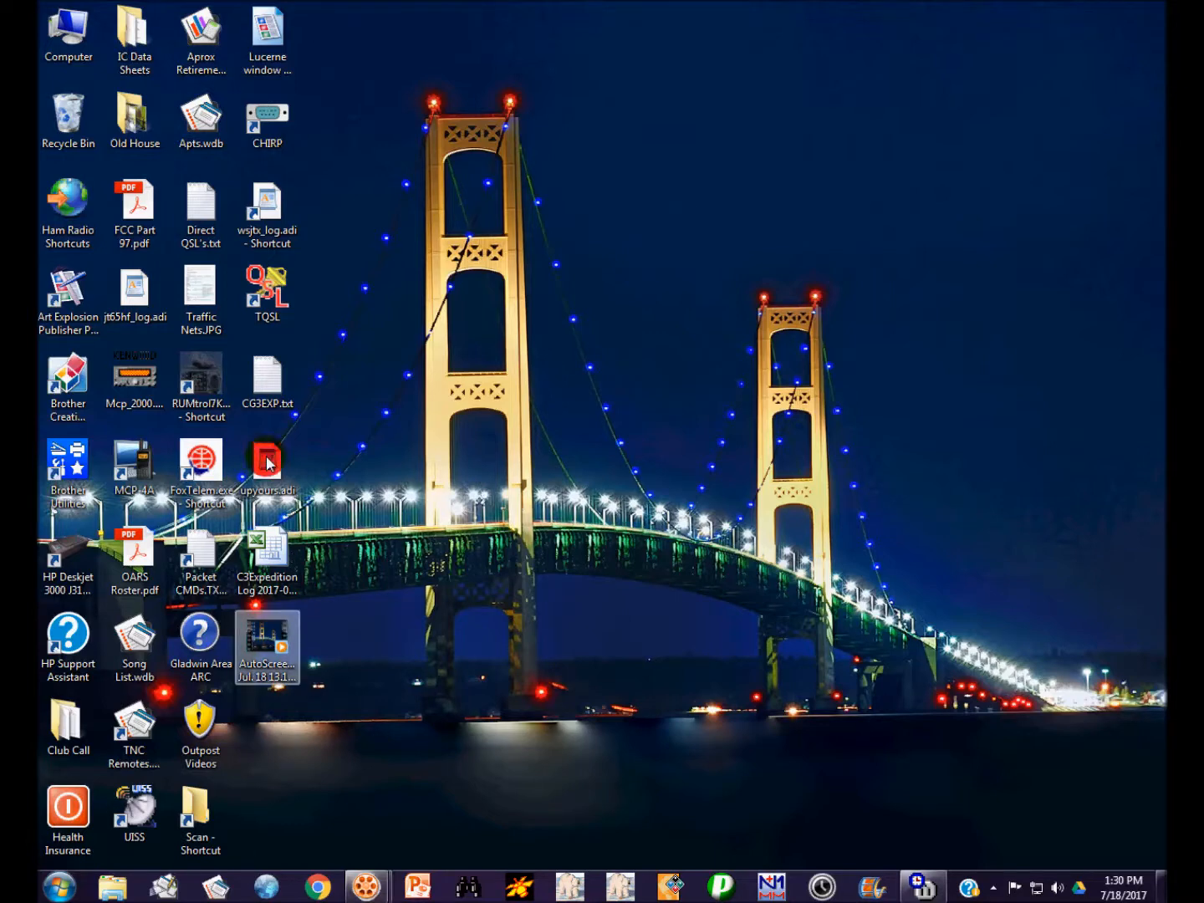
pyautogui.click(268, 460)
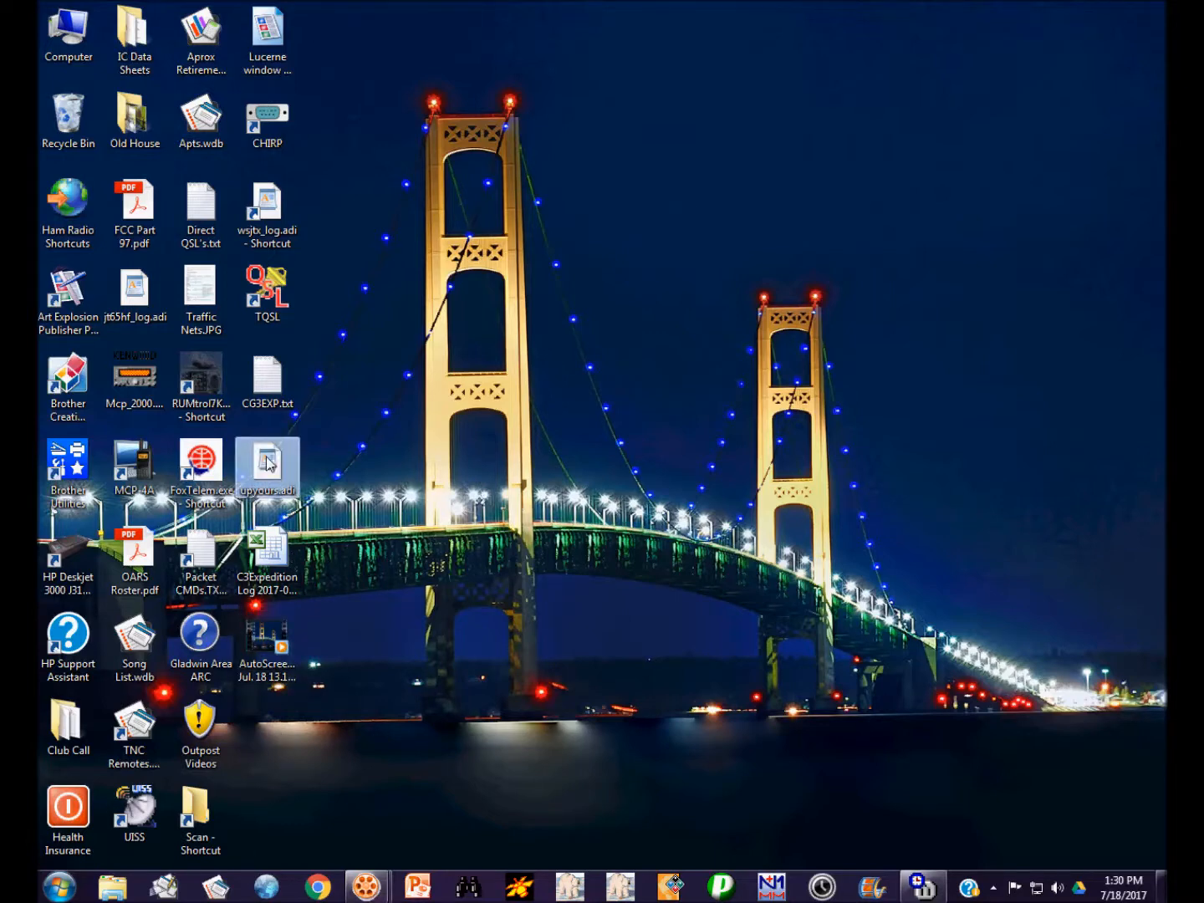
pyautogui.rightClick(266, 461)
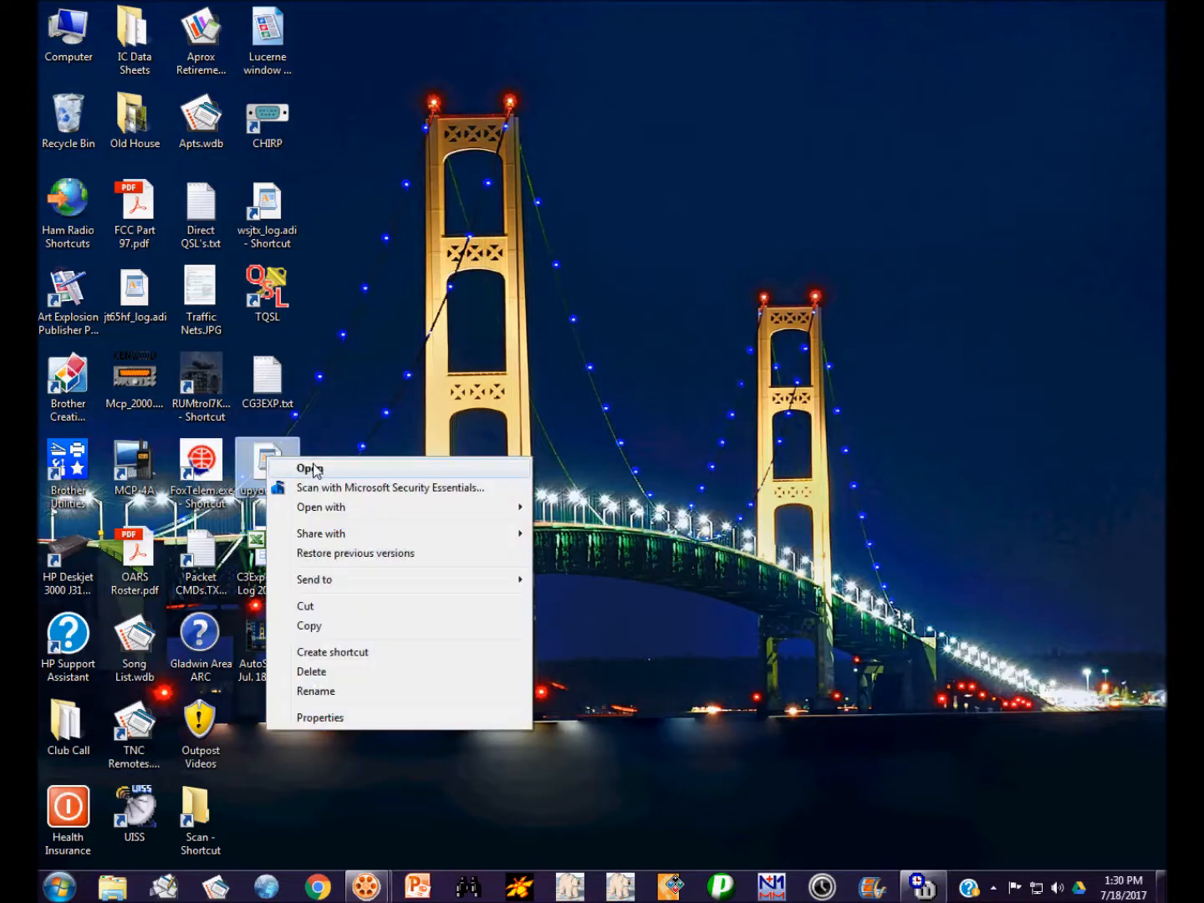
pyautogui.click(310, 467)
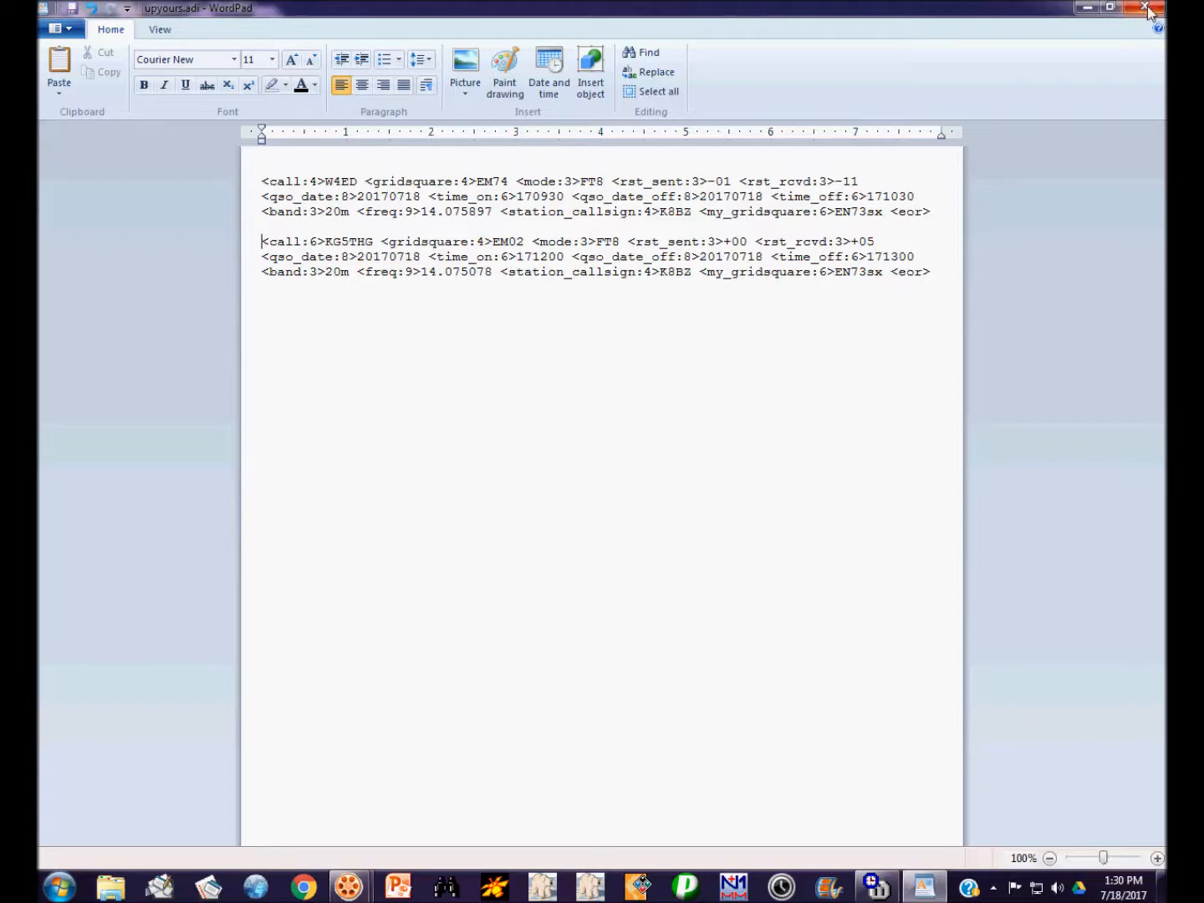
pyautogui.click(1146, 7)
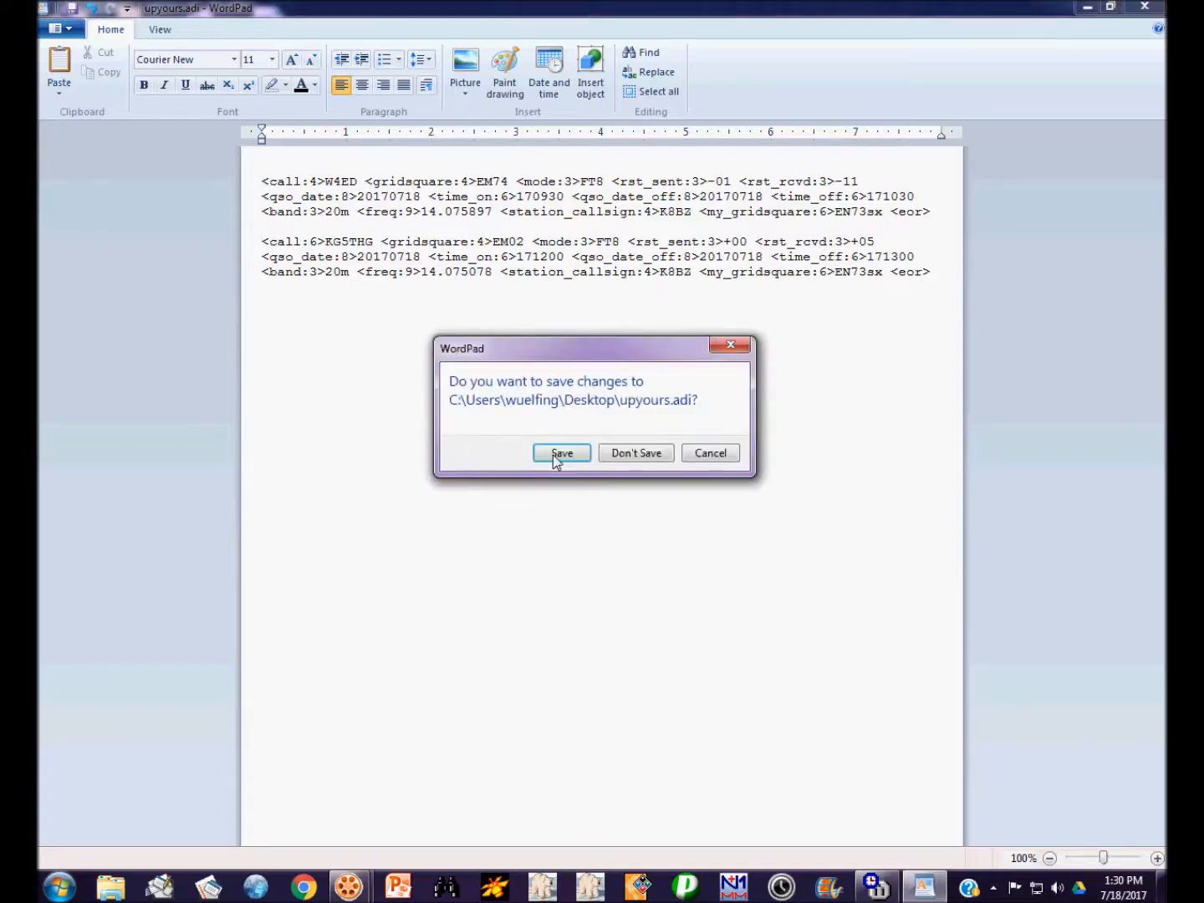
pyautogui.click(561, 452)
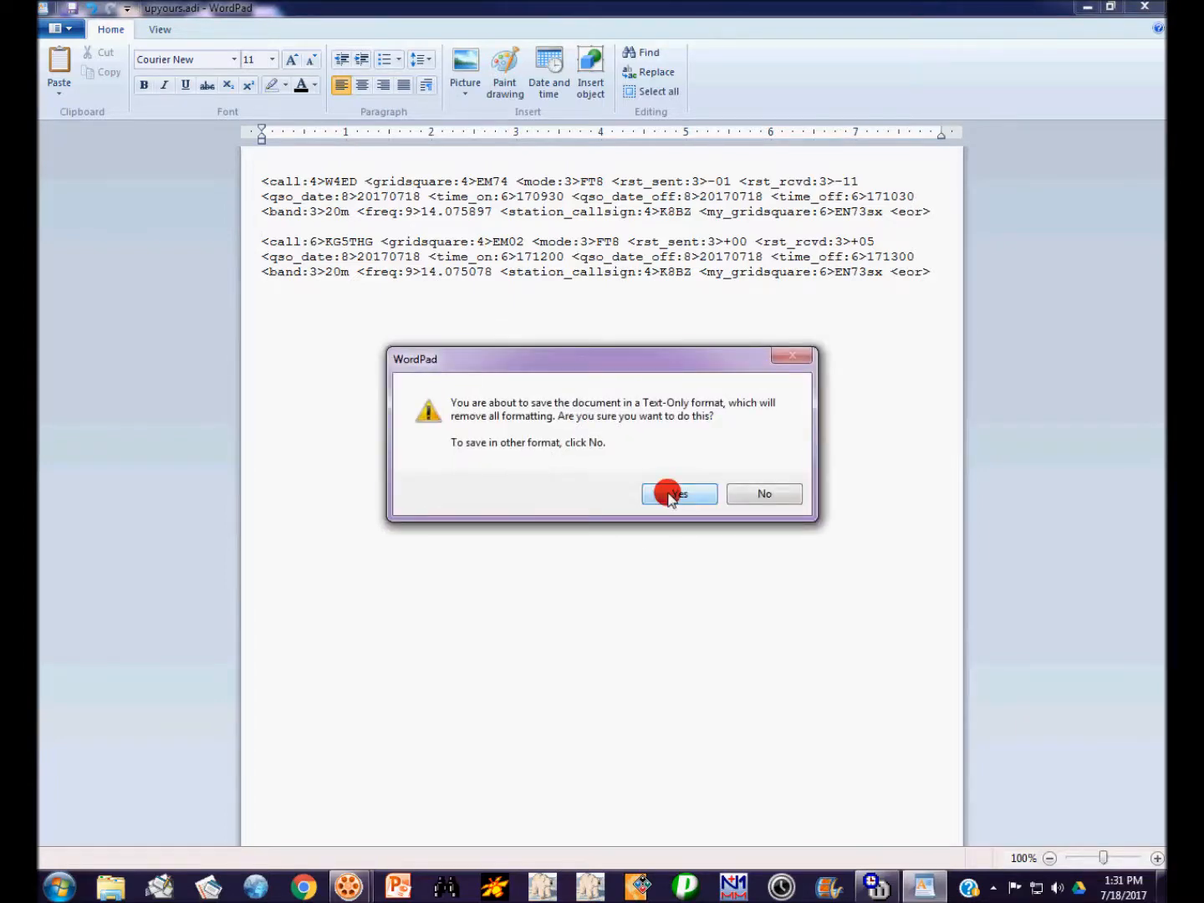
pyautogui.click(679, 493)
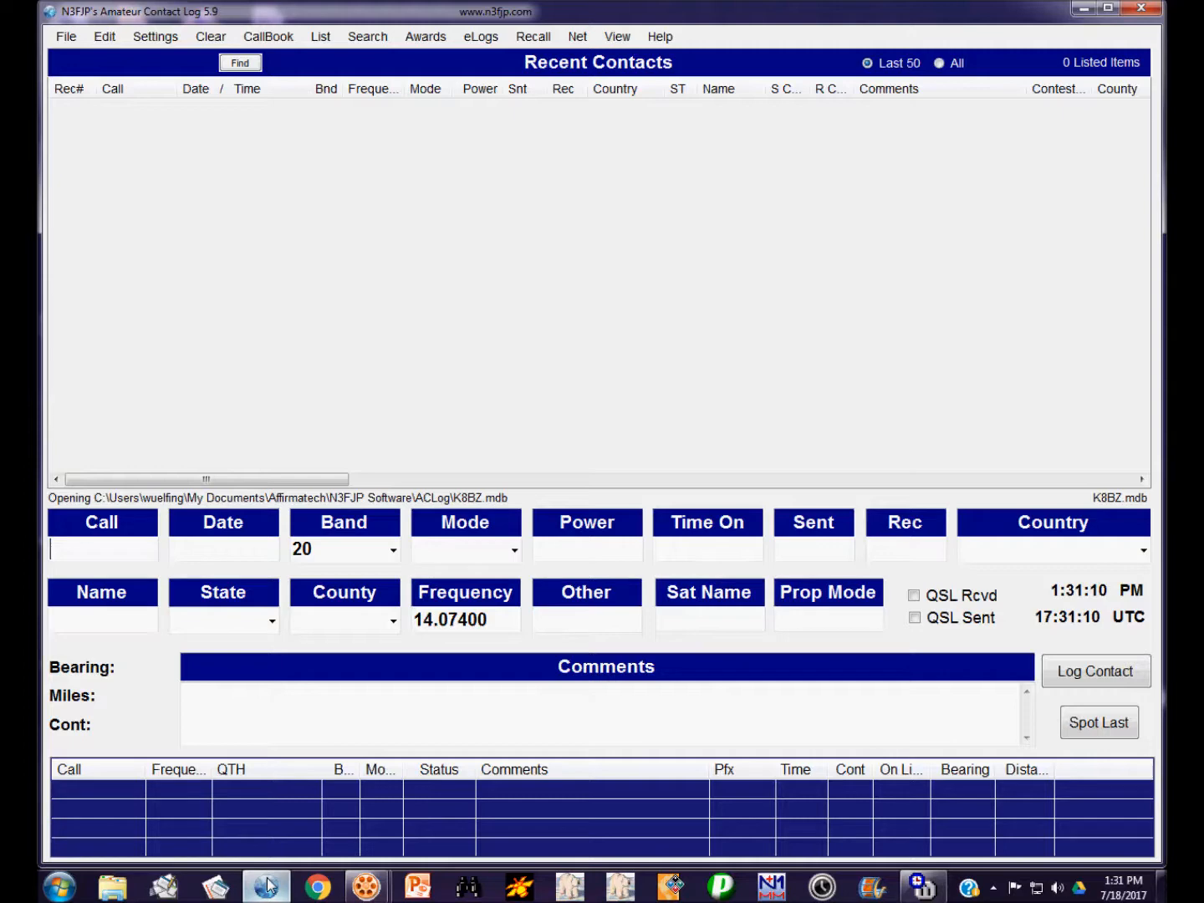
# Launch AC Log from the taskbar to load the K8BZ.mdb log's 50 recent contacts.
pyautogui.click(239, 63)
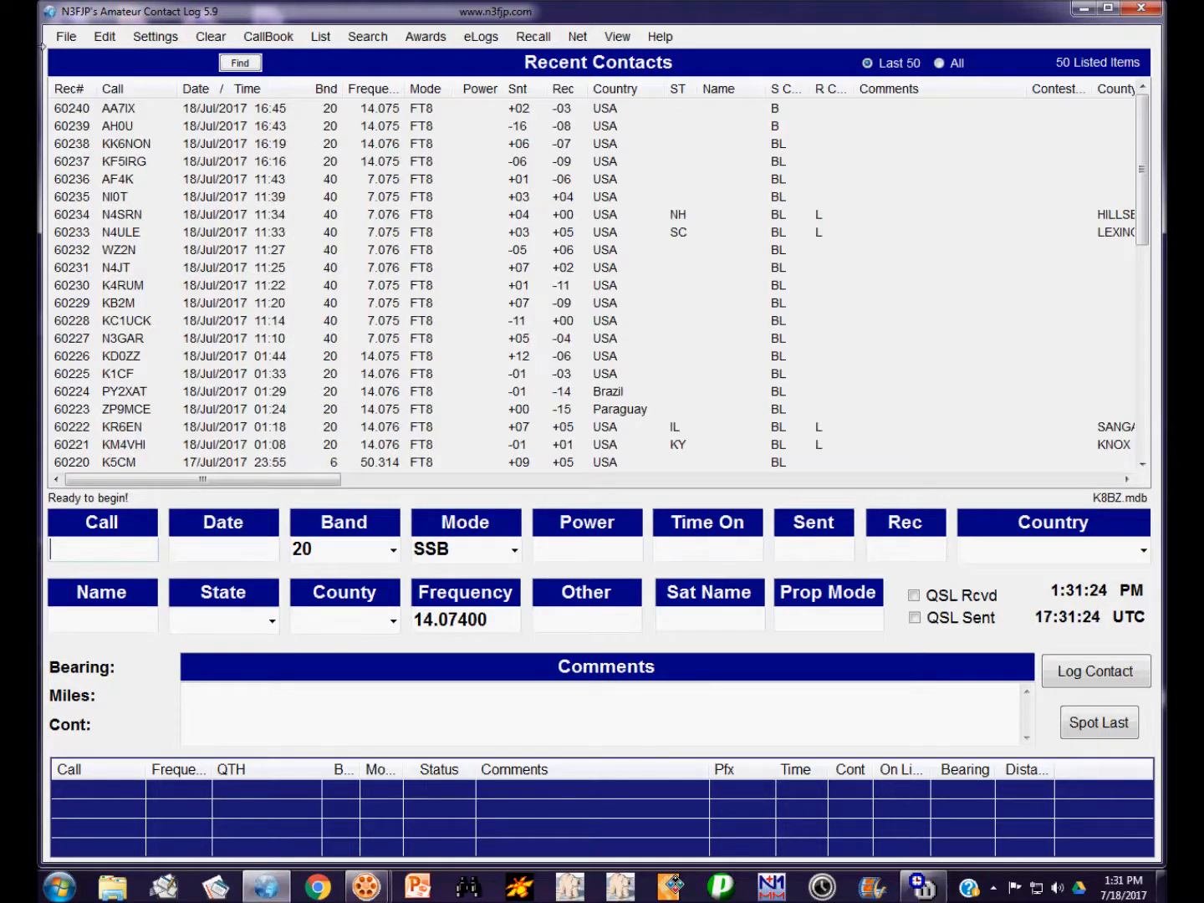
pyautogui.click(64, 36)
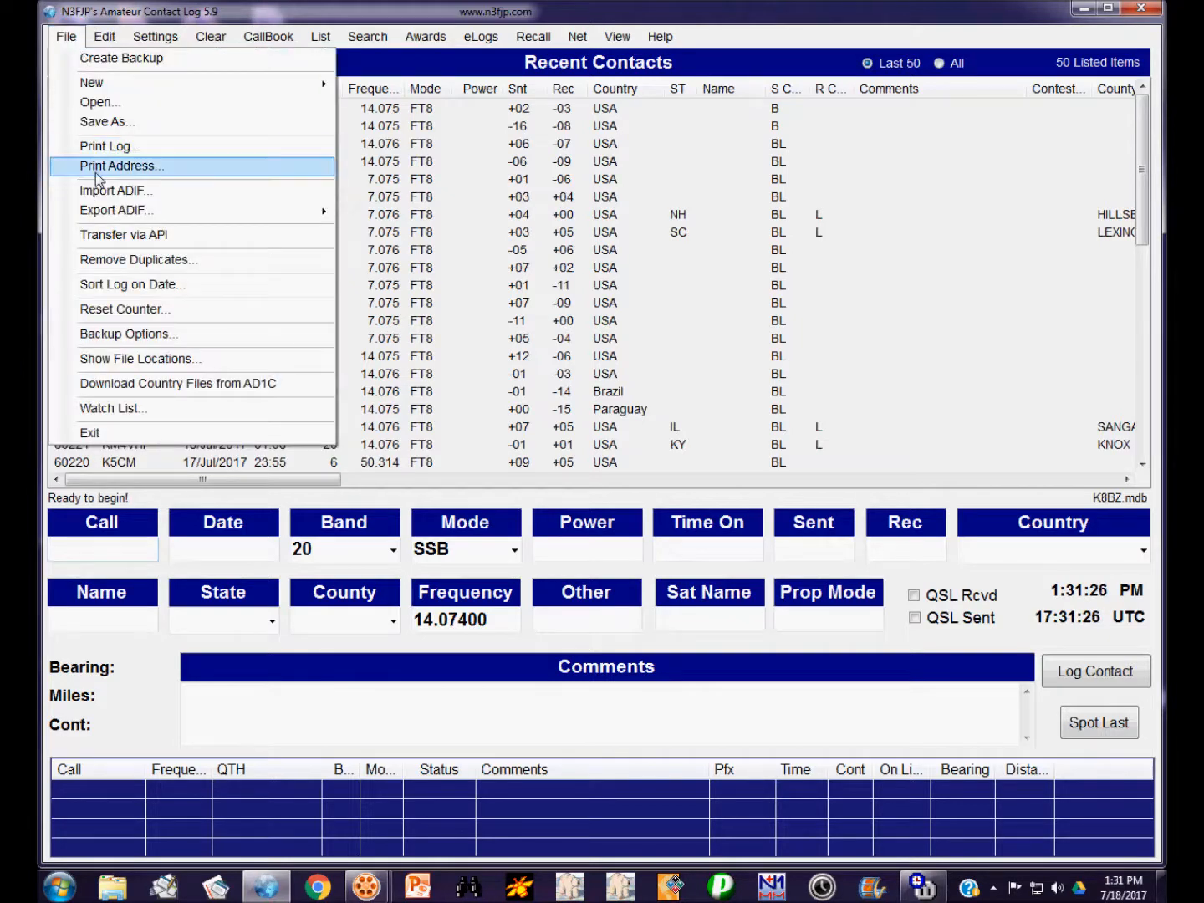
pyautogui.click(99, 101)
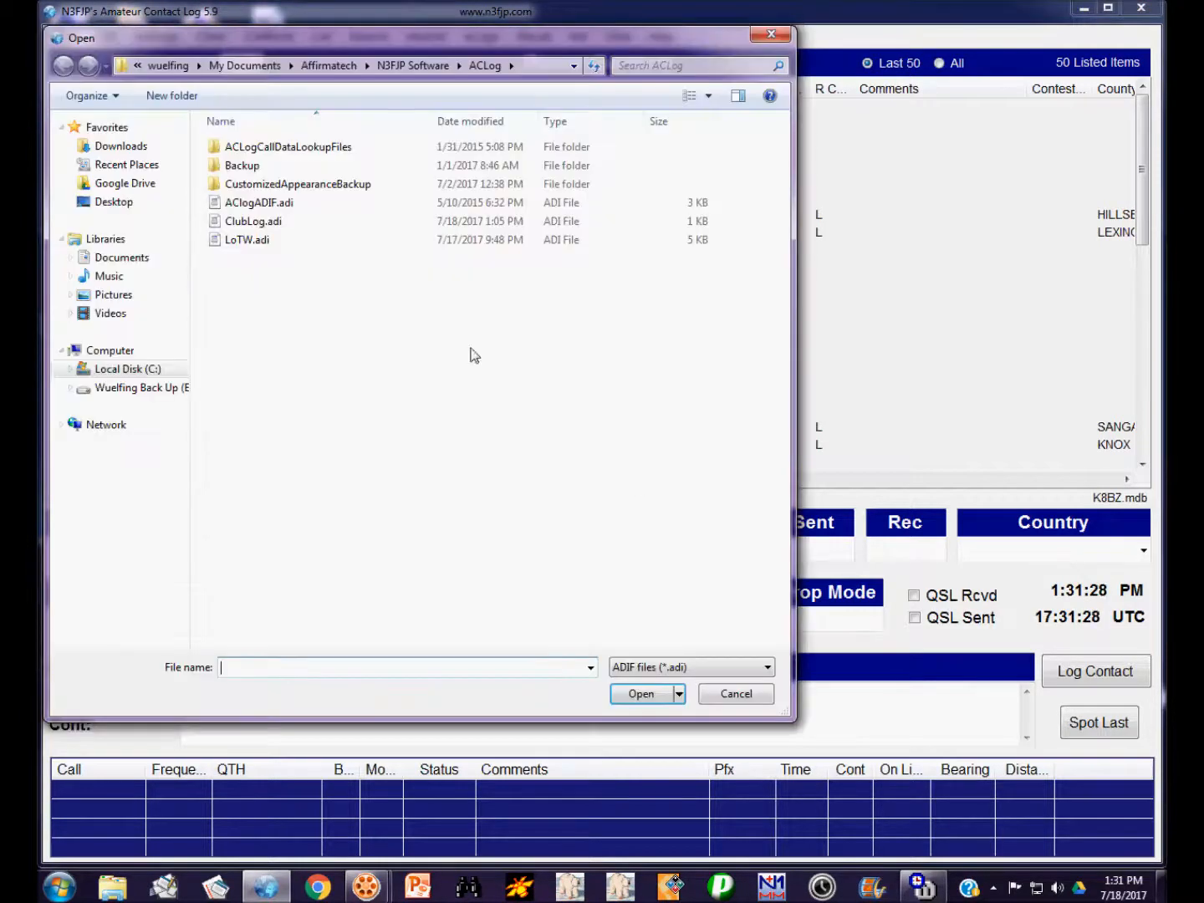
pyautogui.click(114, 201)
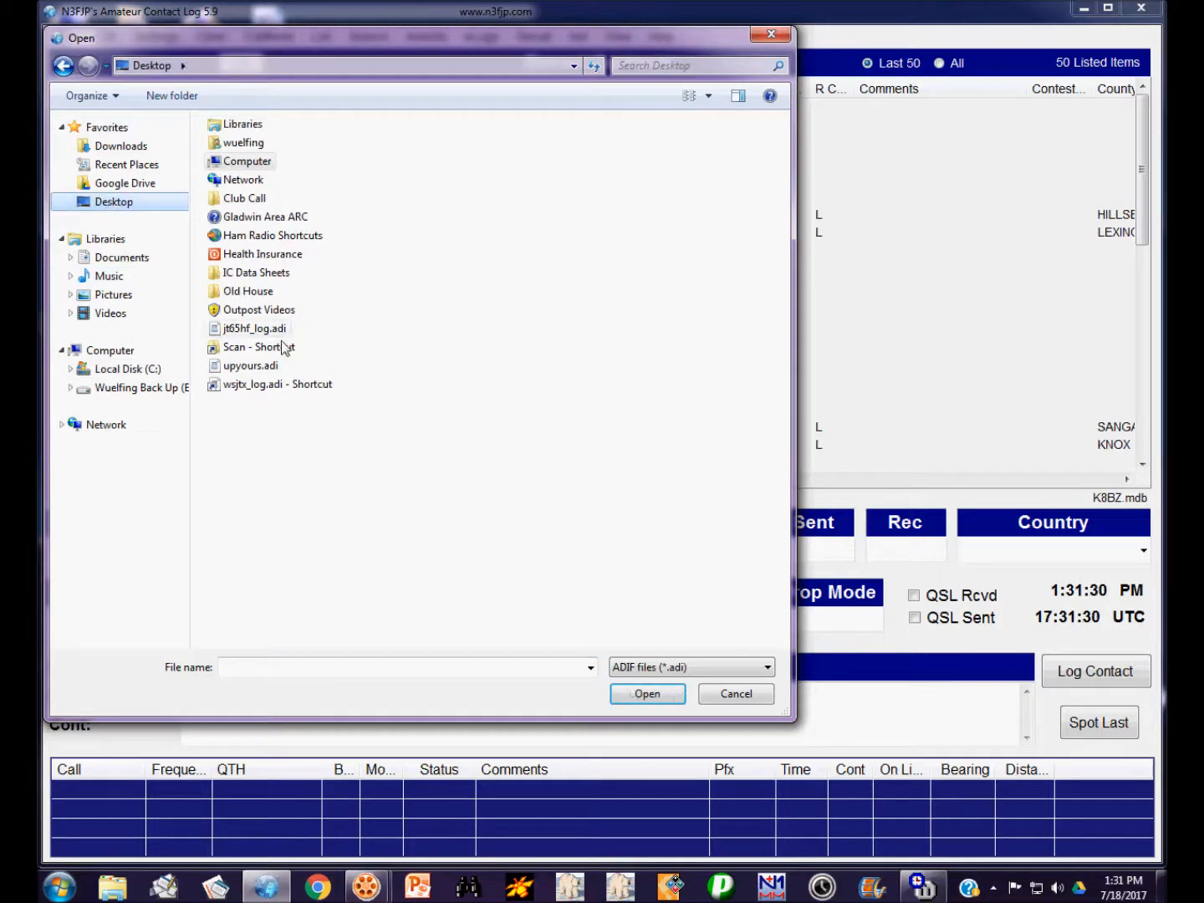
pyautogui.click(250, 366)
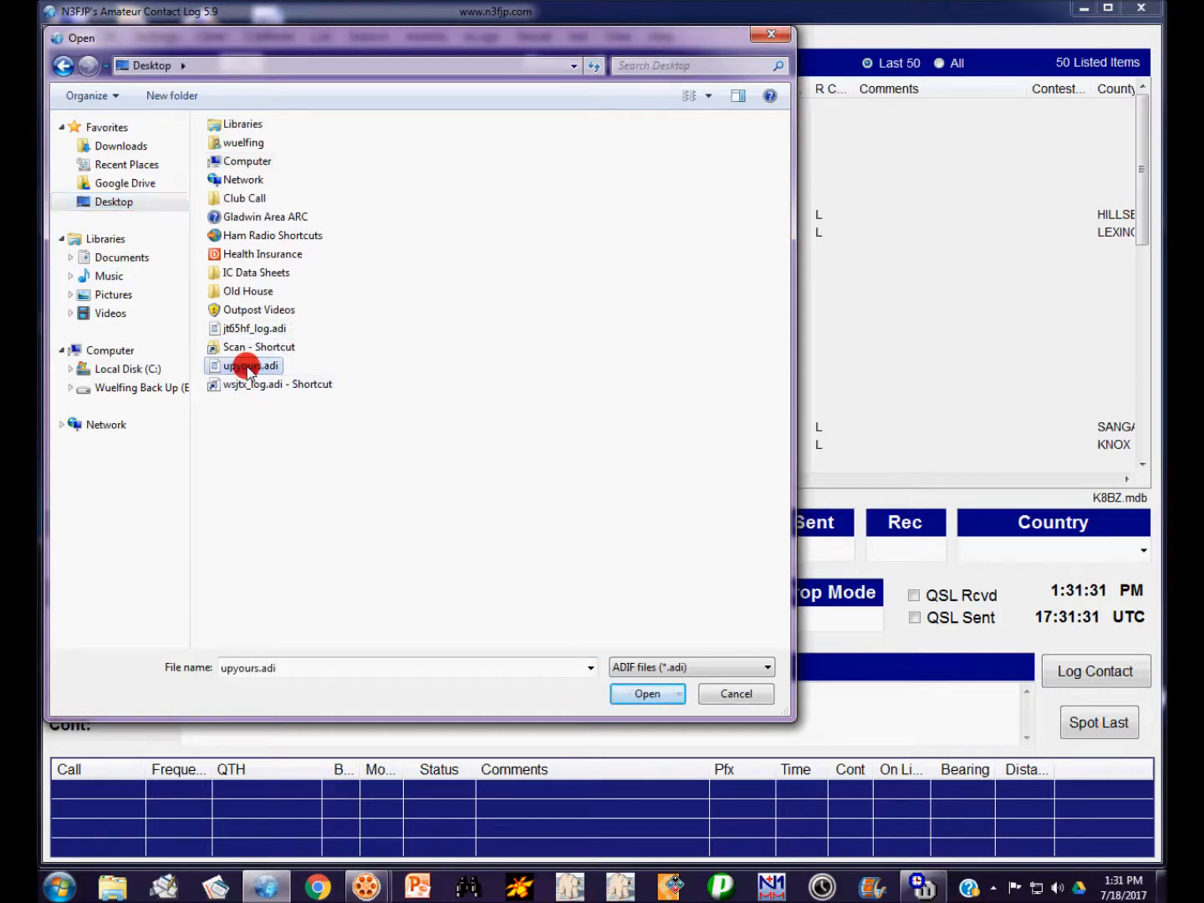
pyautogui.click(646, 693)
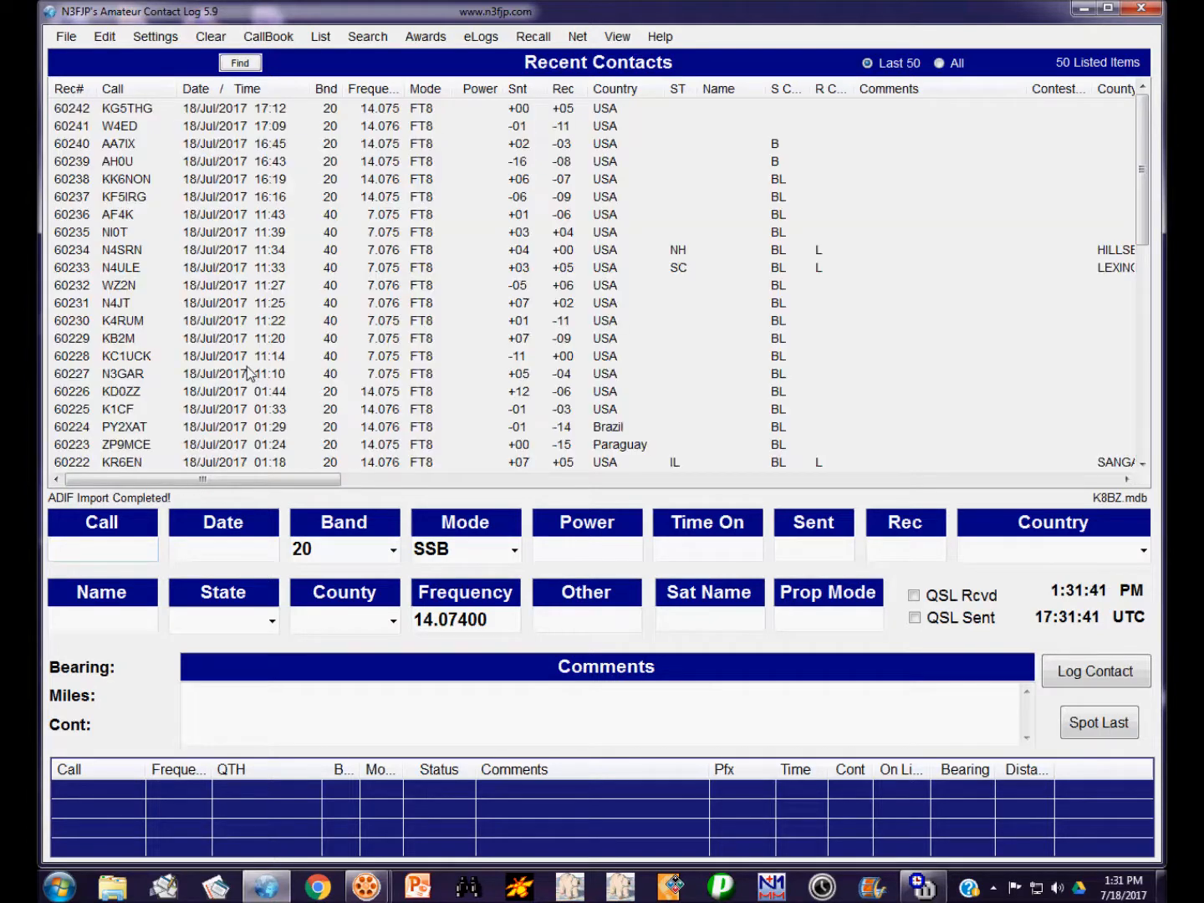
pyautogui.moveTo(142, 117)
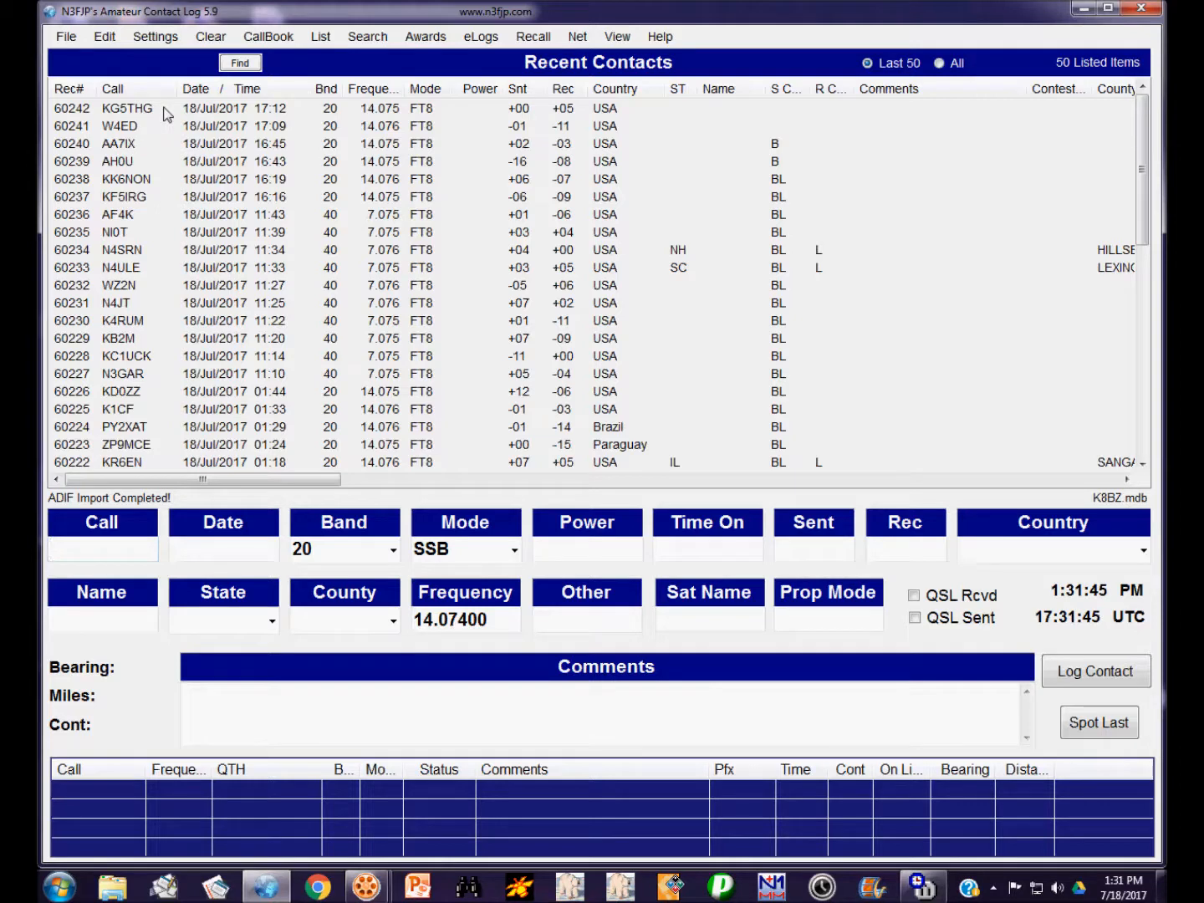
# Upload unsent contacts to Club Log, click Done, and cancel the record options popup.
pyautogui.click(480, 35)
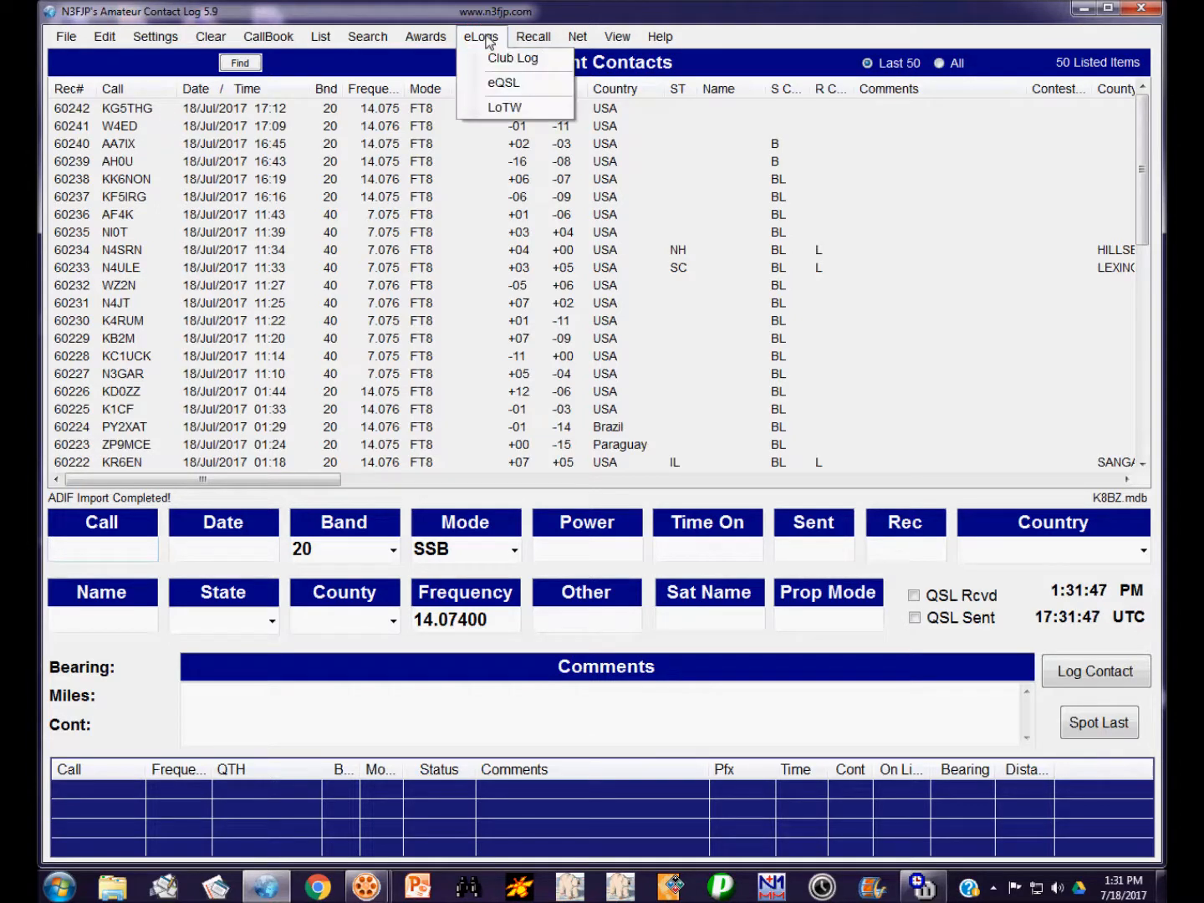
pyautogui.click(512, 58)
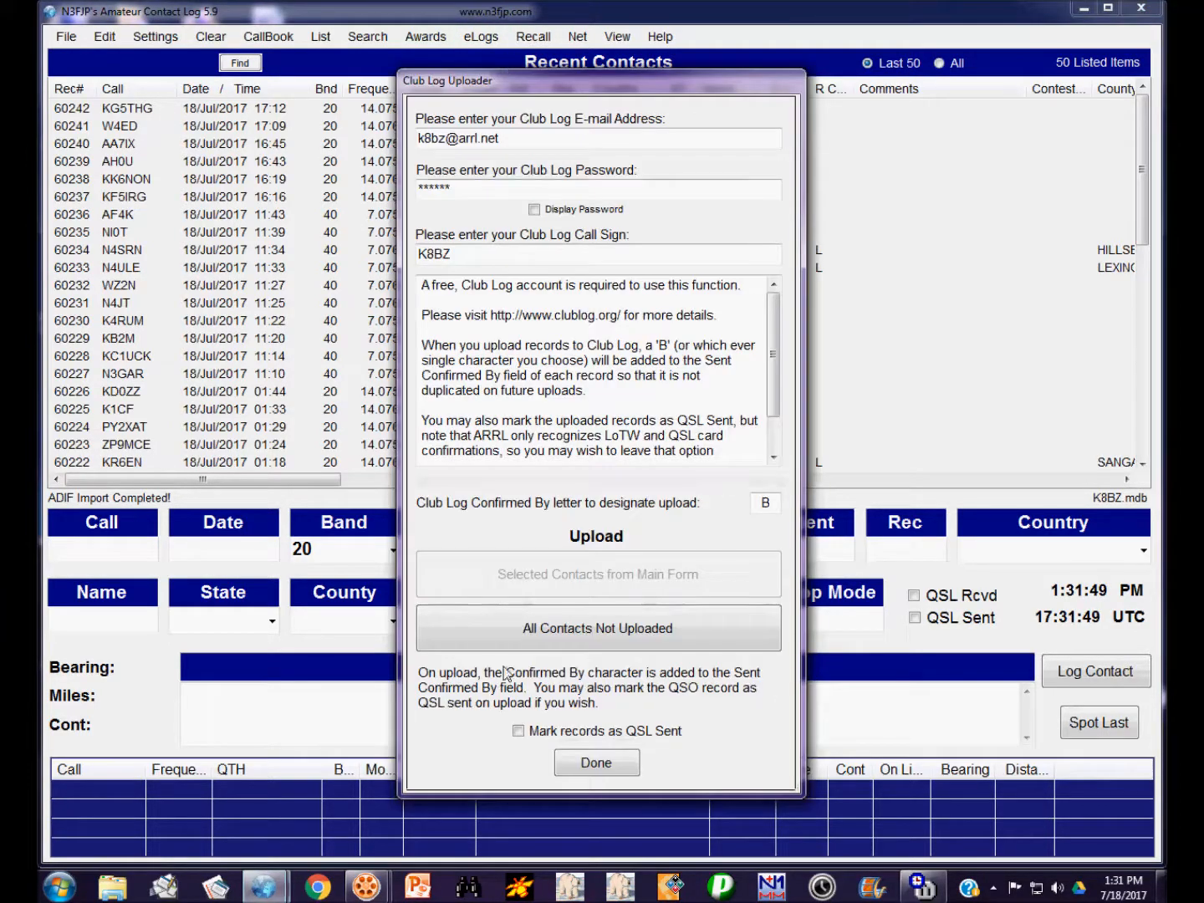
pyautogui.click(597, 628)
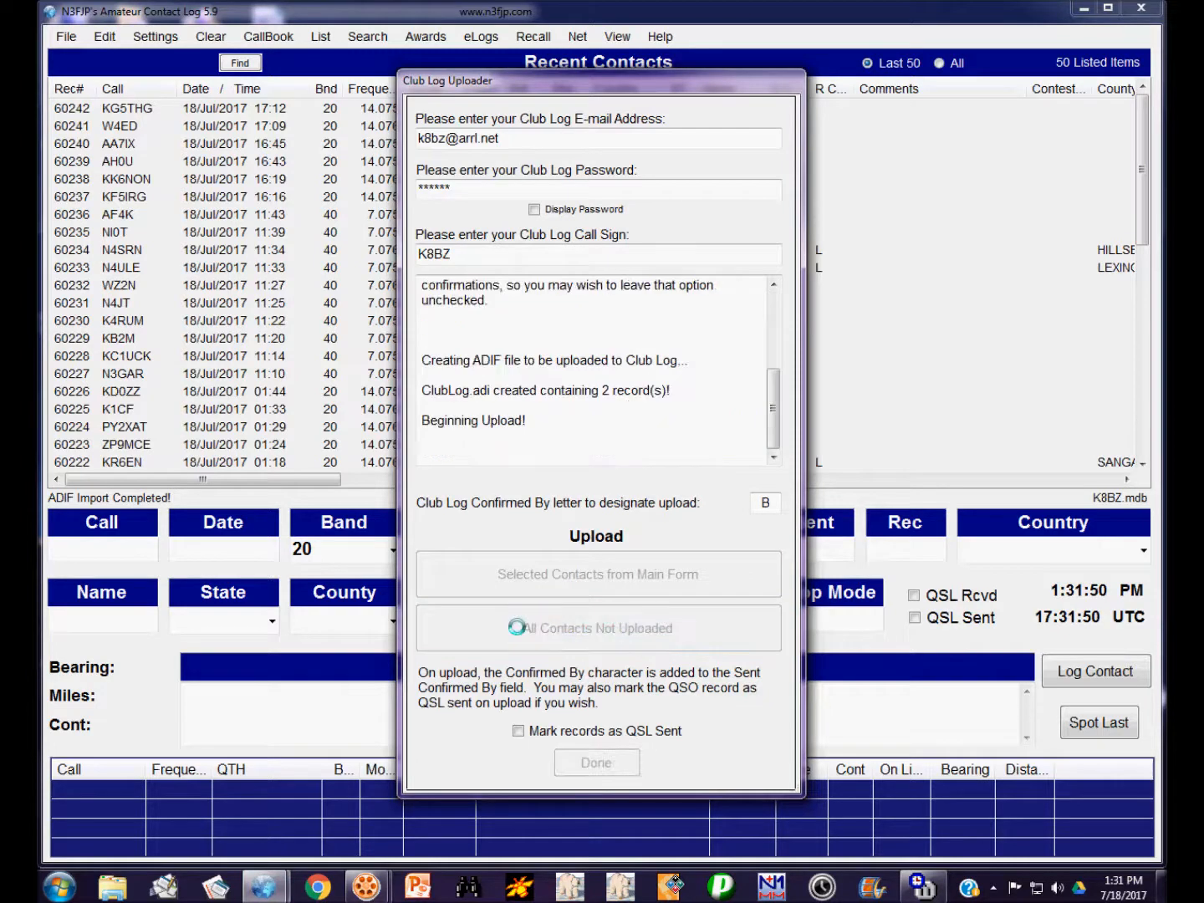
pyautogui.click(596, 628)
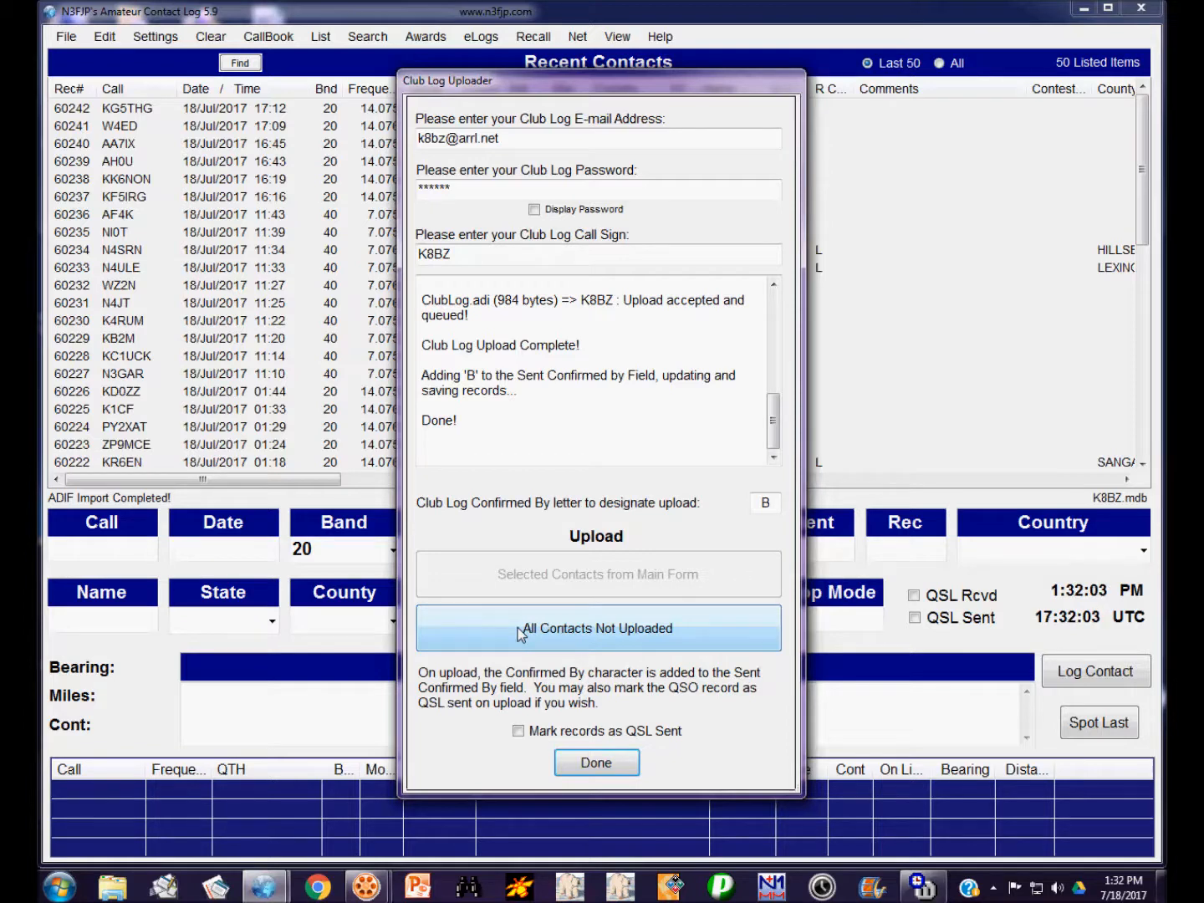
pyautogui.click(595, 762)
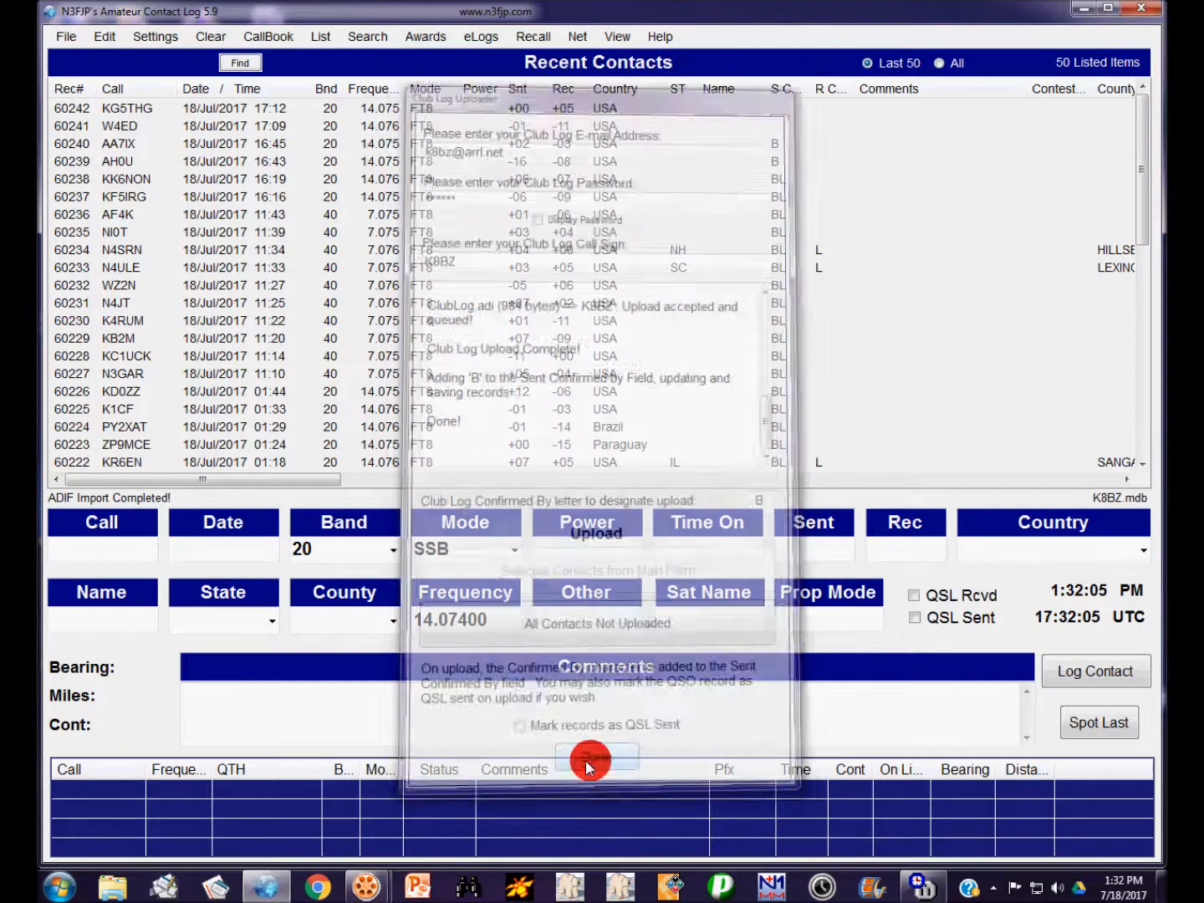
pyautogui.click(595, 759)
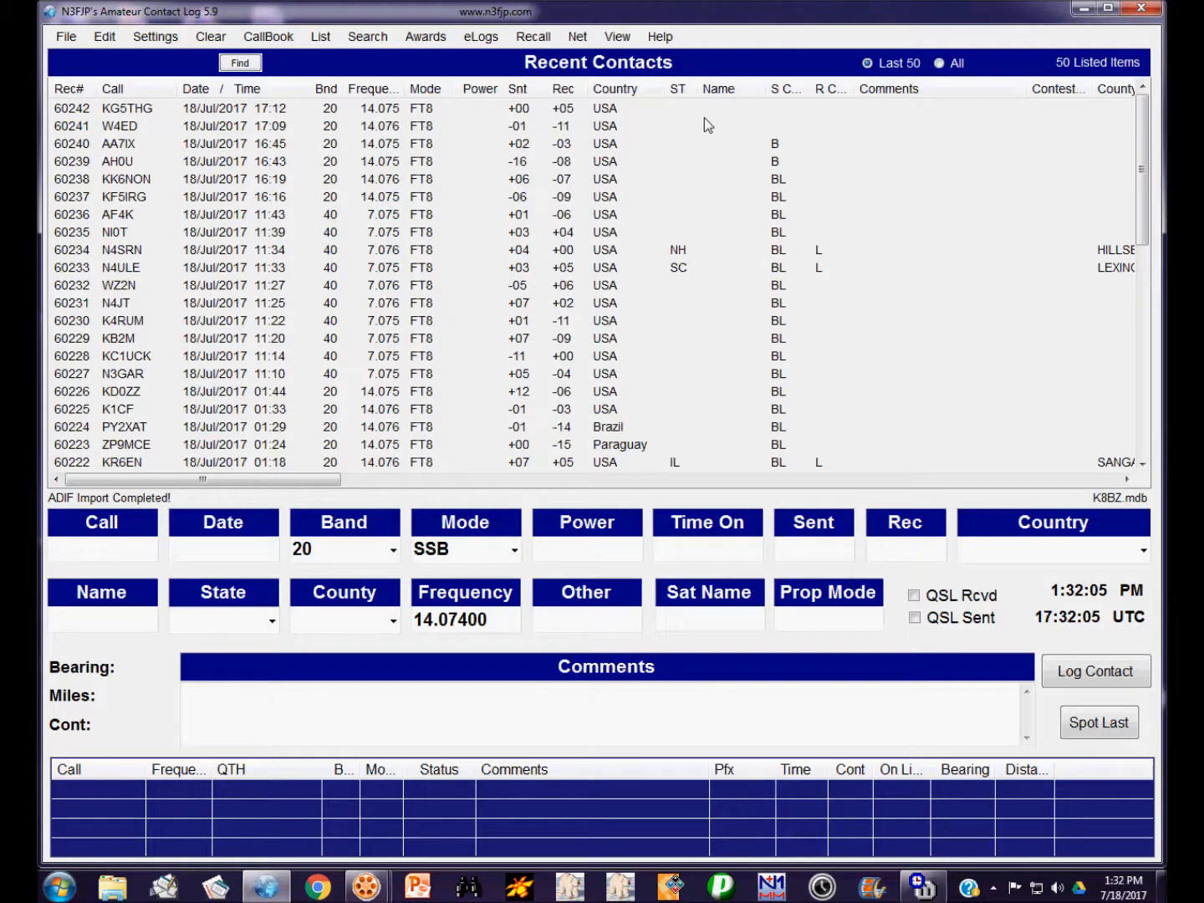
pyautogui.moveTo(776, 131)
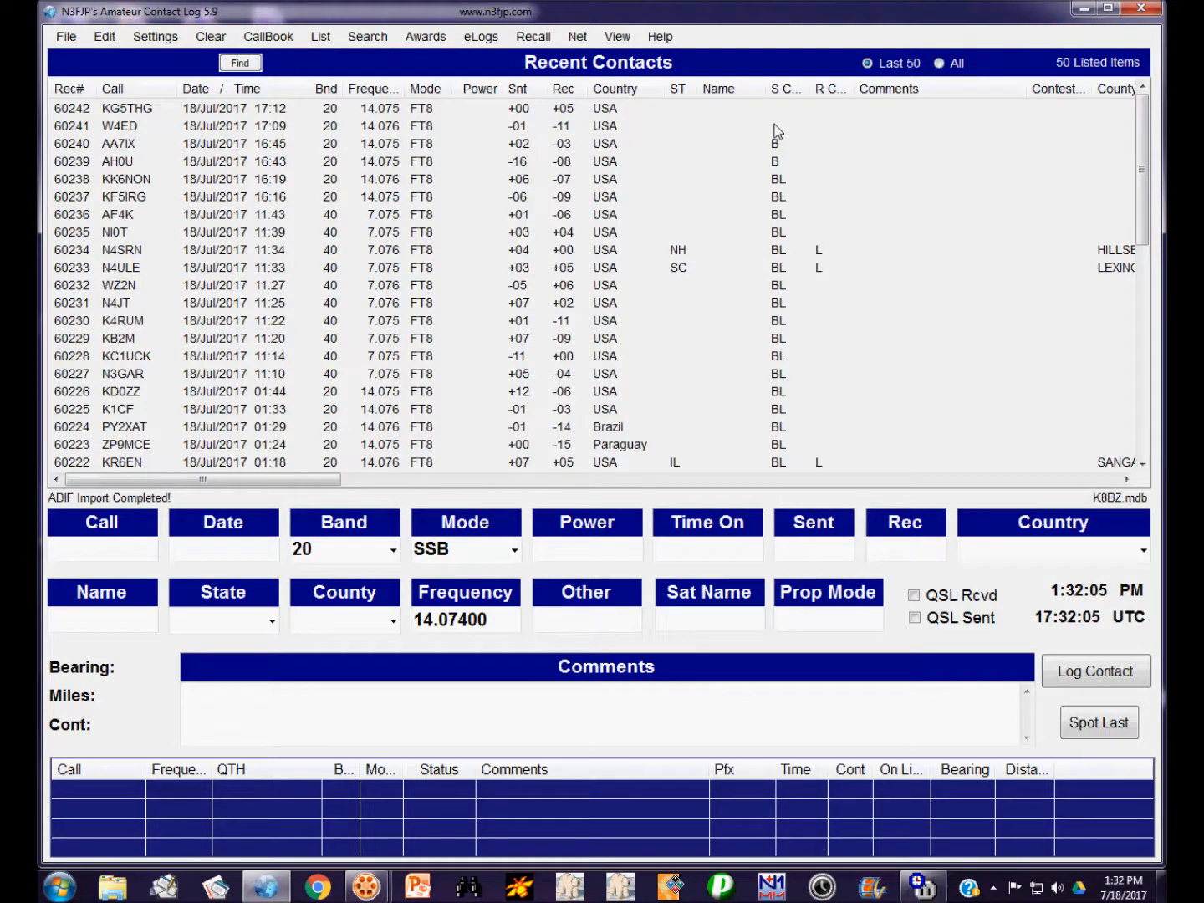
pyautogui.moveTo(776, 157)
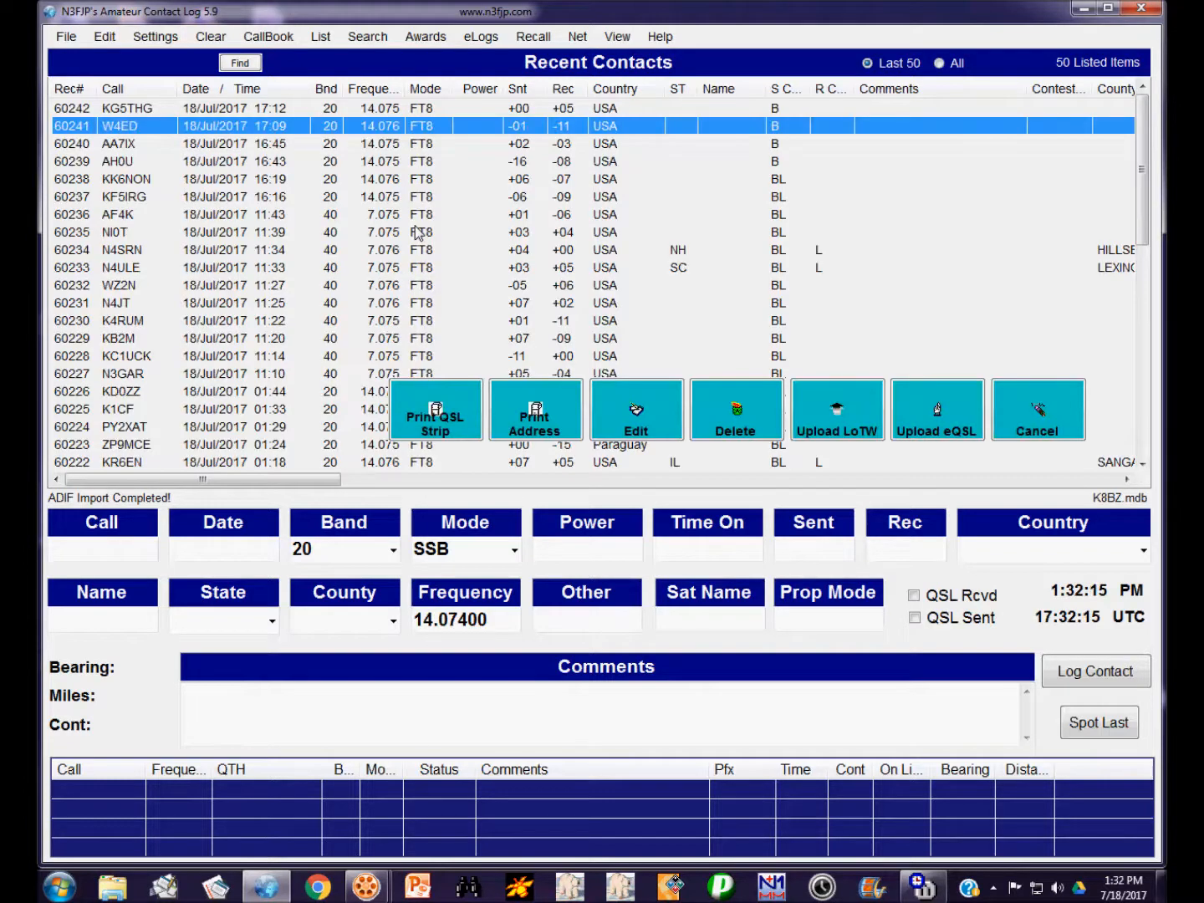
pyautogui.click(1037, 409)
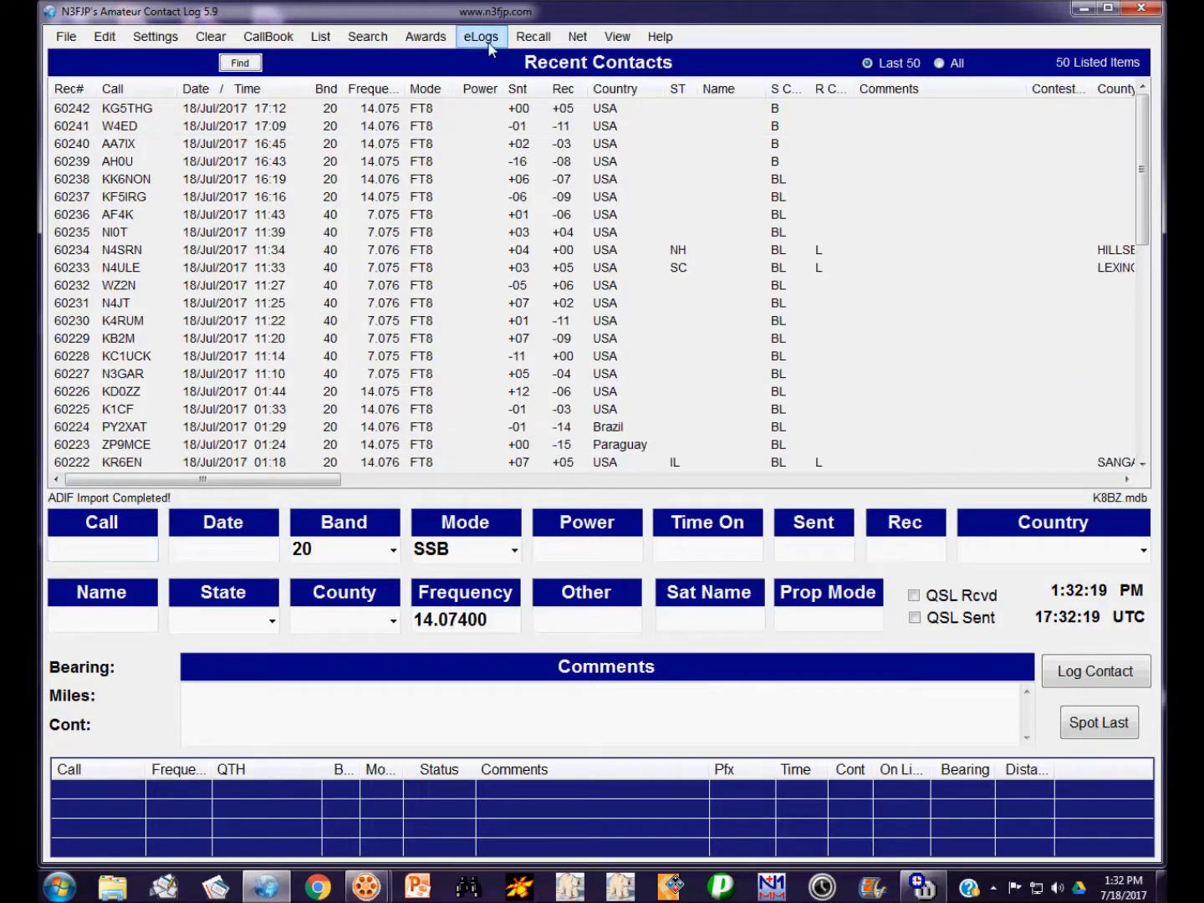
# Try LoTW signing of unsent contacts, cancel at the invalid FT8 mode error, close manager.
pyautogui.click(481, 36)
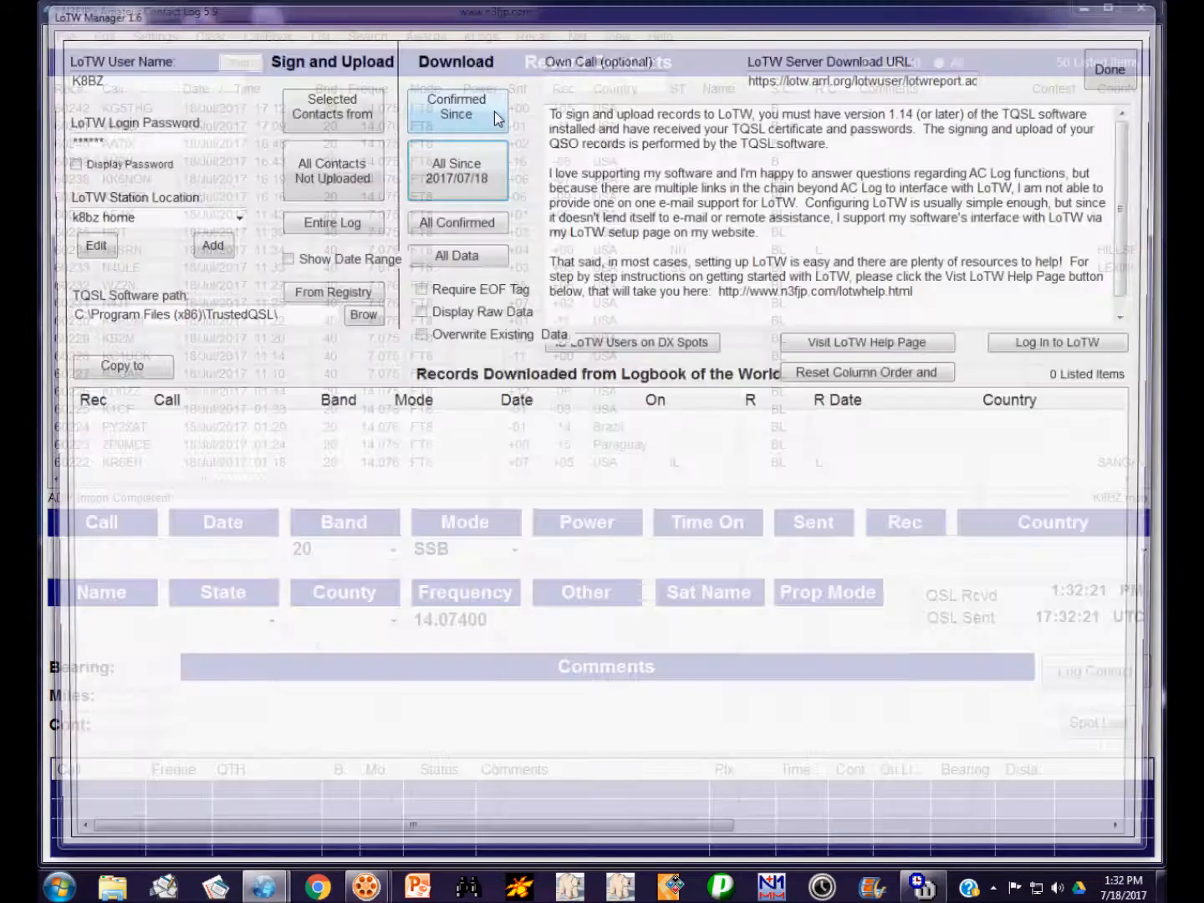
pyautogui.click(326, 167)
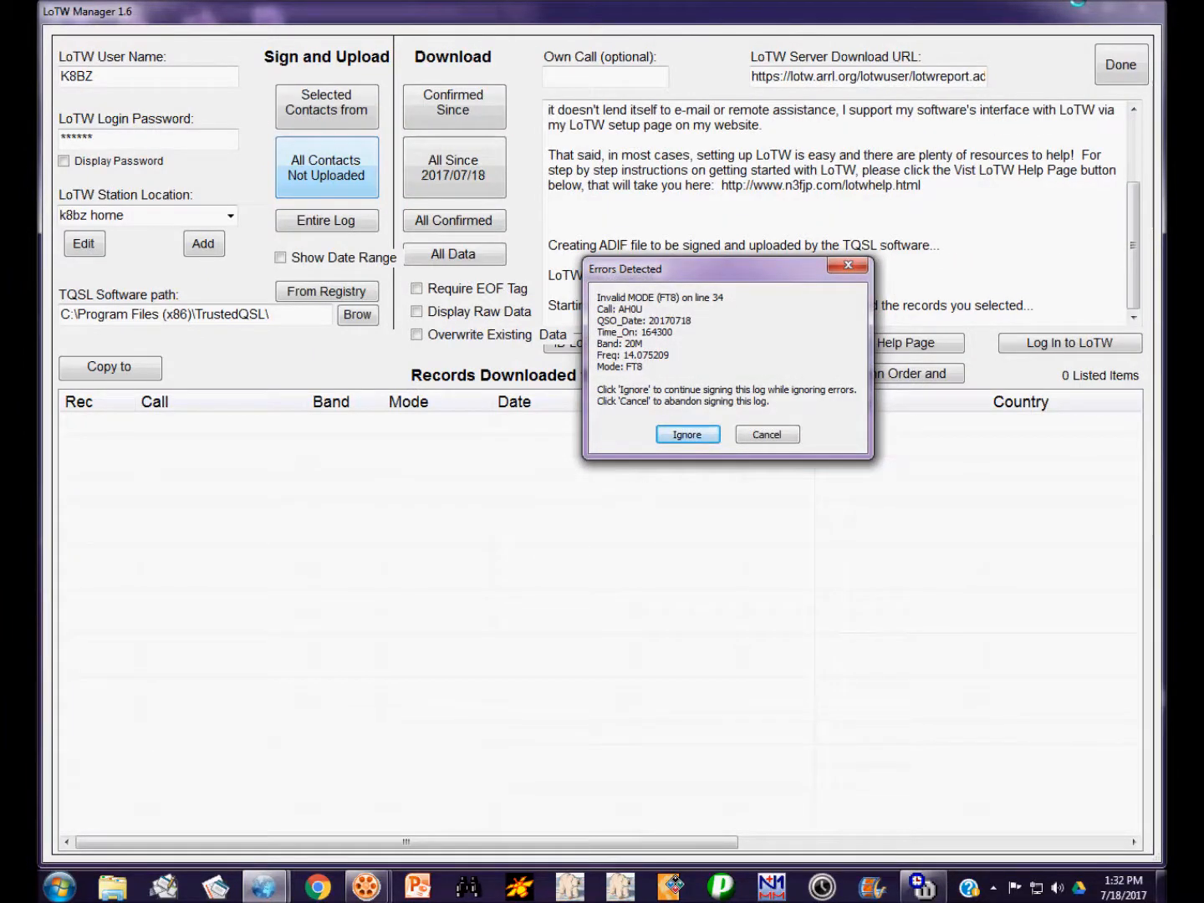
pyautogui.moveTo(777, 308)
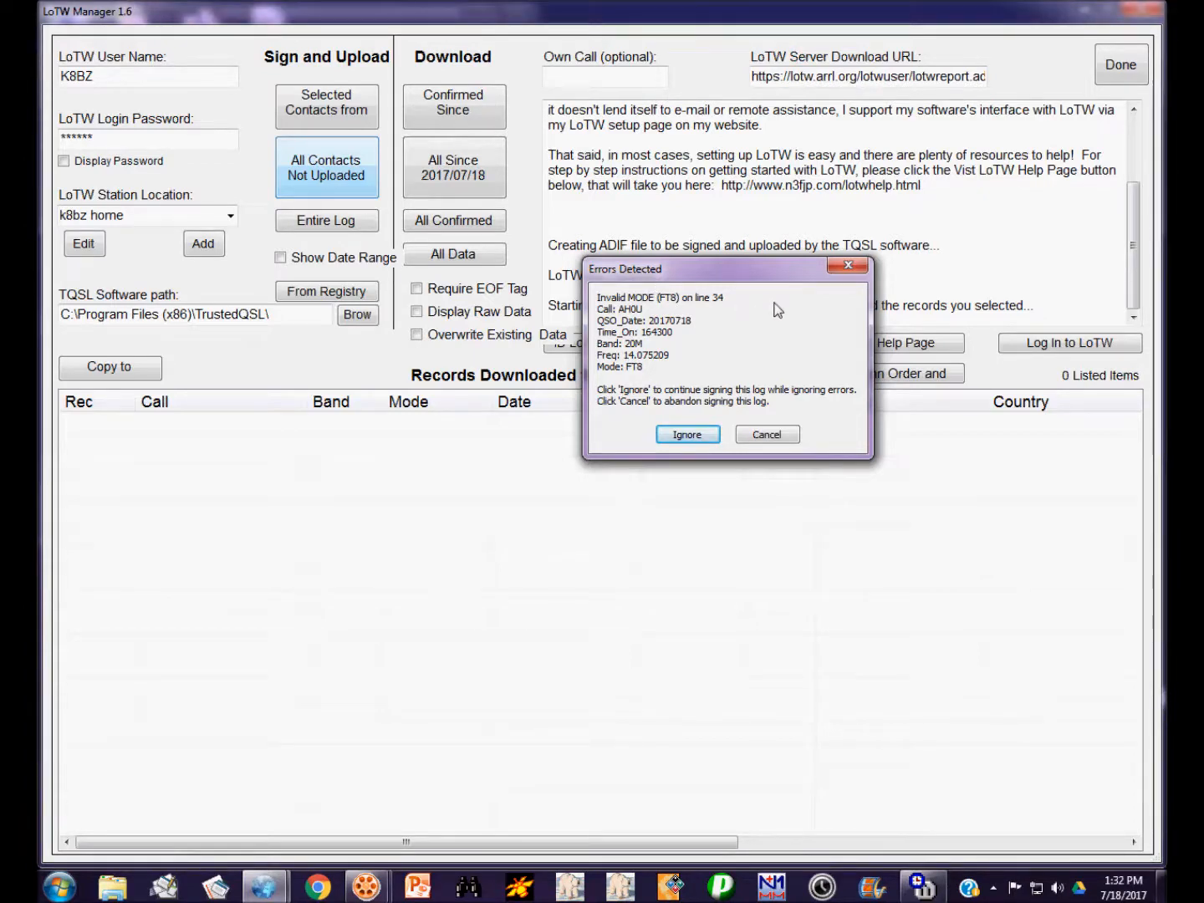
pyautogui.click(765, 434)
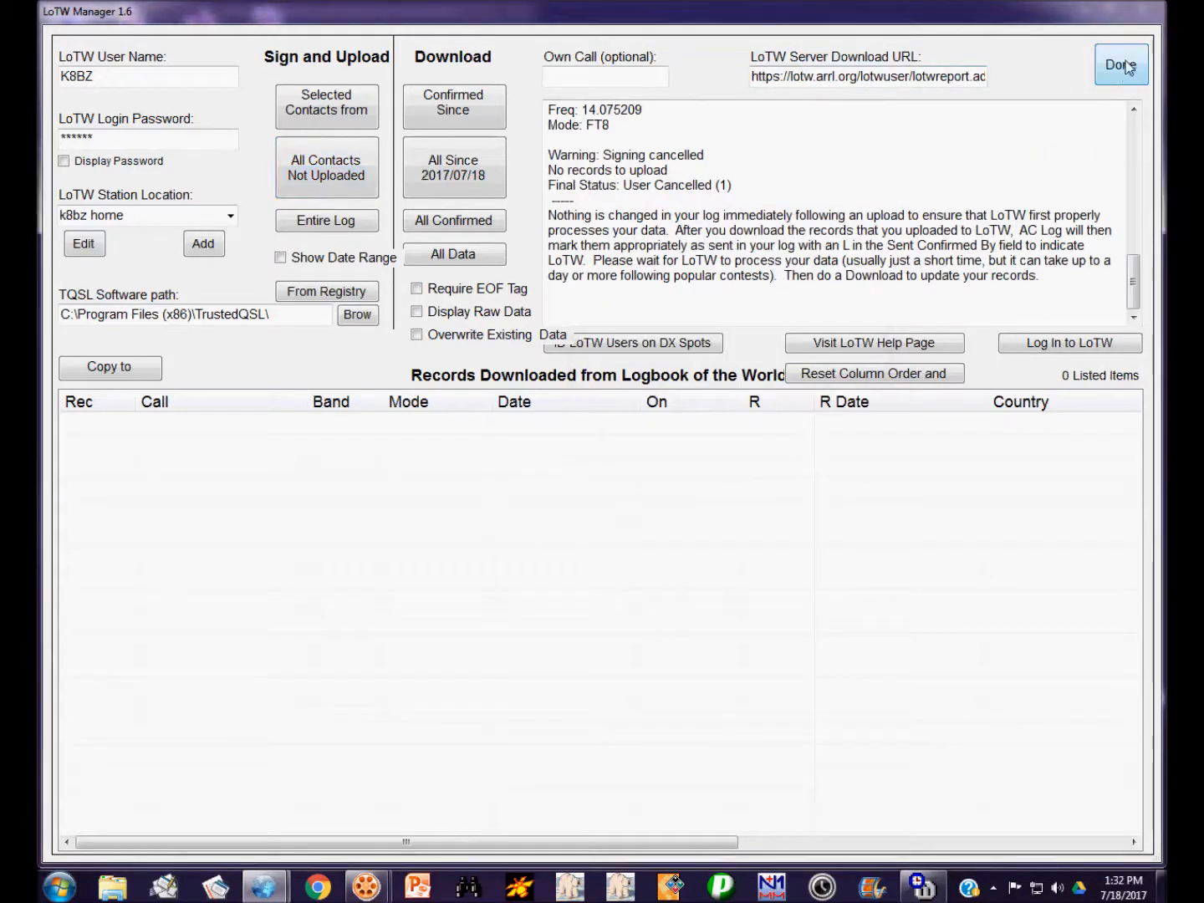
pyautogui.click(1120, 65)
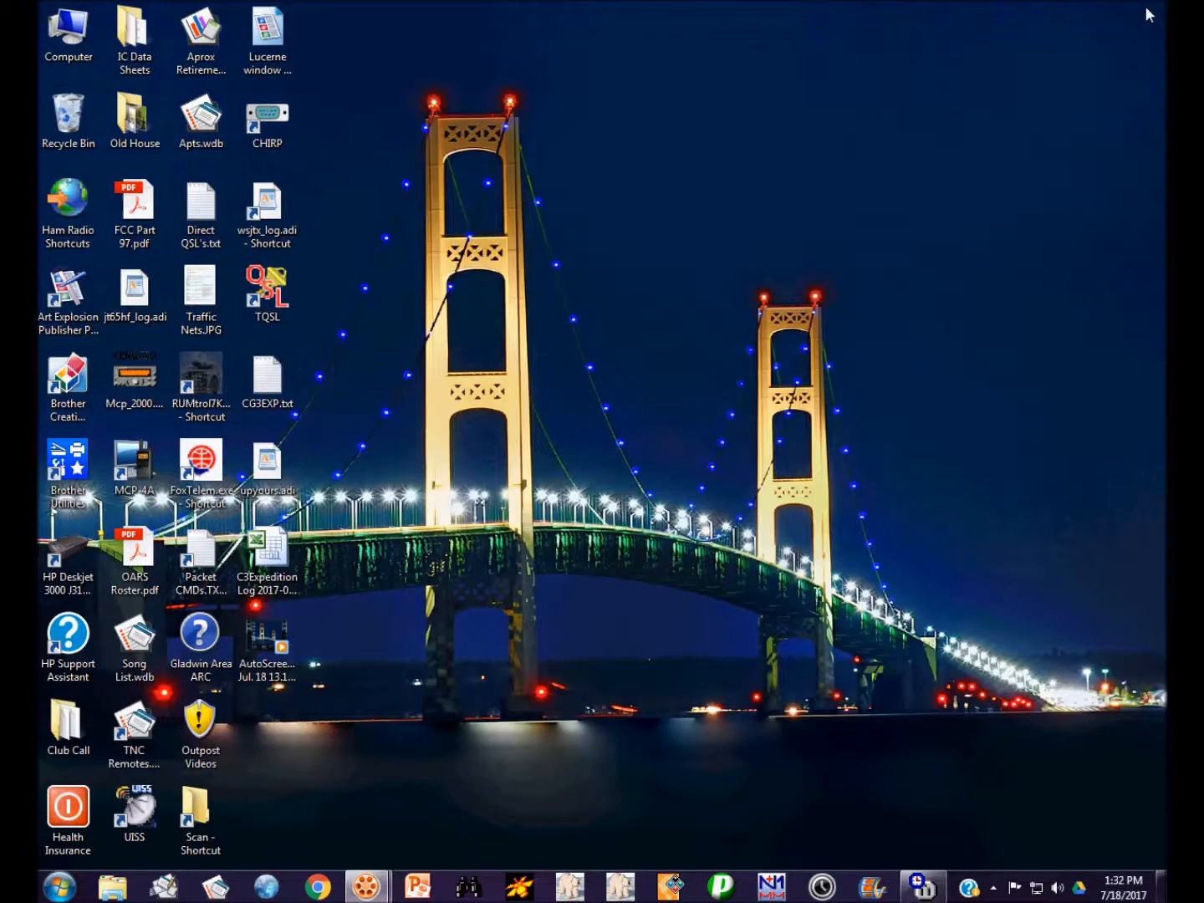
# Open upyours.adi from the desktop in WordPad and select the first record's FT8 mode text.
pyautogui.click(267, 381)
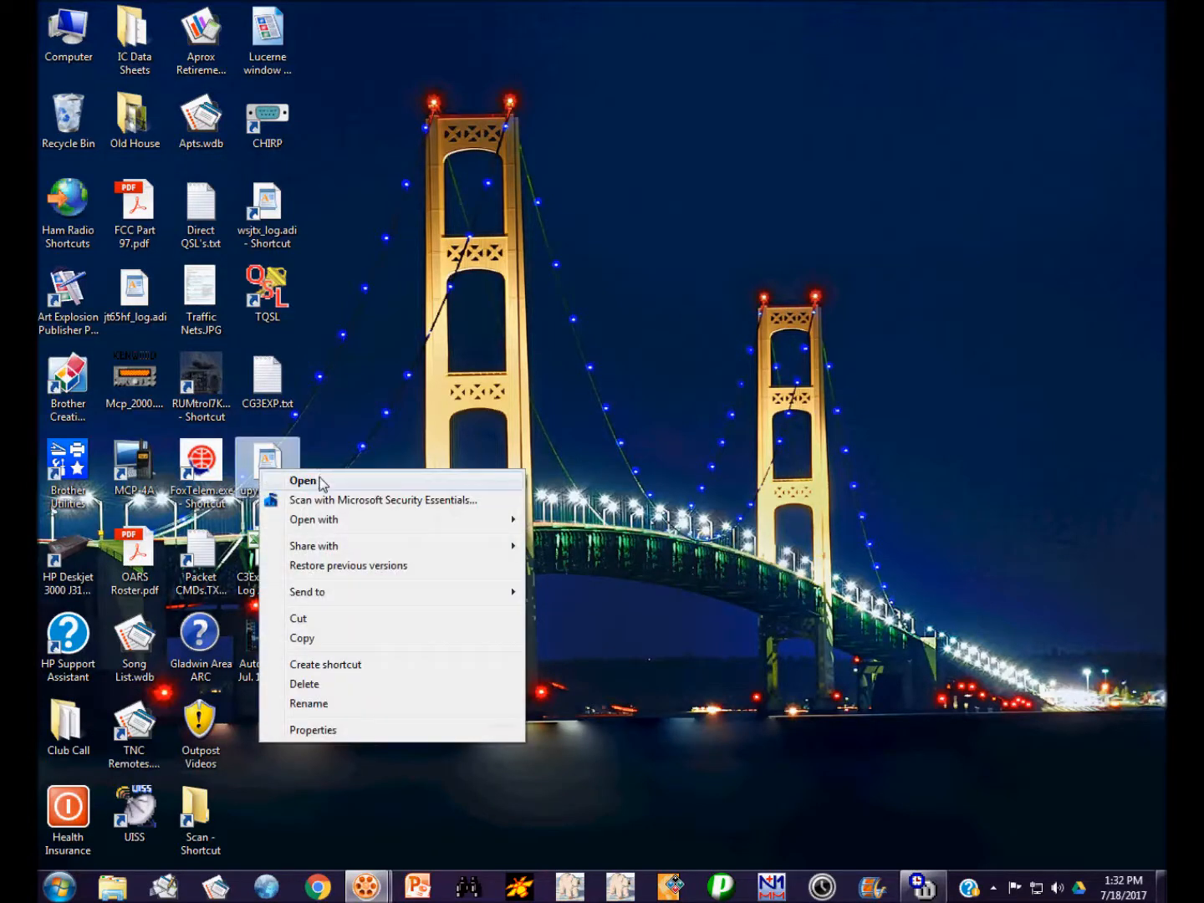
pyautogui.click(303, 480)
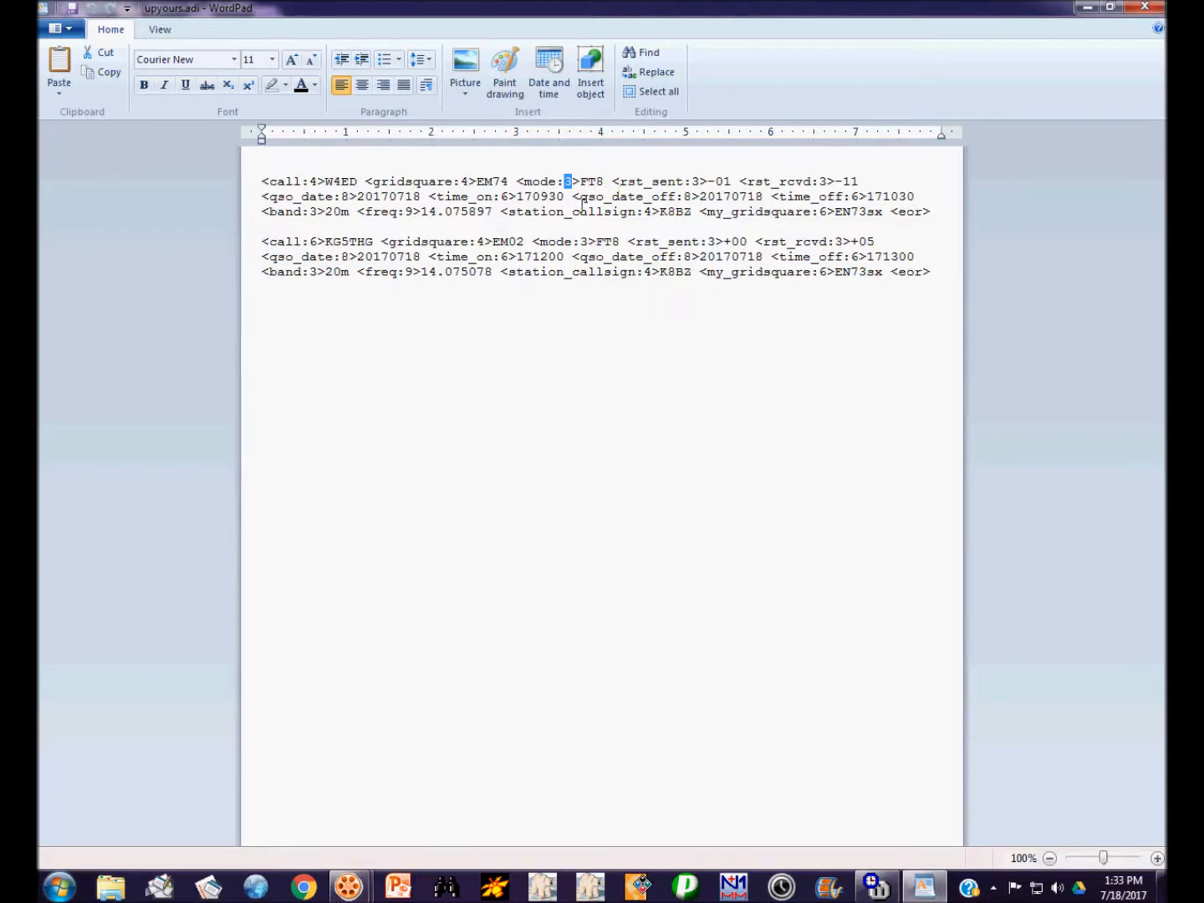
pyautogui.moveTo(598, 182)
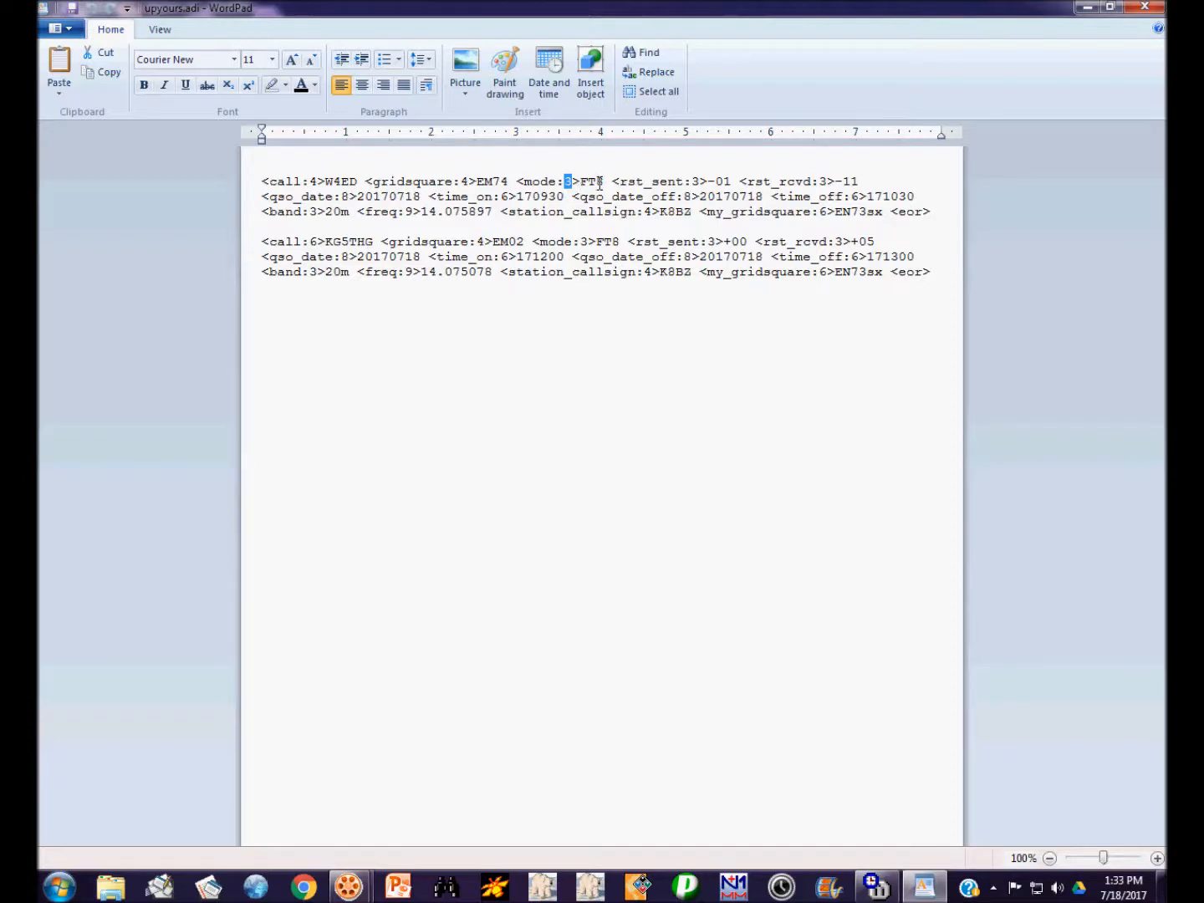
pyautogui.doubleClick(588, 182)
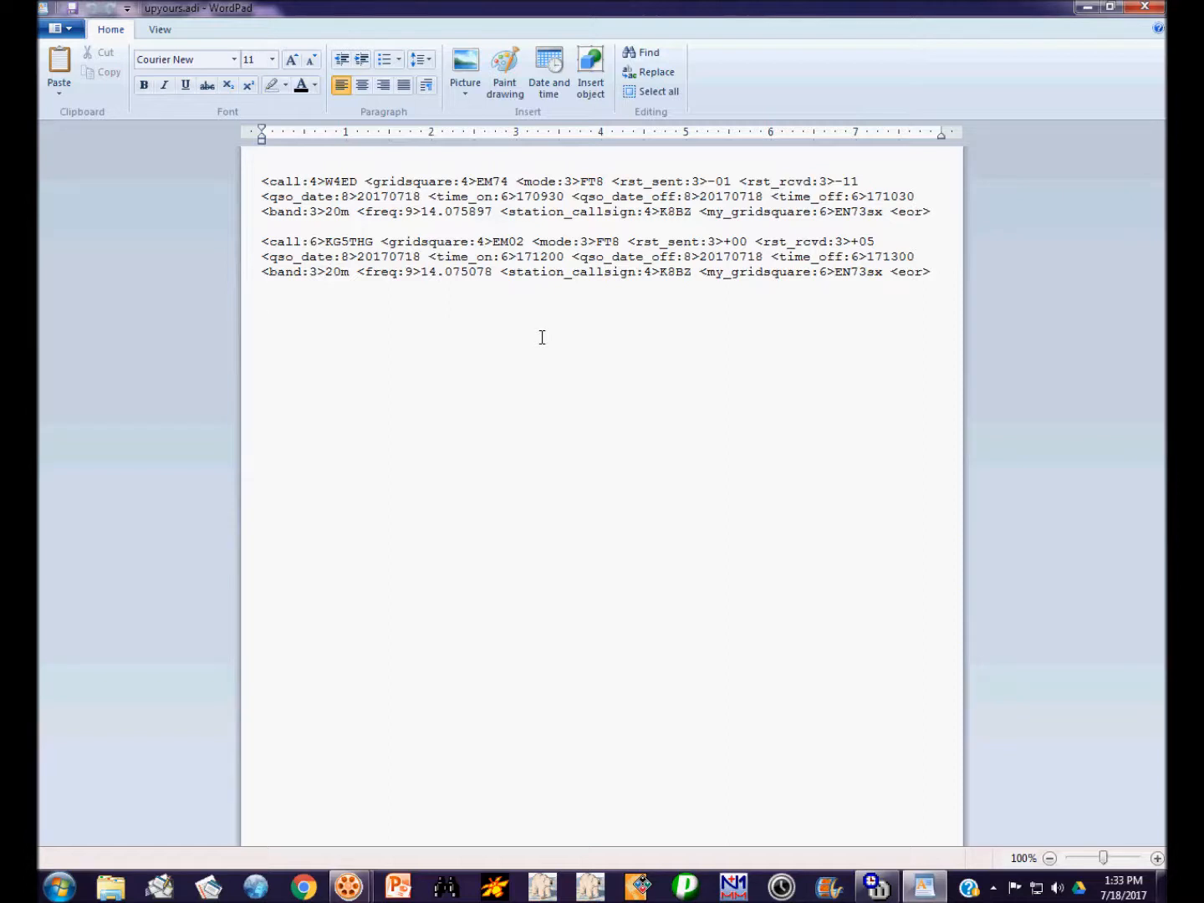
# In the Replace dialog, find 'mode:3>FT8' and replace it with 'mode:4>data'.
pyautogui.click(656, 72)
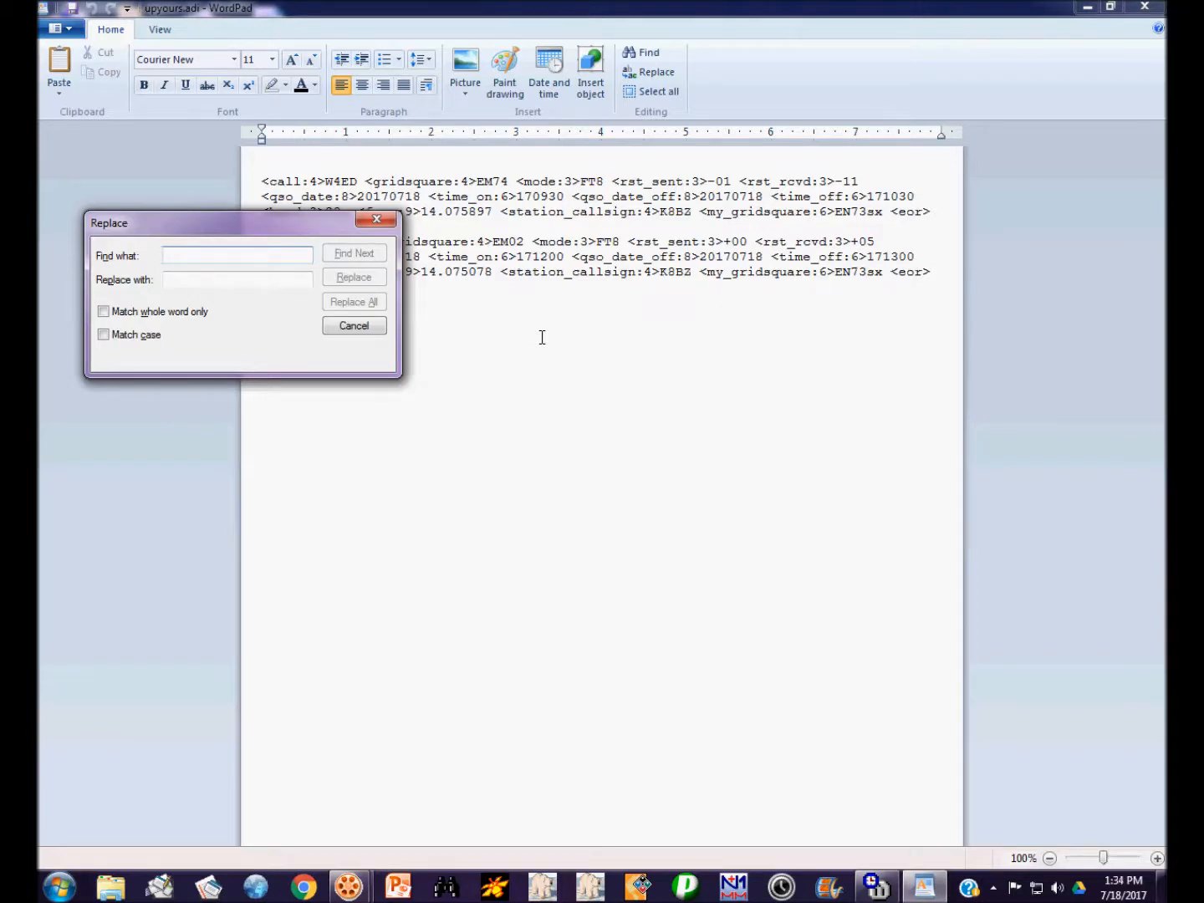
pyautogui.click(236, 255)
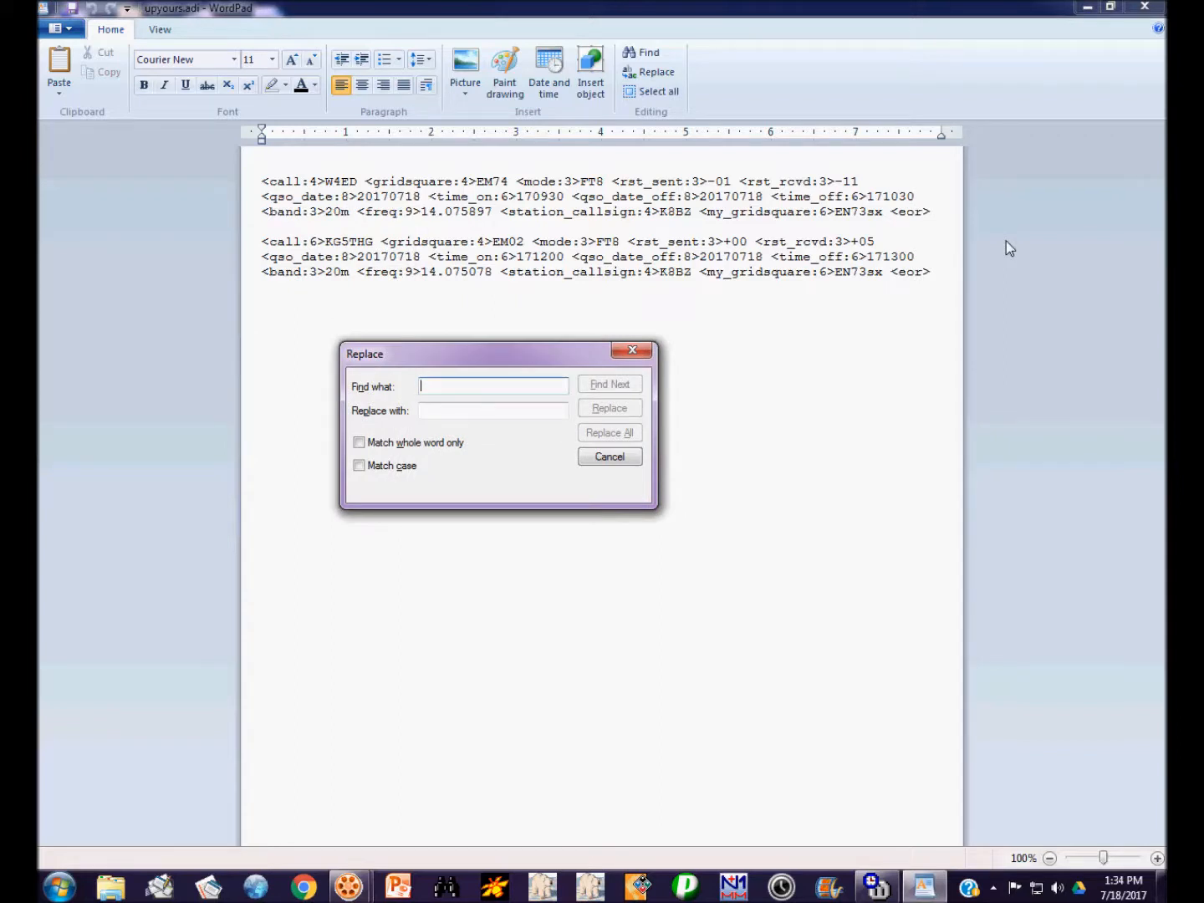
pyautogui.write('mode')
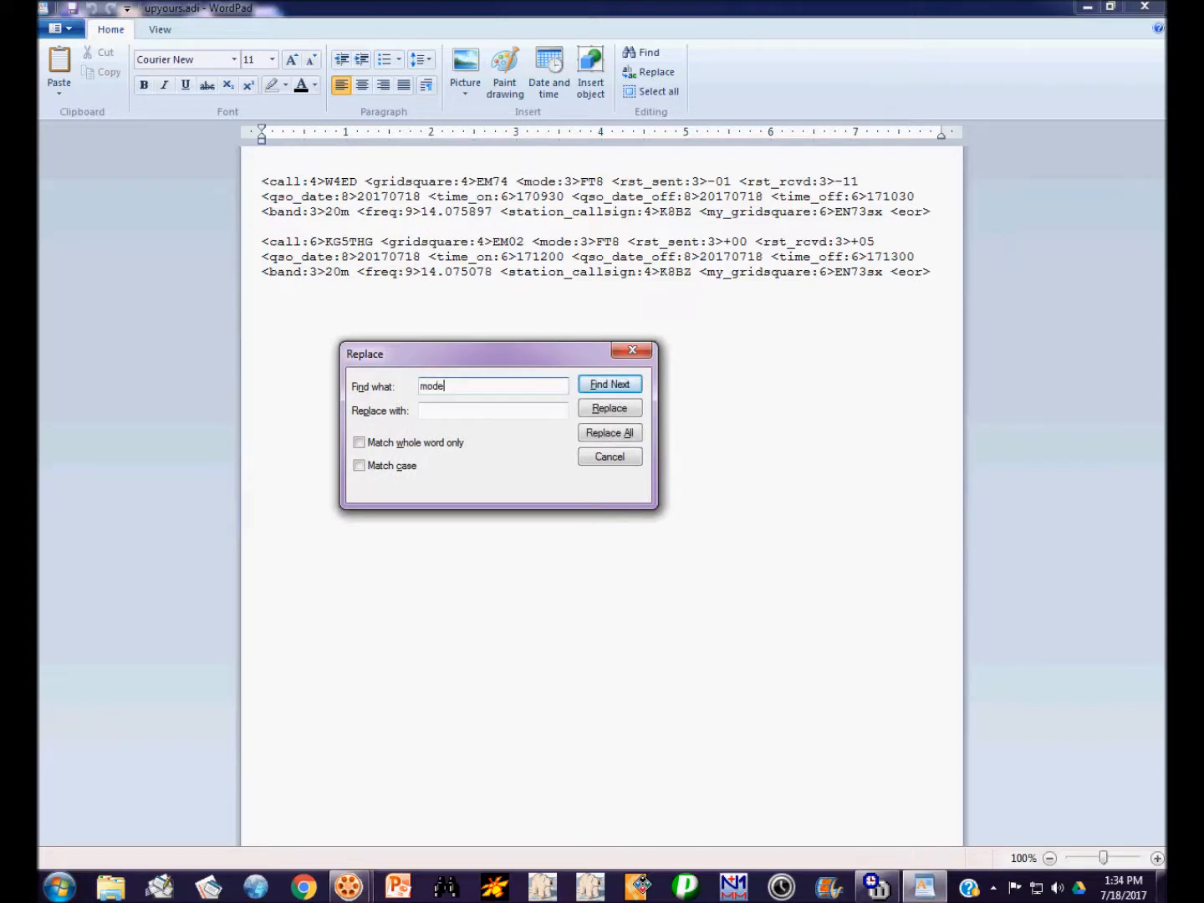
pyautogui.write(':')
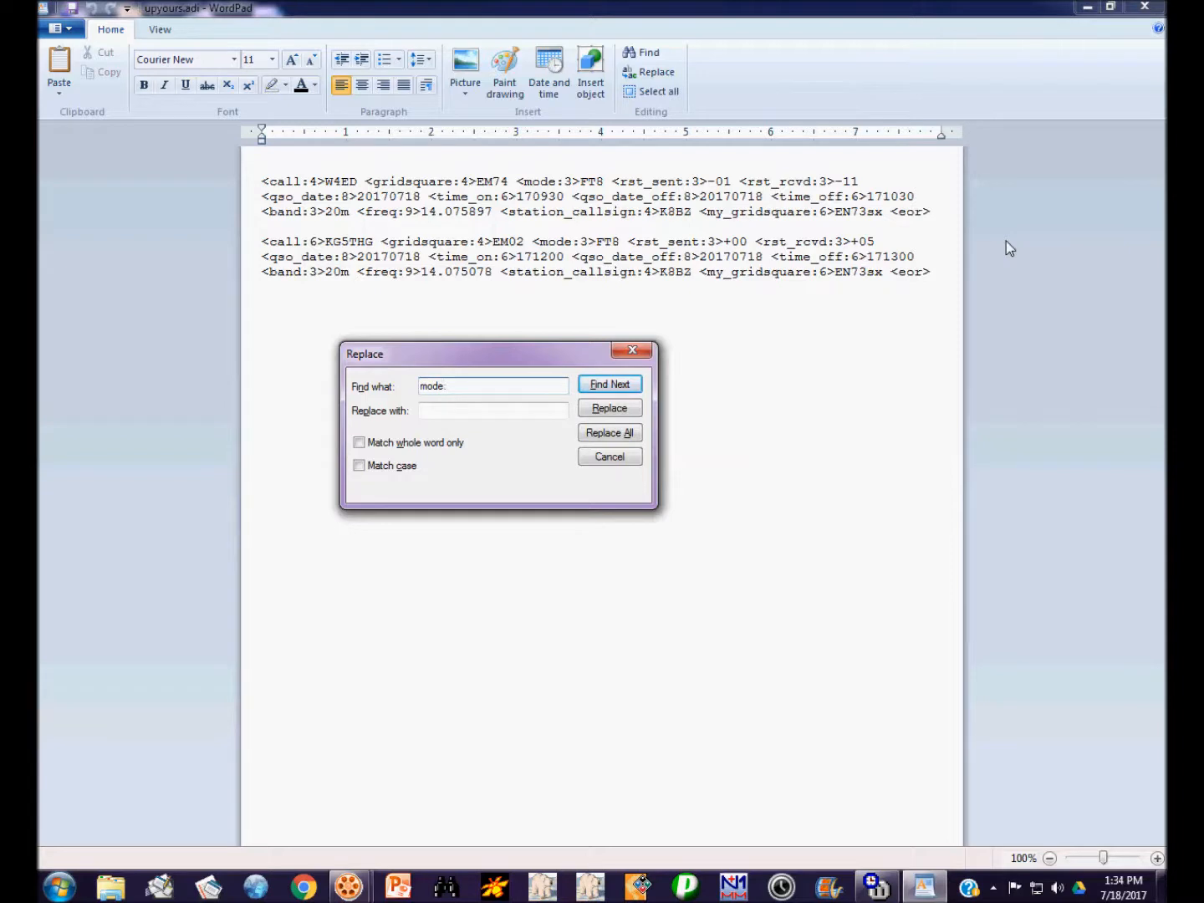
pyautogui.write(':3>')
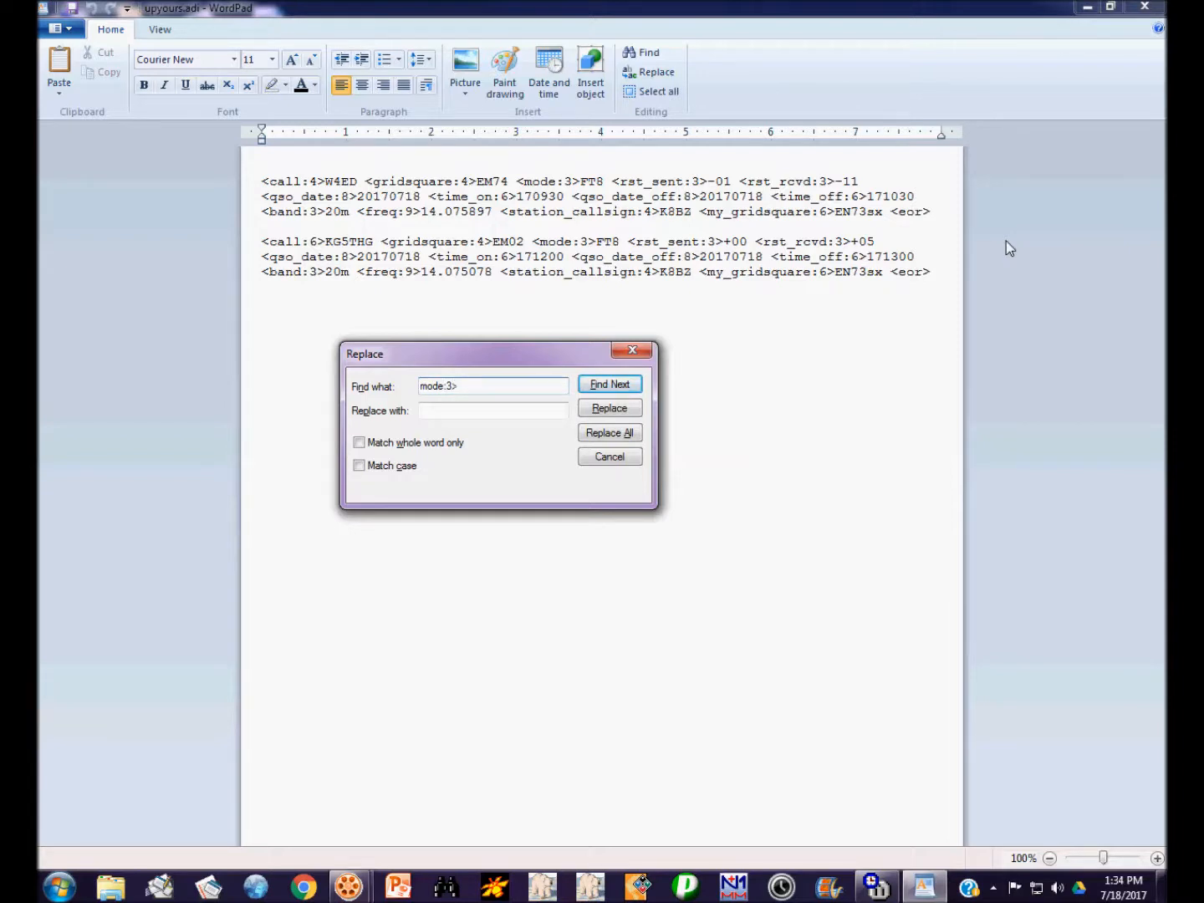
pyautogui.write('FT8')
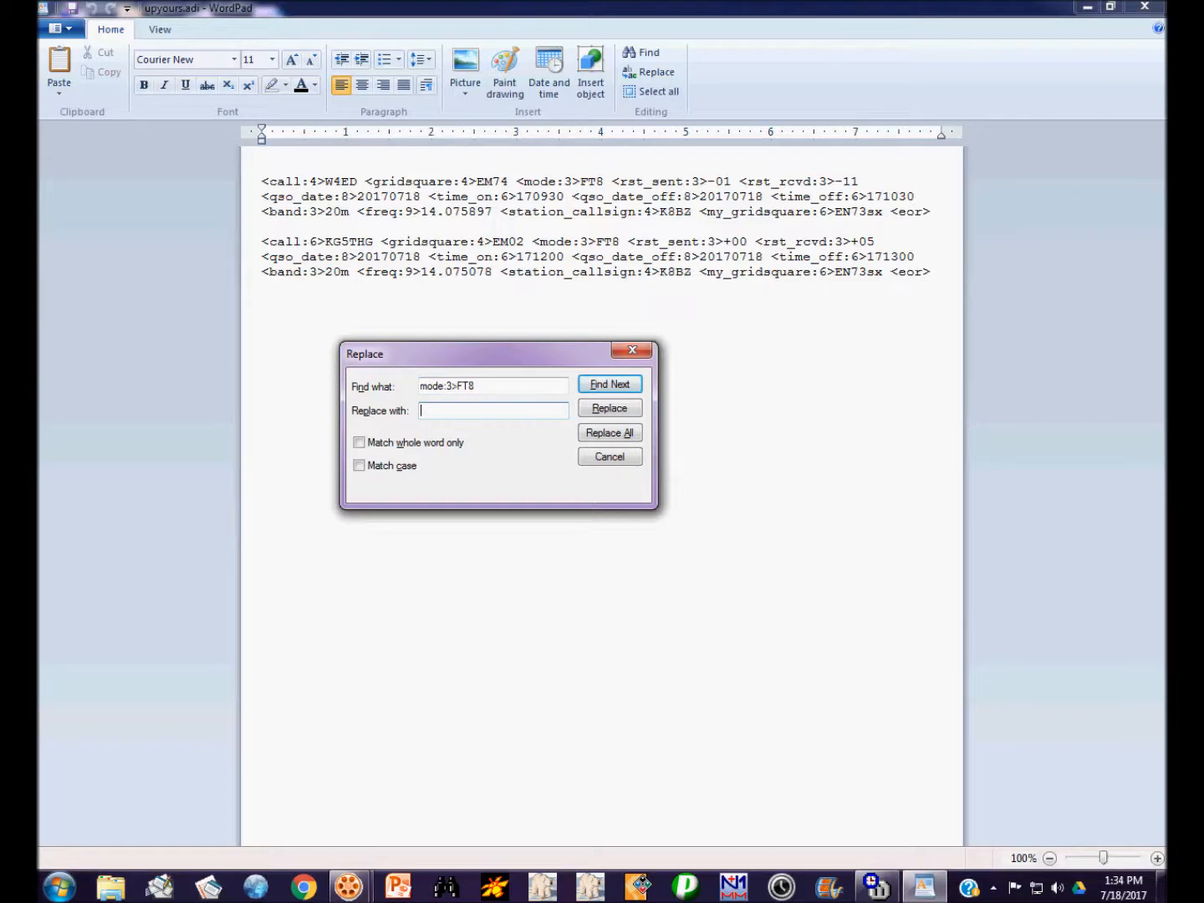
pyautogui.write('mode')
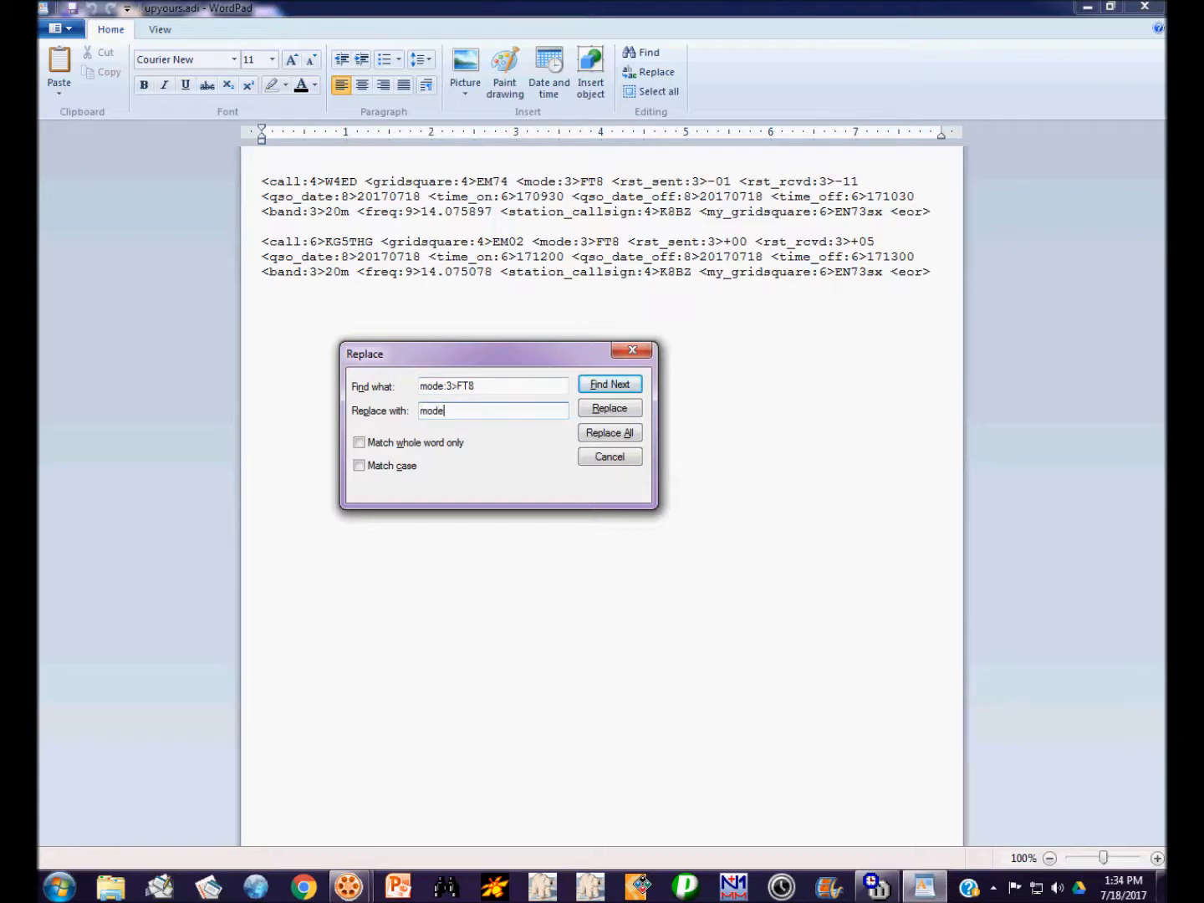
pyautogui.write(':4>')
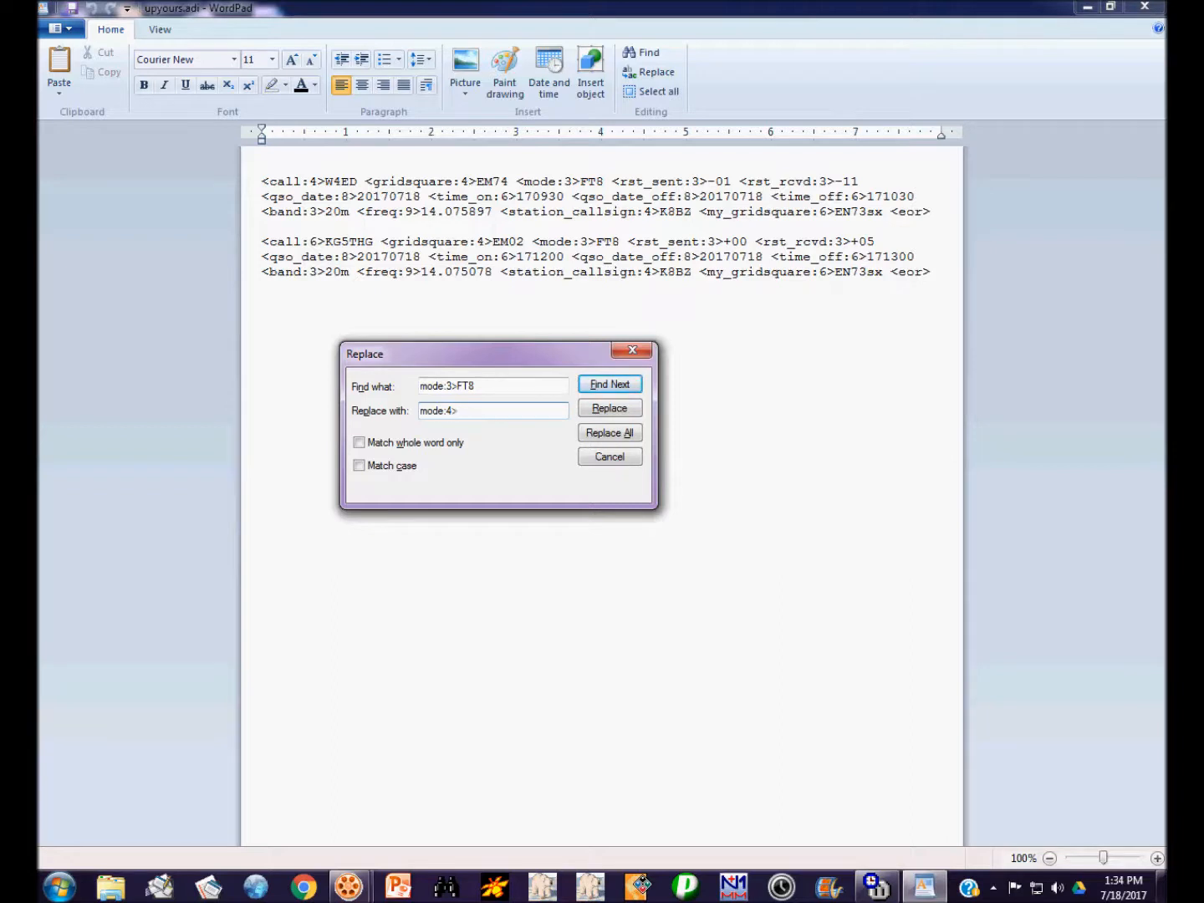
pyautogui.write('dat')
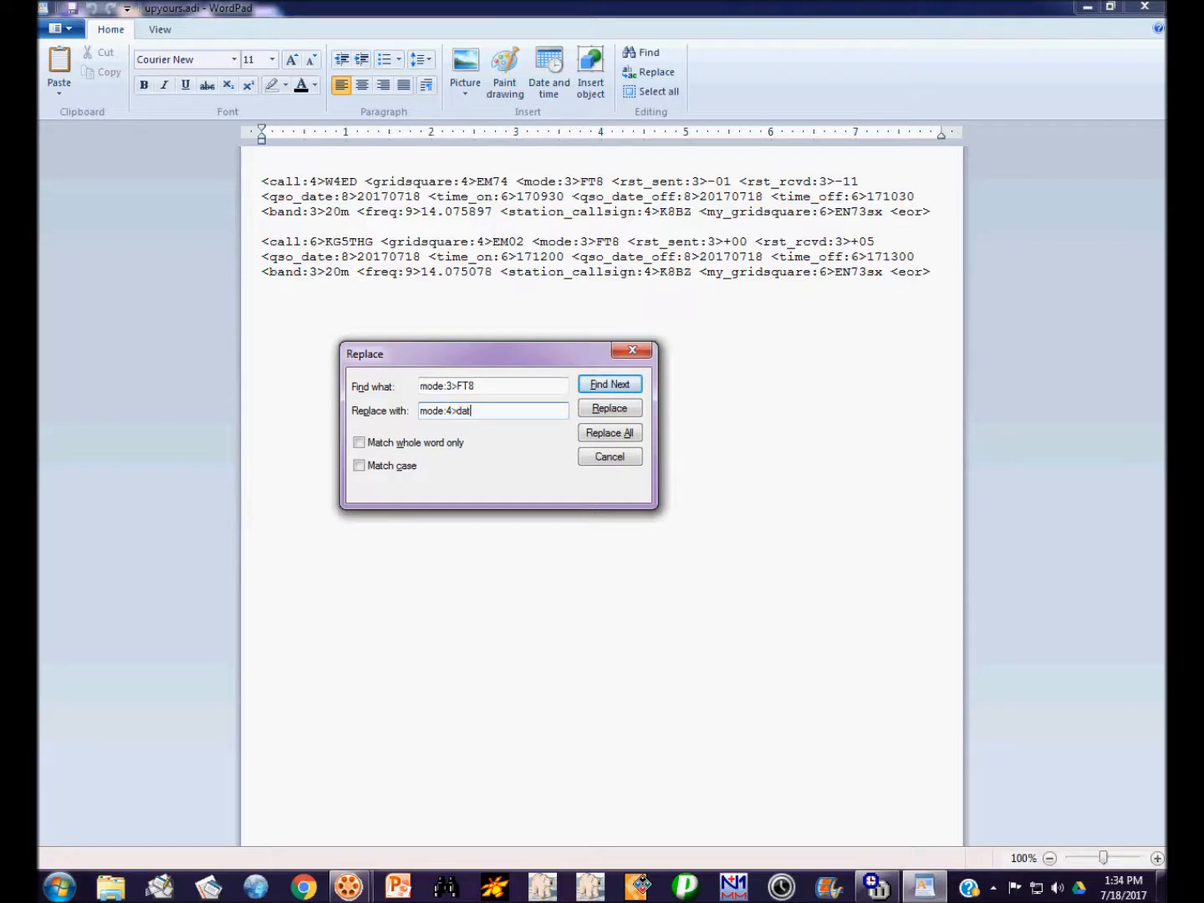
pyautogui.write('a')
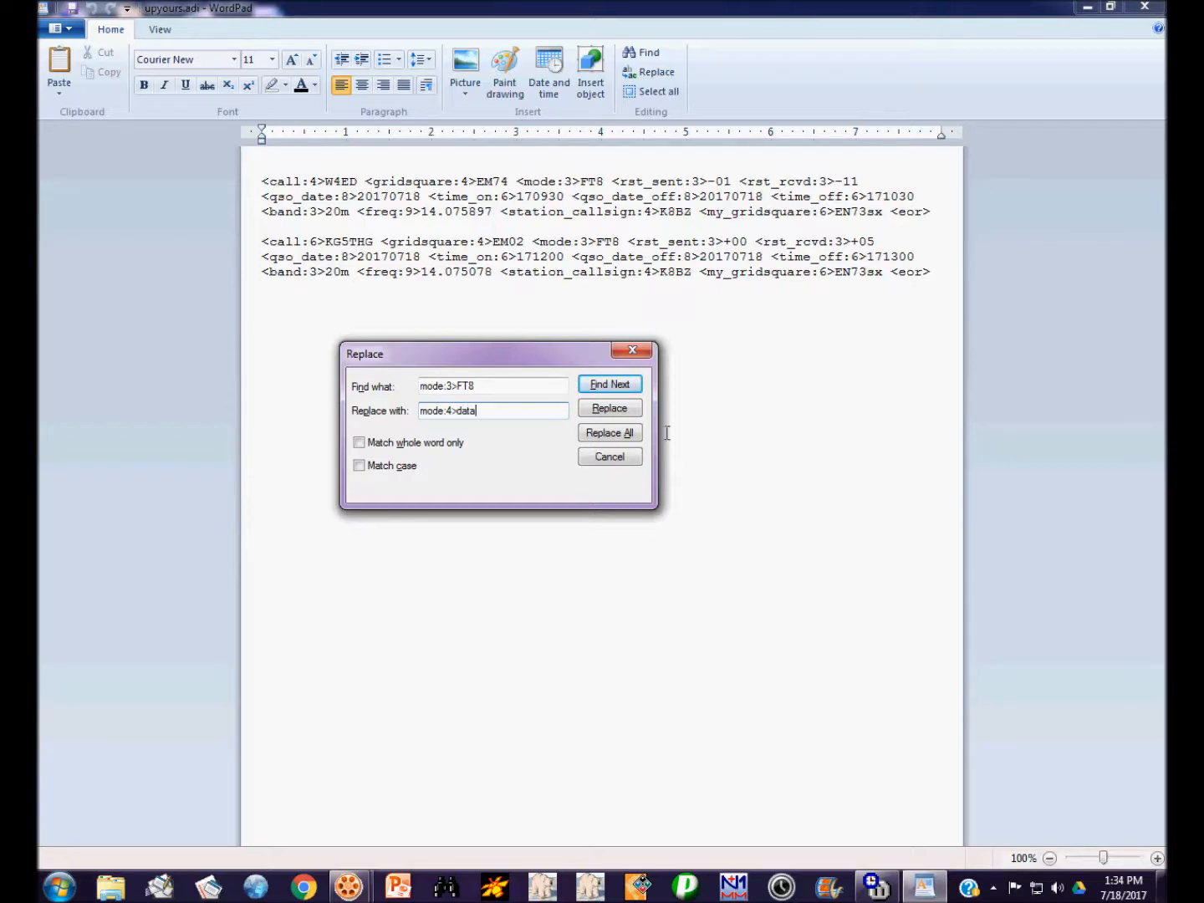
# Replace all FT8 entries with data, close the dialog, and save upyours.adi on closing.
pyautogui.click(610, 432)
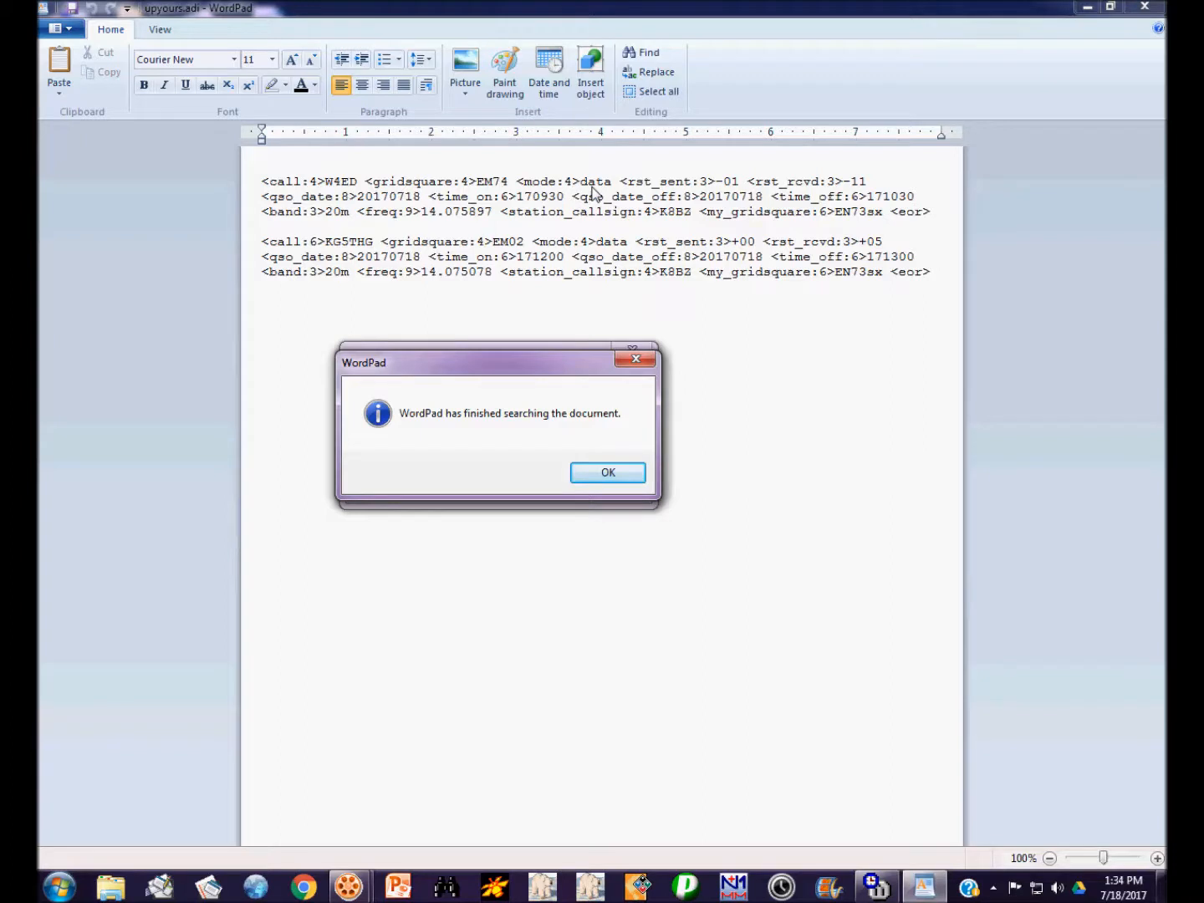
pyautogui.click(608, 472)
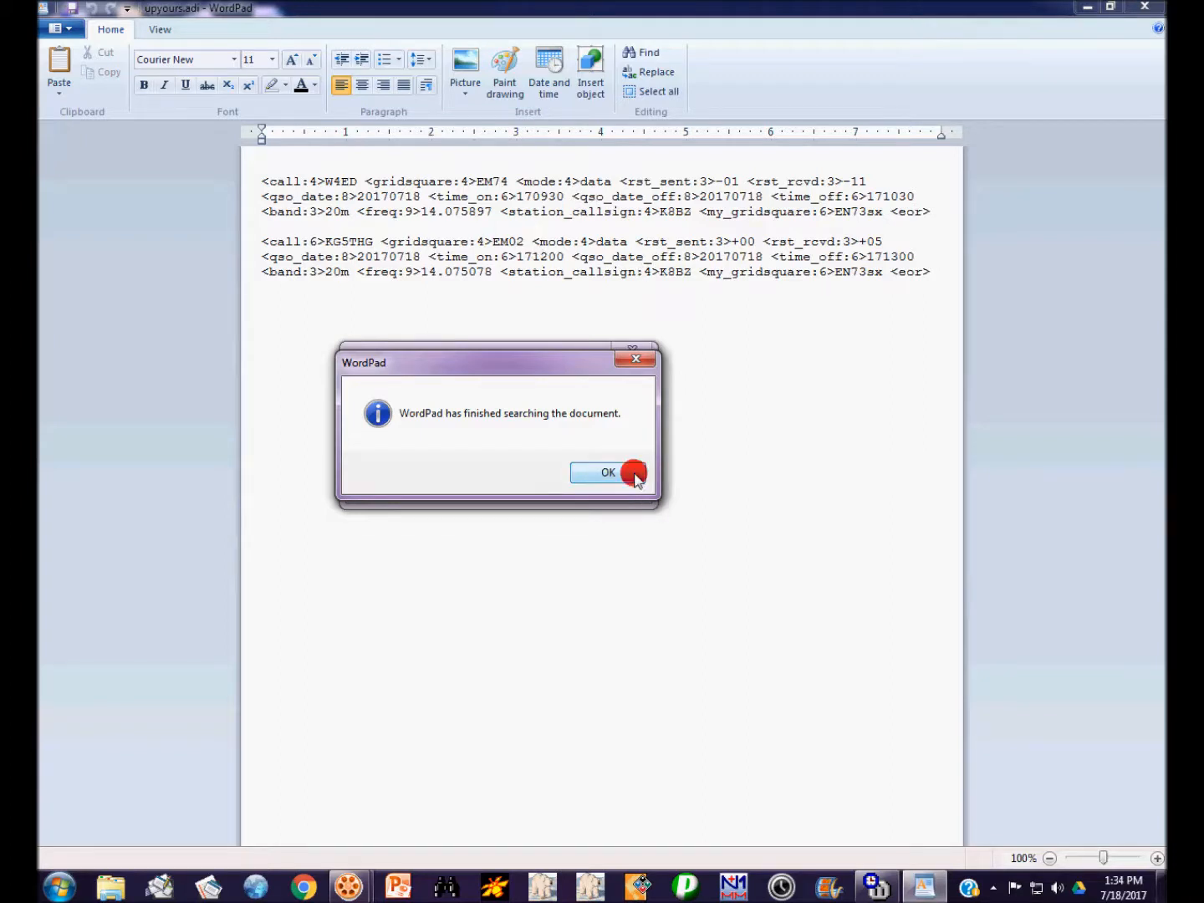
pyautogui.click(607, 472)
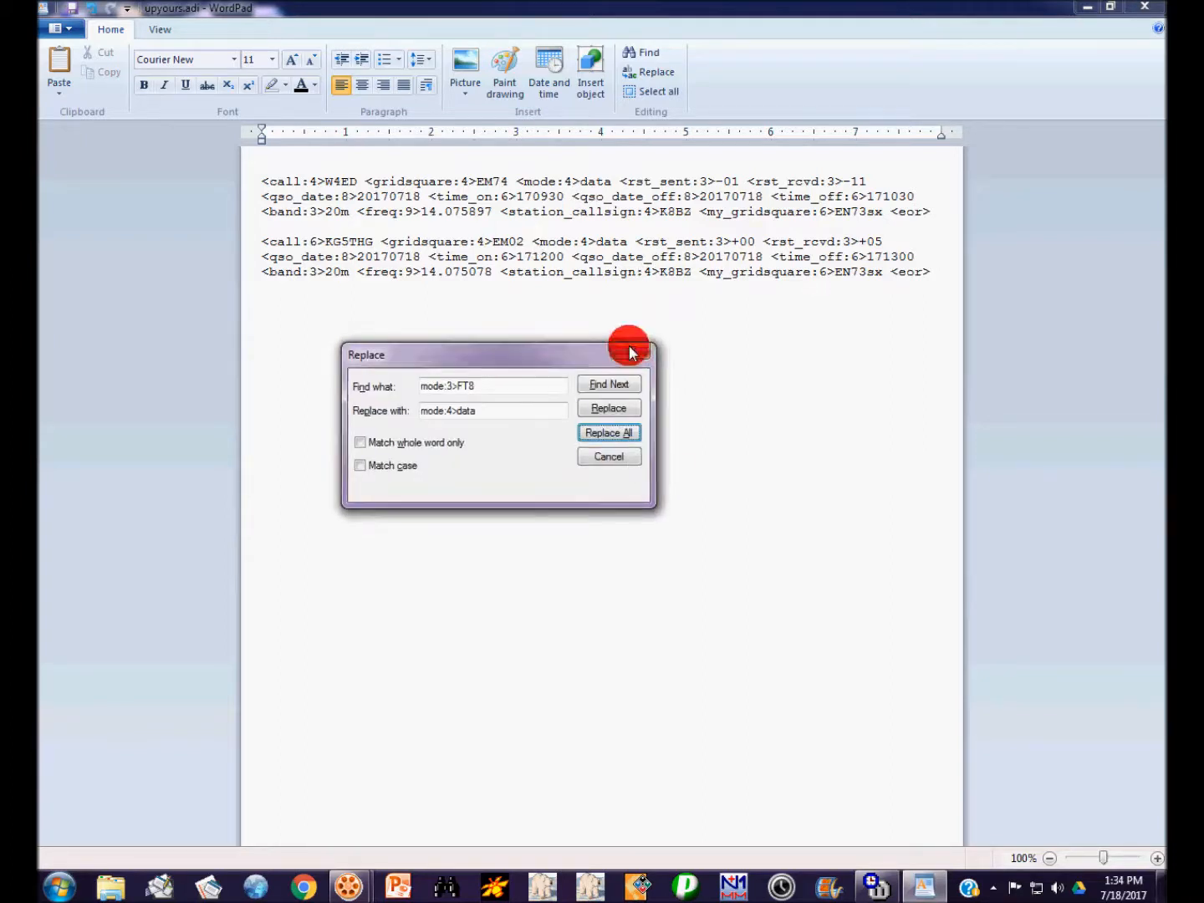
pyautogui.click(607, 455)
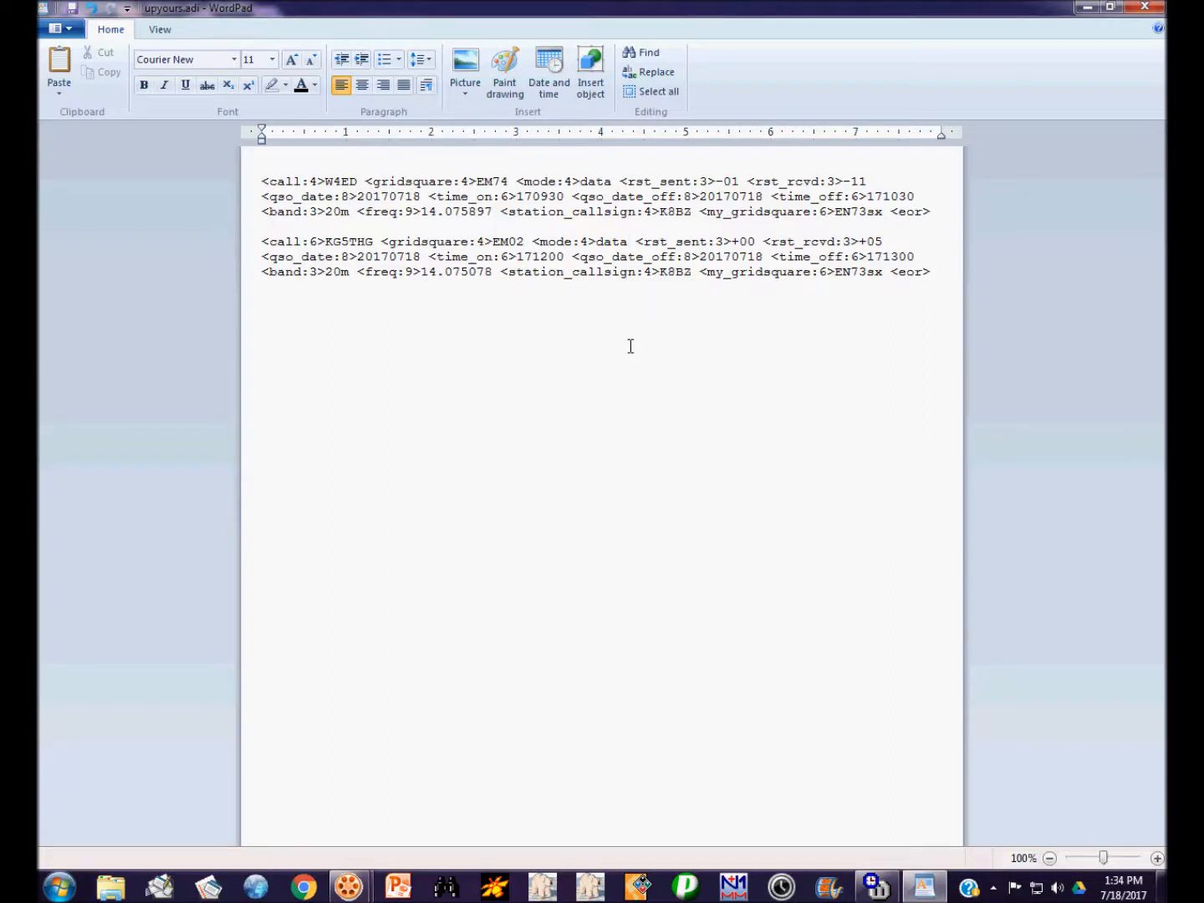
pyautogui.click(1145, 6)
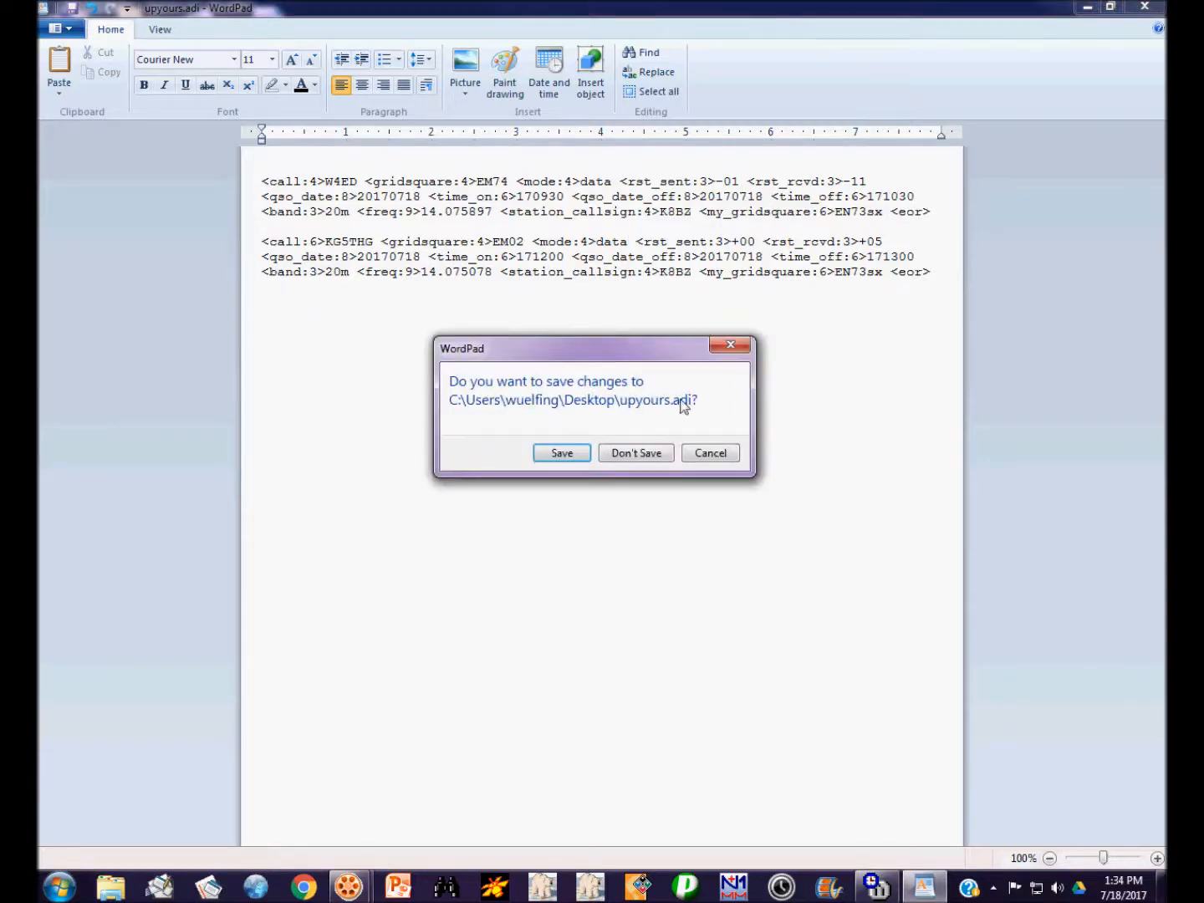
pyautogui.click(635, 452)
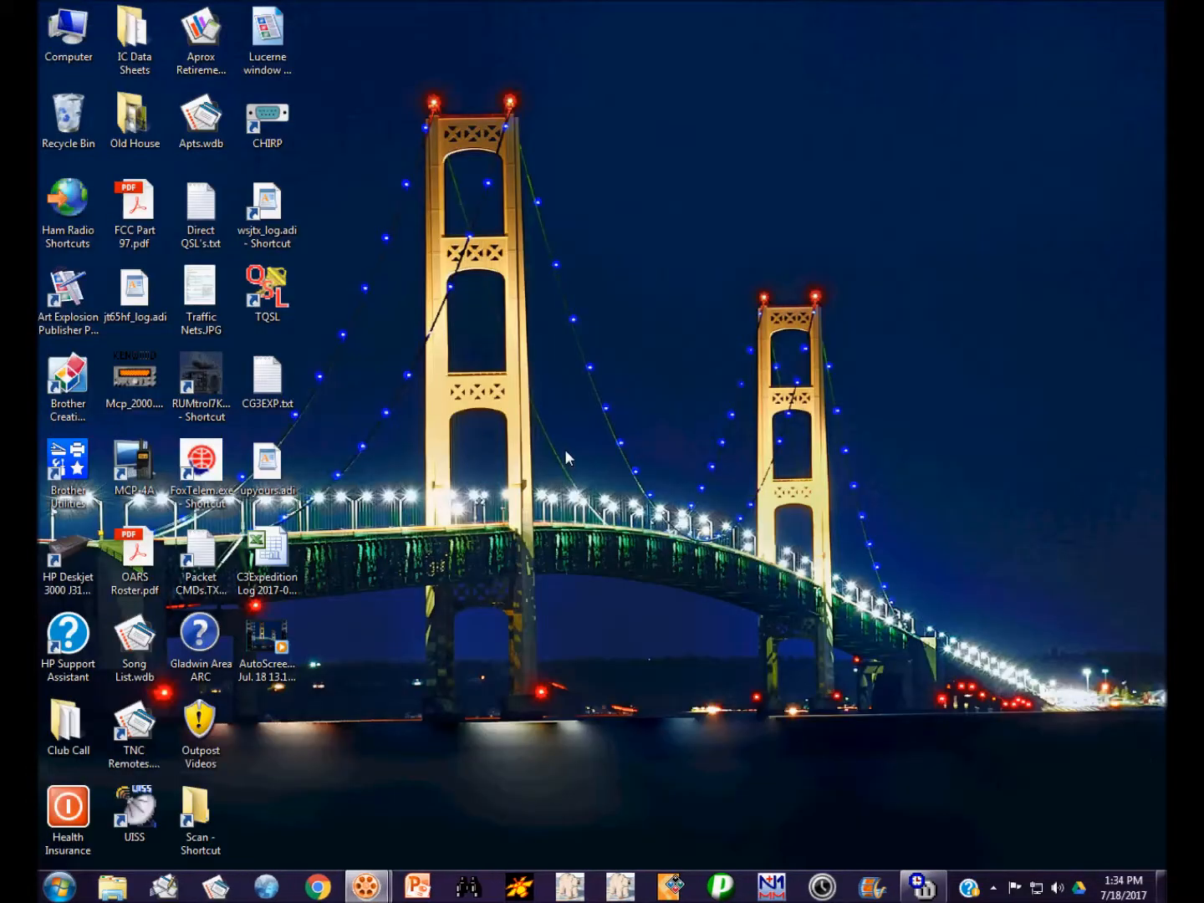
pyautogui.moveTo(585, 691)
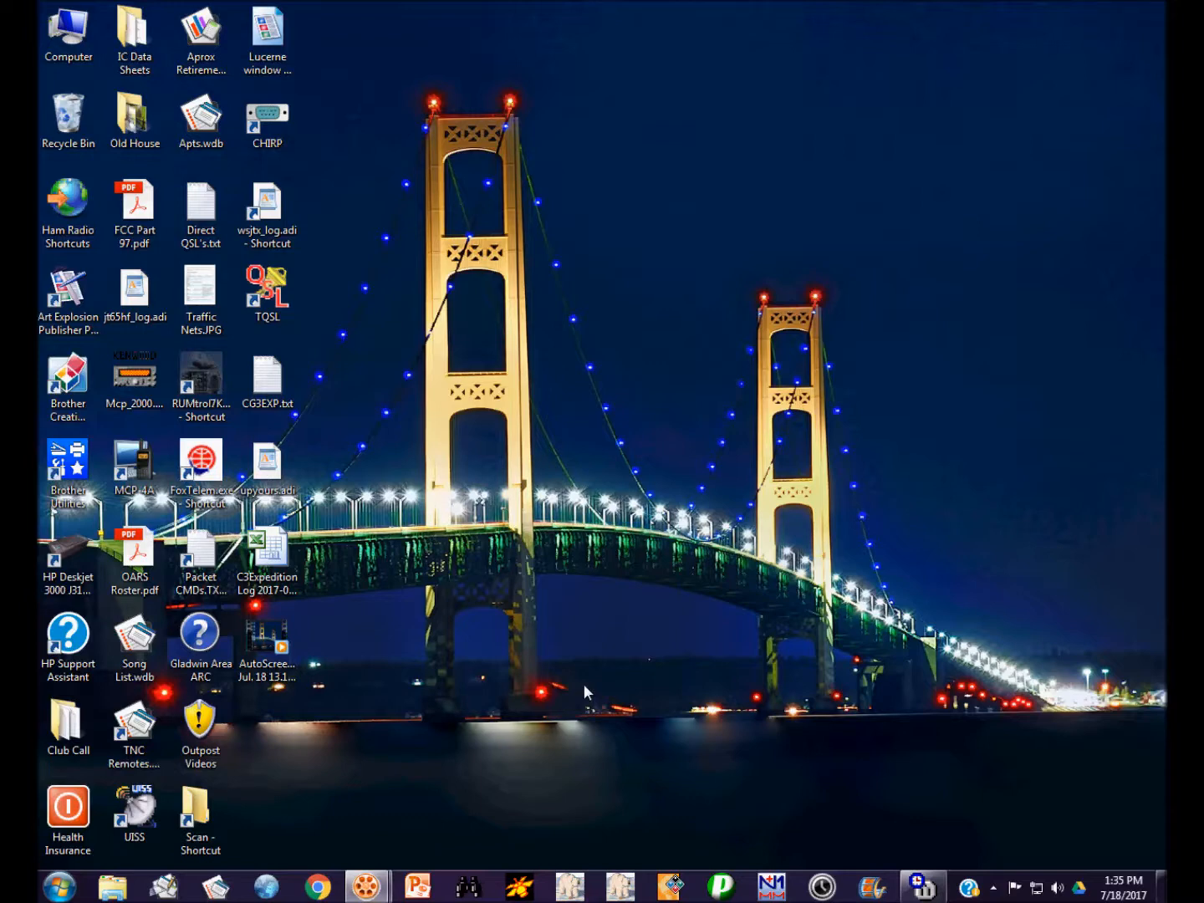
# Sign upyours.adi with TQSL, upload its 2 QSOs to LoTW, then close TQSL.
pyautogui.click(68, 810)
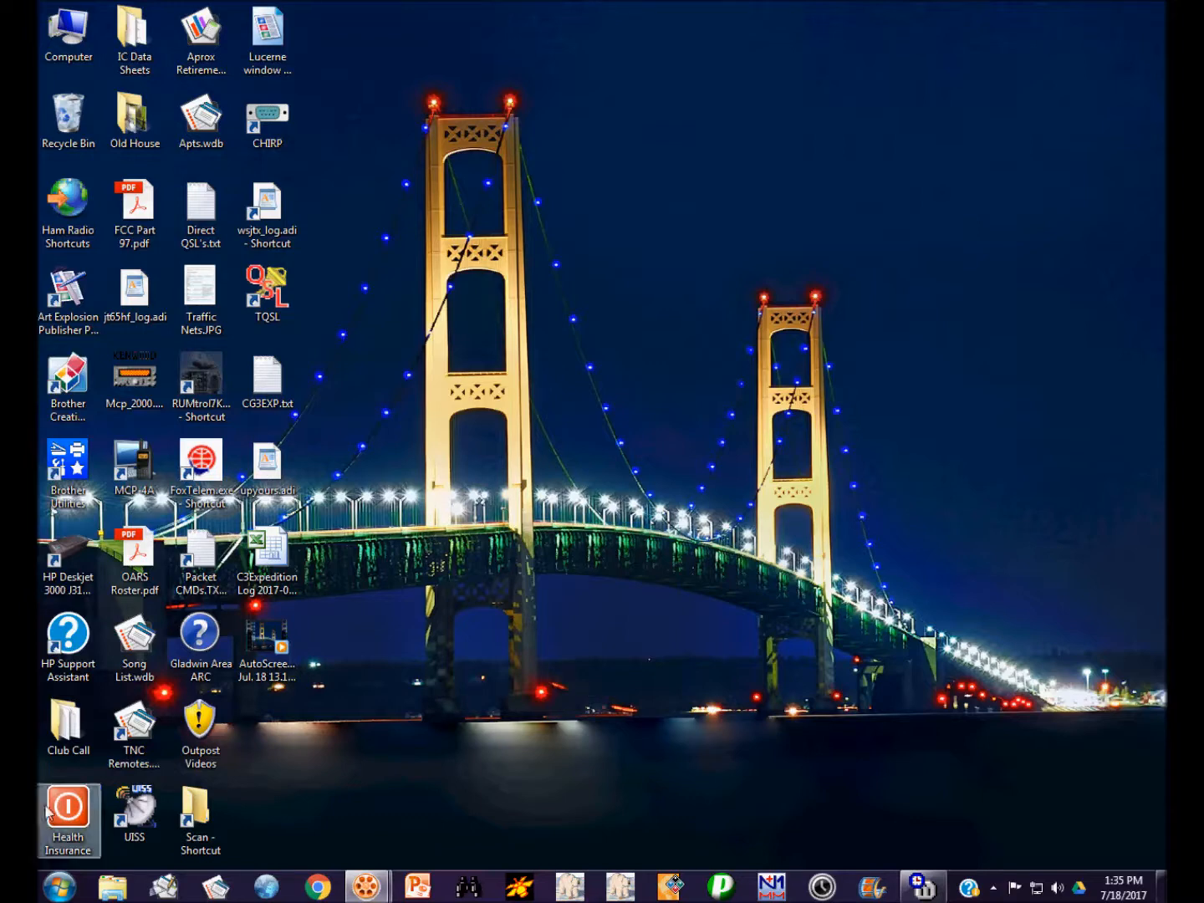
pyautogui.click(266, 293)
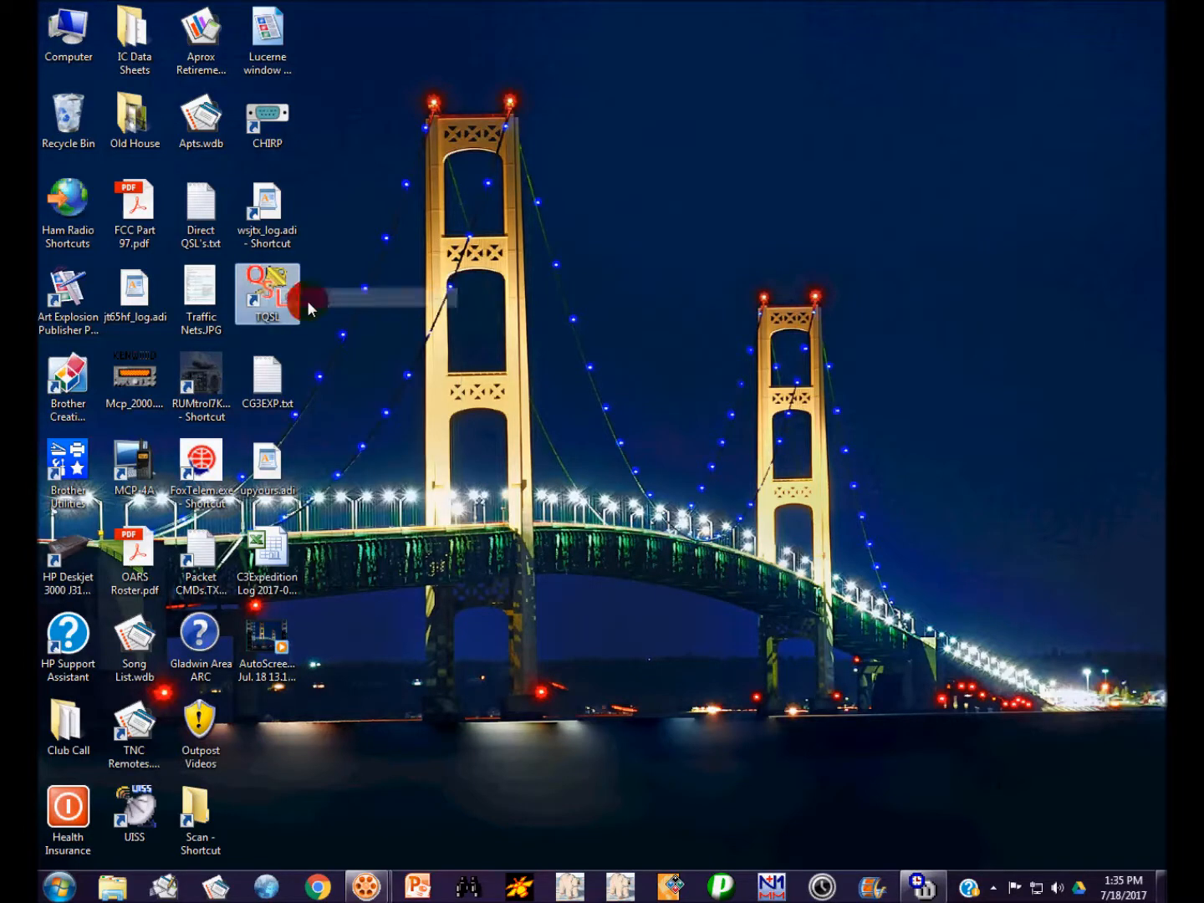
pyautogui.doubleClick(267, 293)
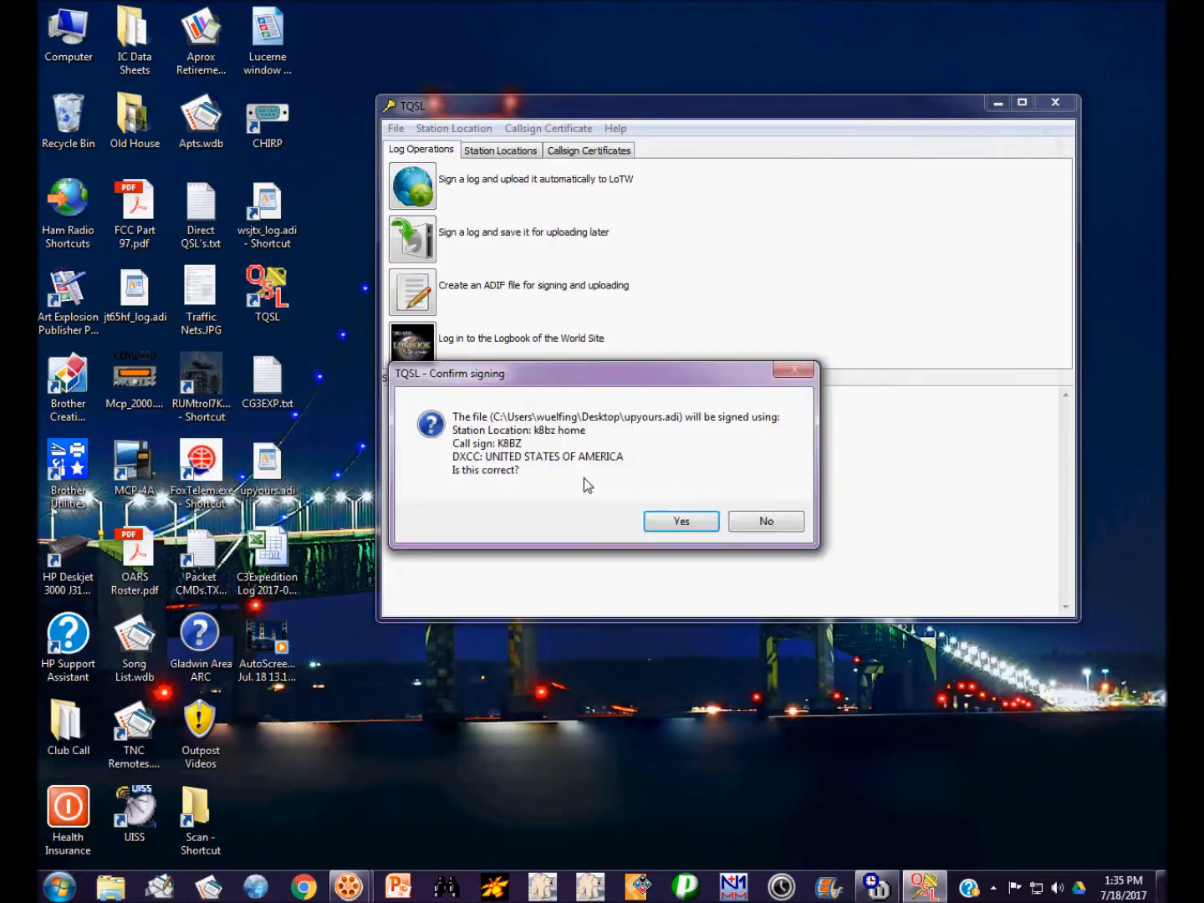
pyautogui.click(680, 521)
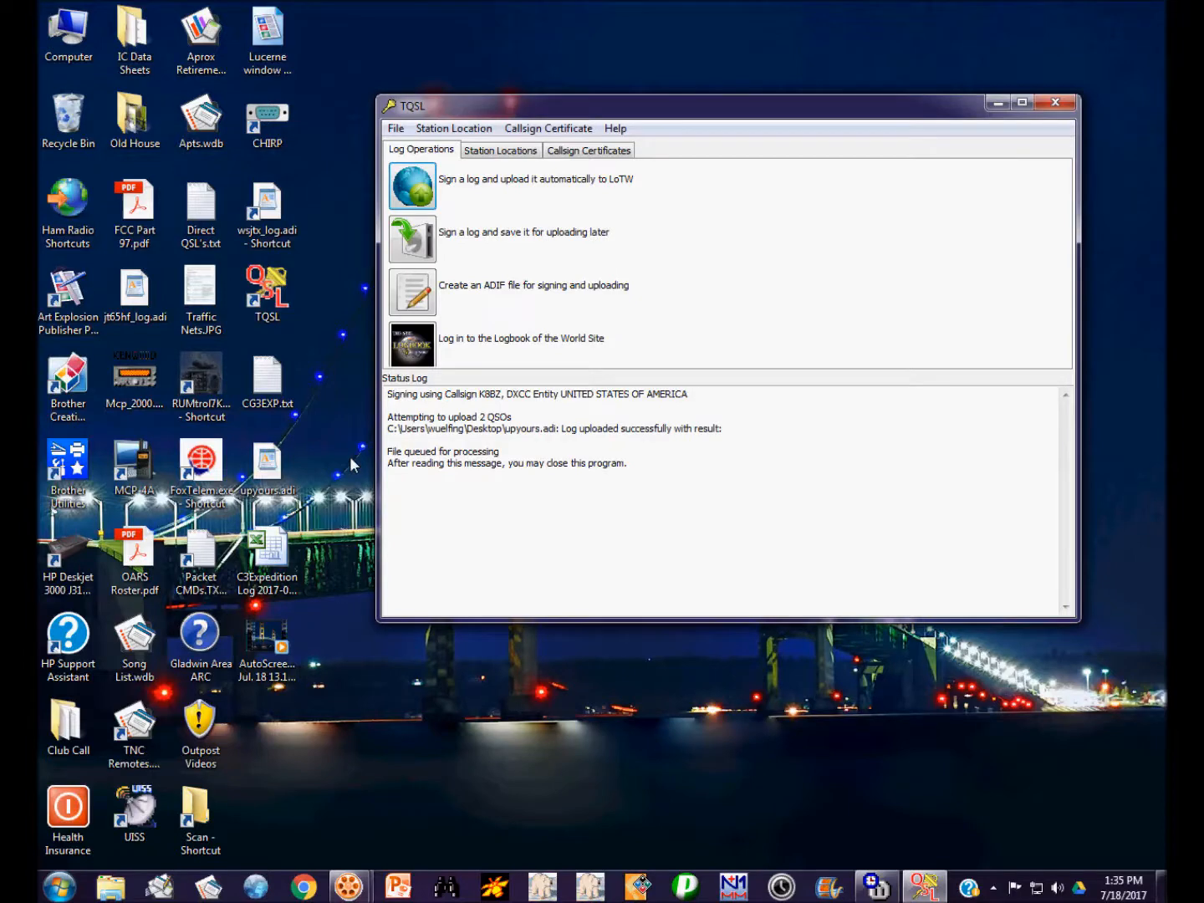
pyautogui.moveTo(1055, 102)
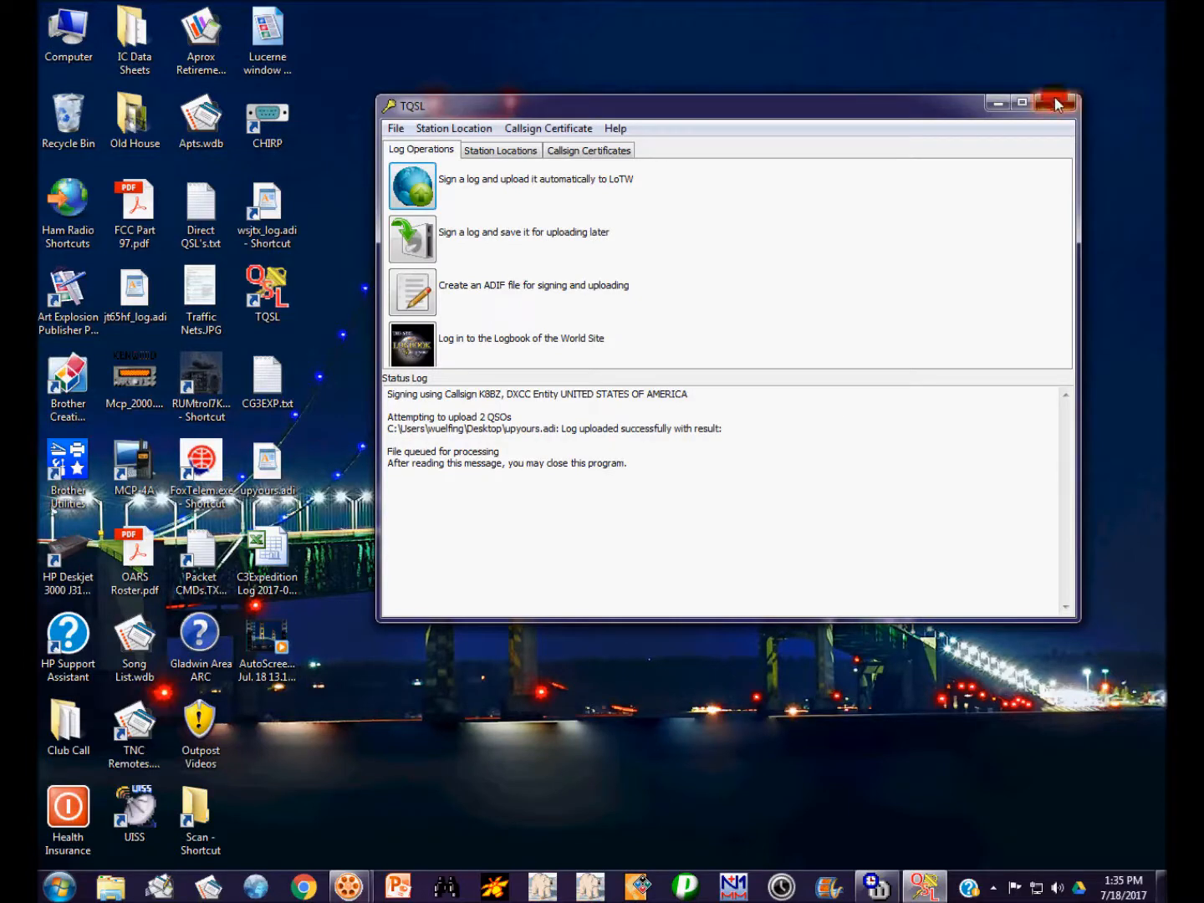
pyautogui.click(1057, 103)
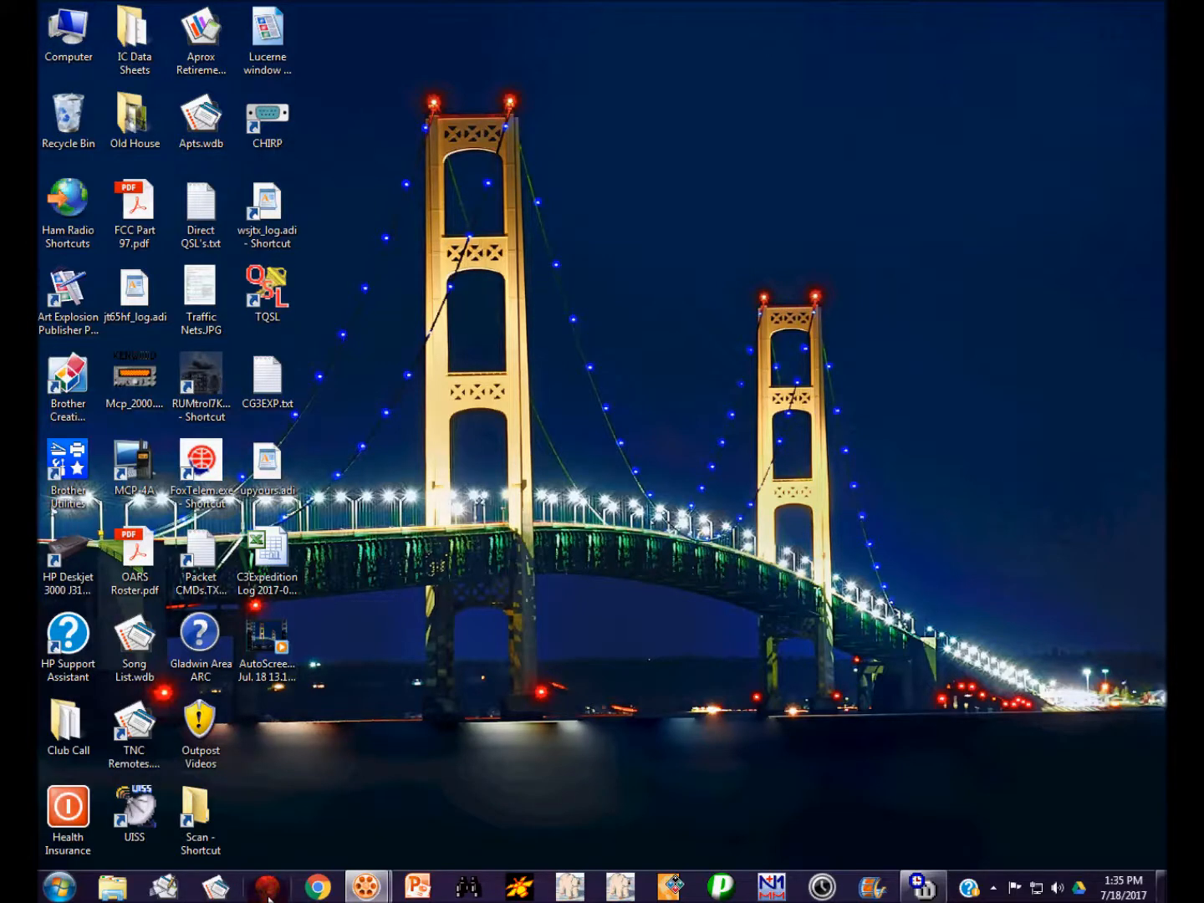
# Restore AC Log and run LoTW All Since 2017/07/18, then close the manager and popup.
pyautogui.click(265, 886)
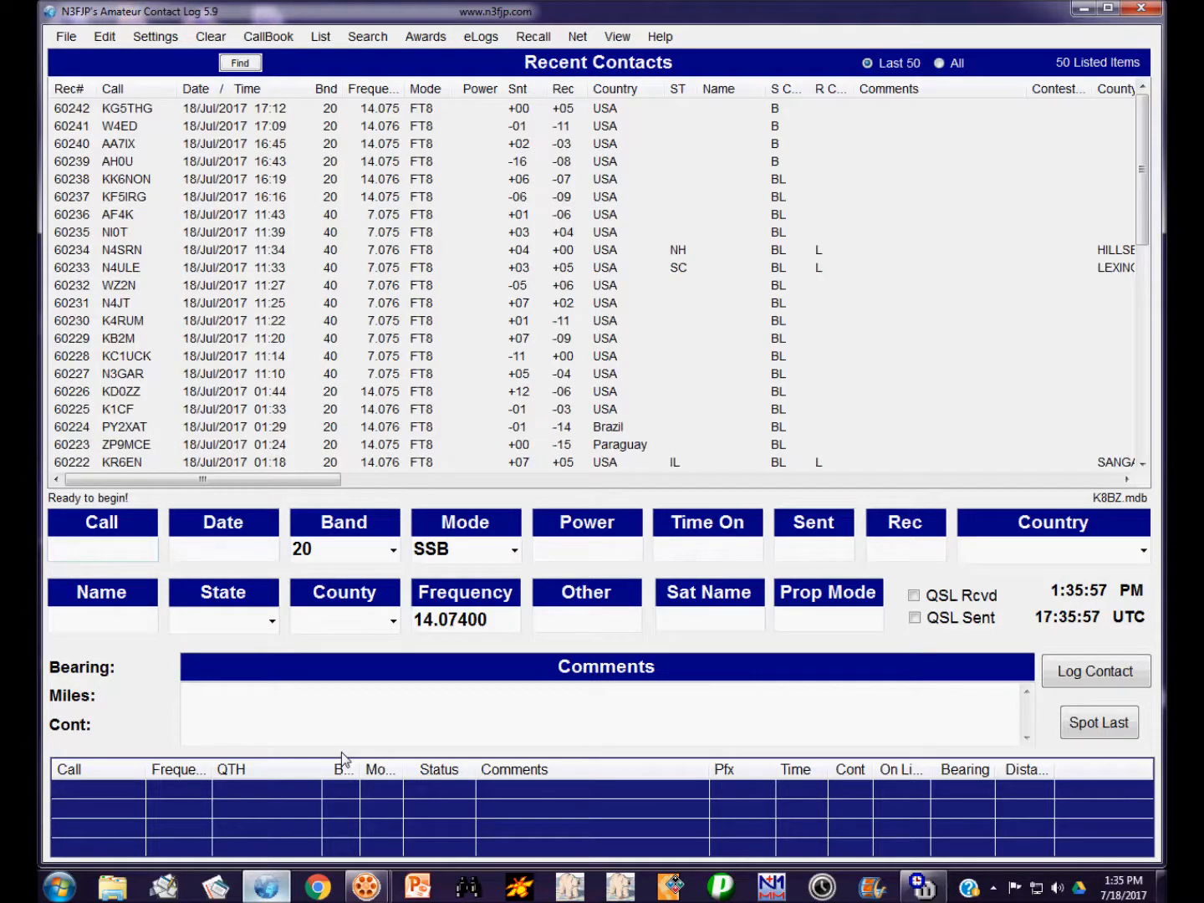
pyautogui.moveTo(535, 107)
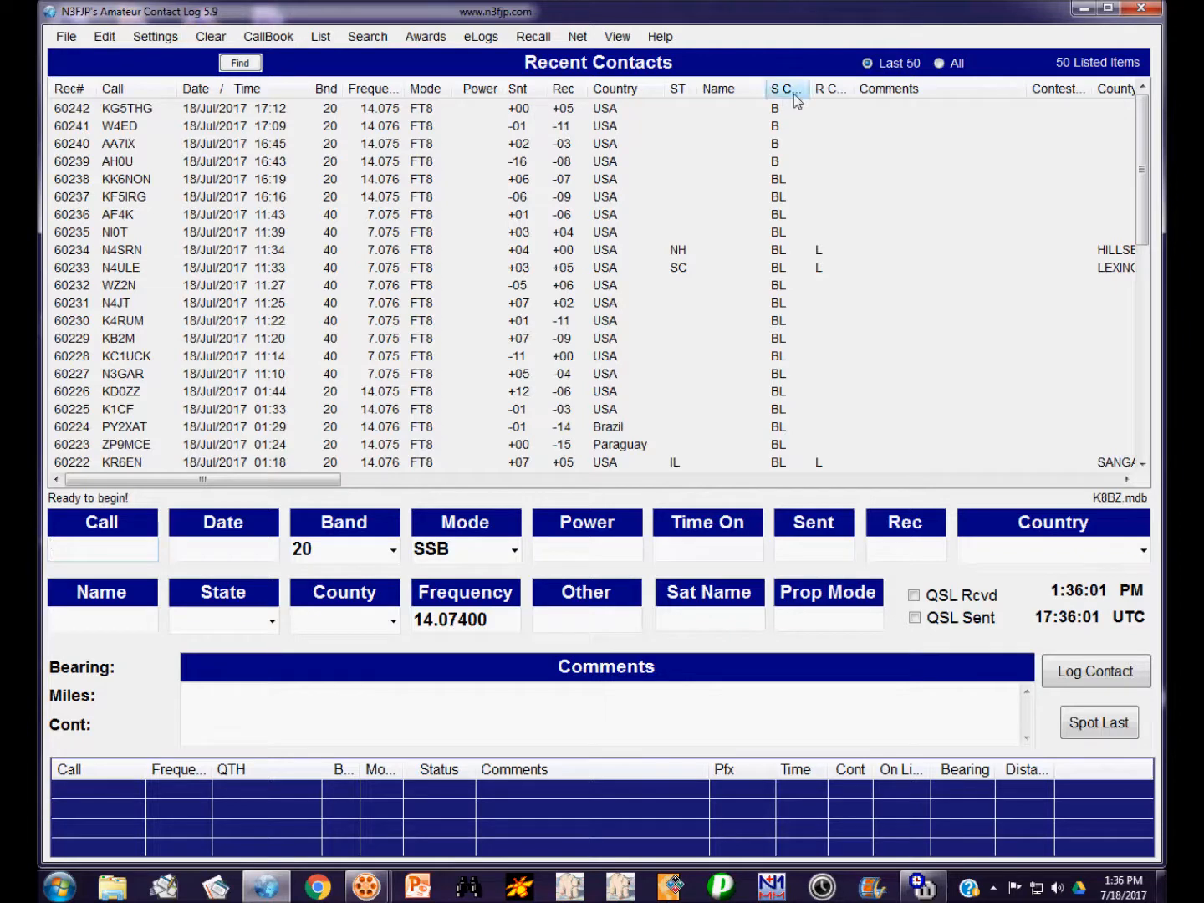
pyautogui.moveTo(786, 69)
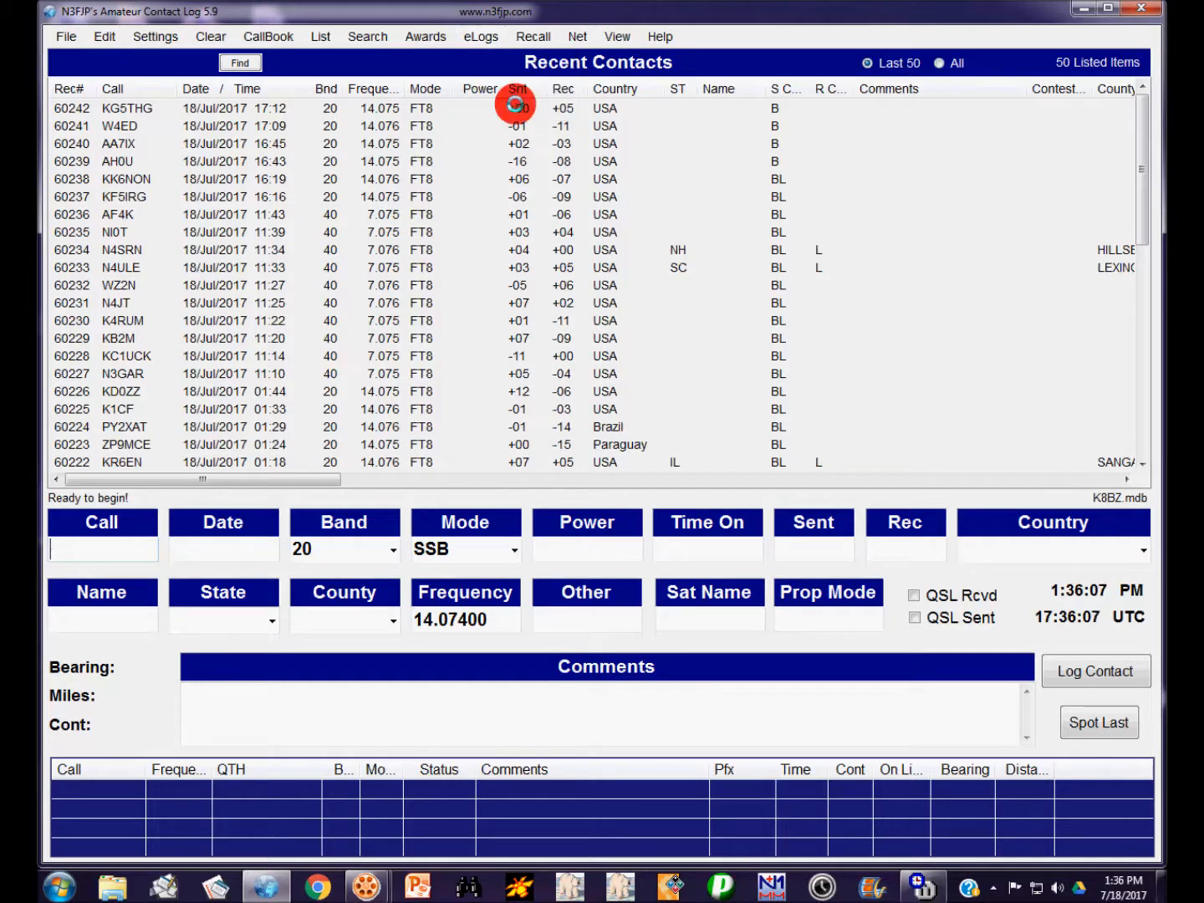
pyautogui.click(453, 167)
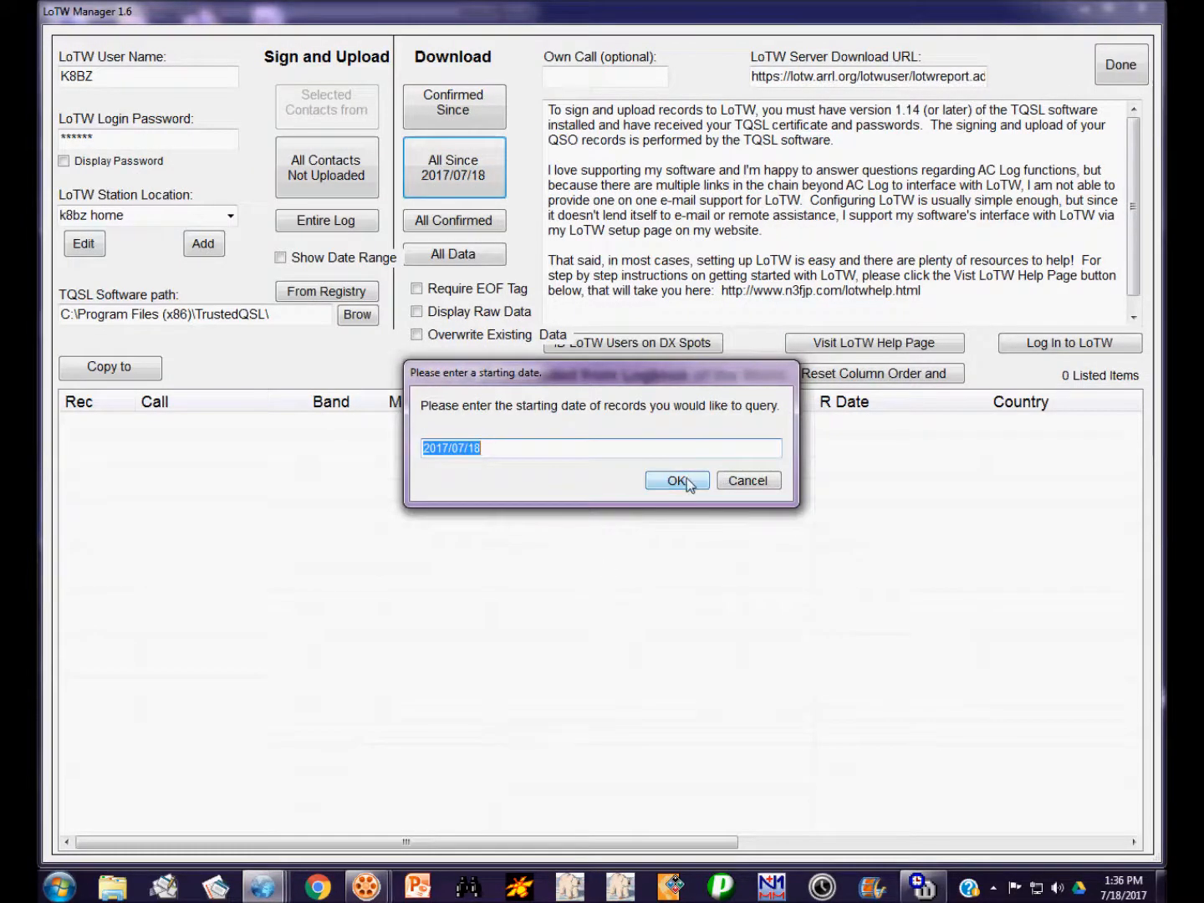
pyautogui.click(675, 480)
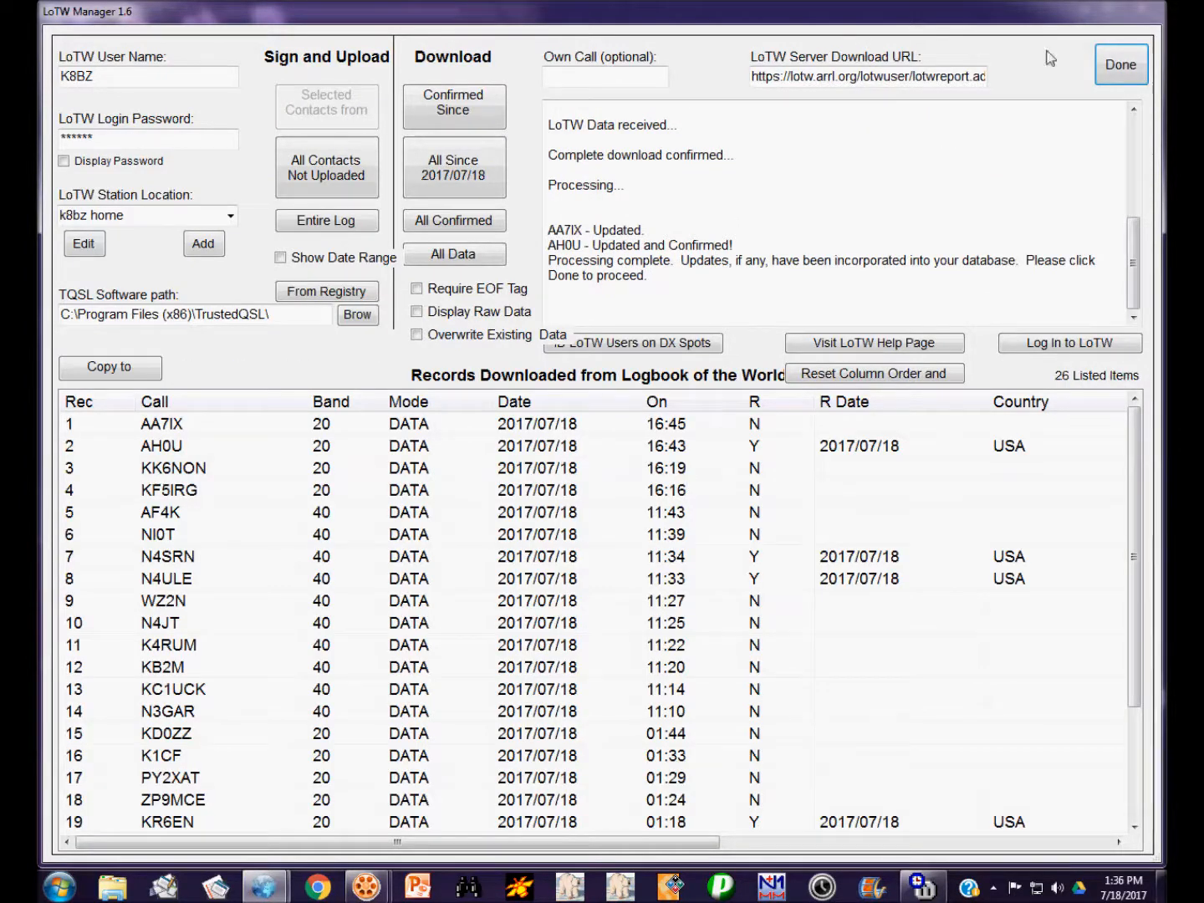
pyautogui.click(1121, 65)
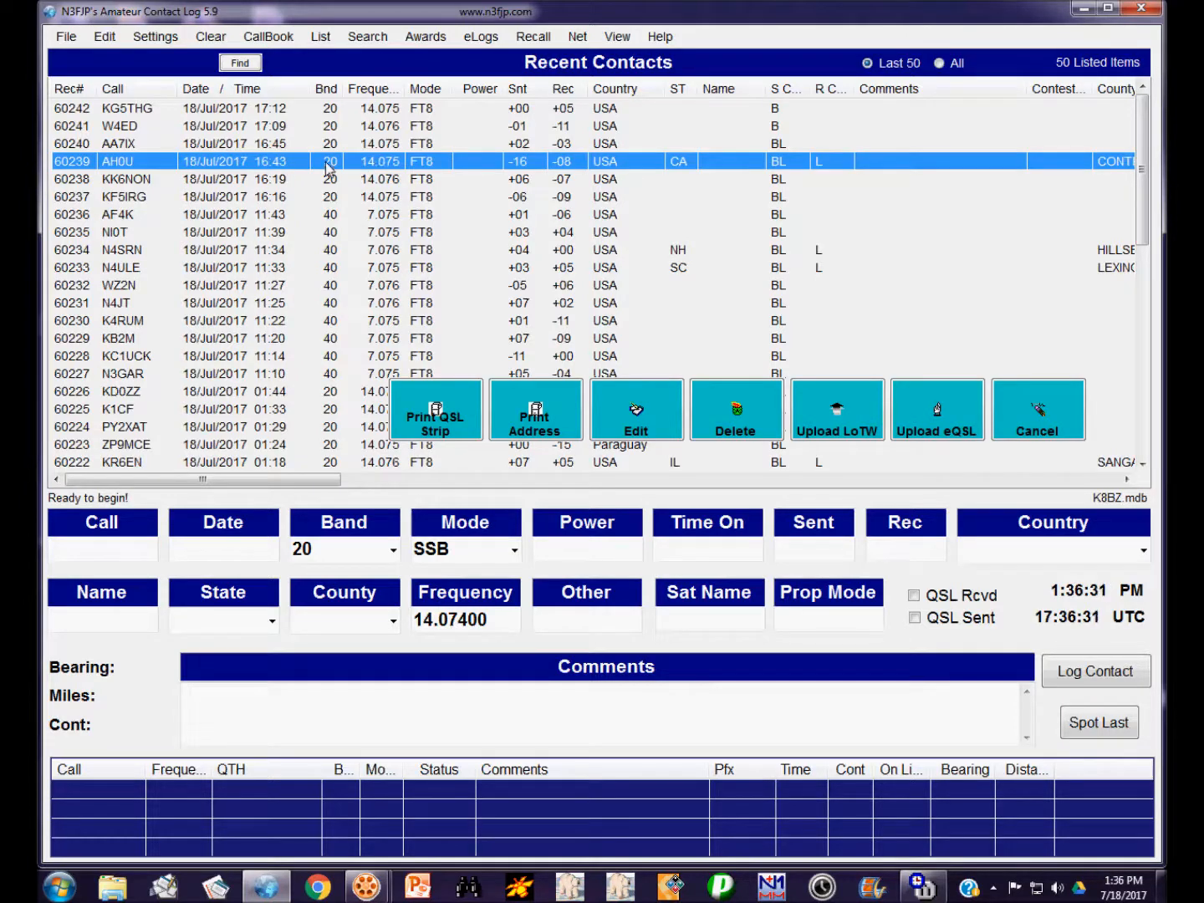
pyautogui.moveTo(293, 170)
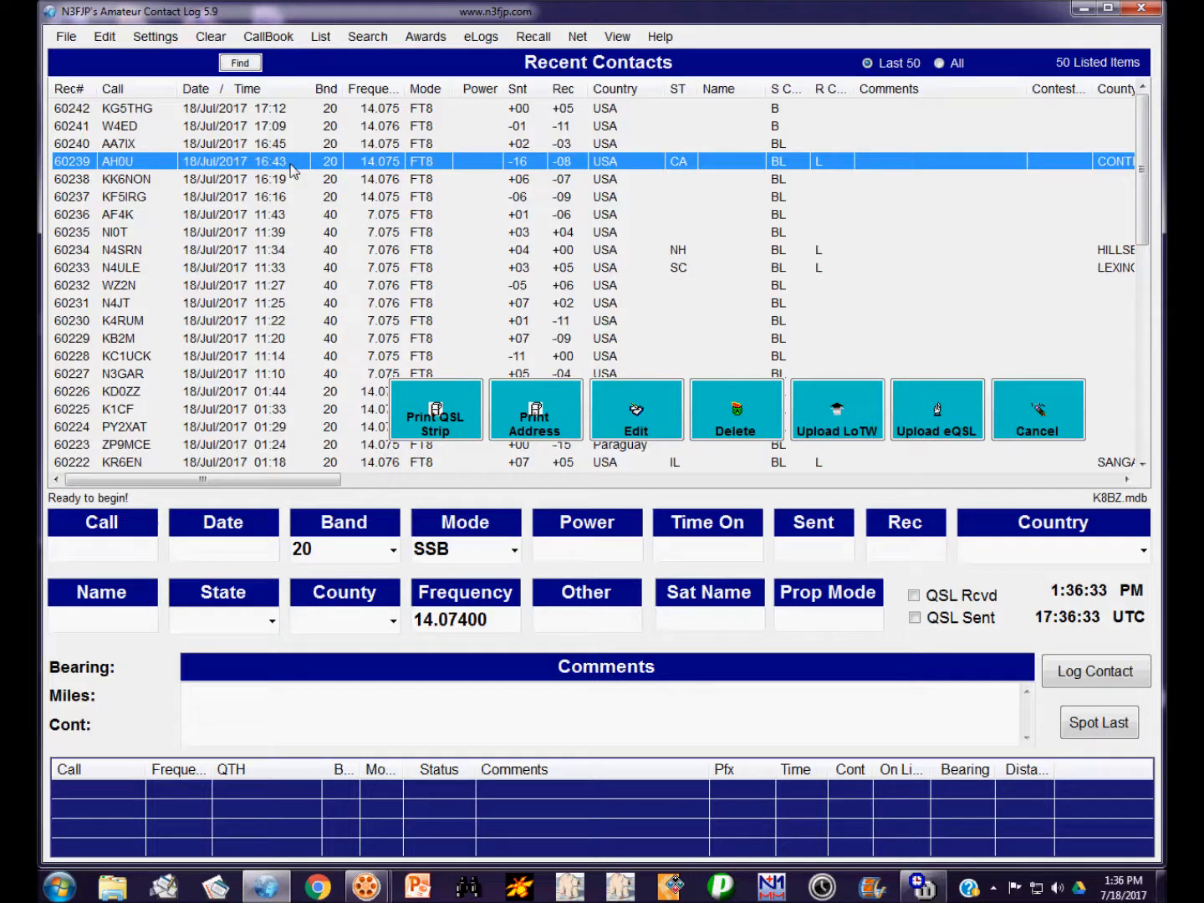
pyautogui.moveTo(720, 173)
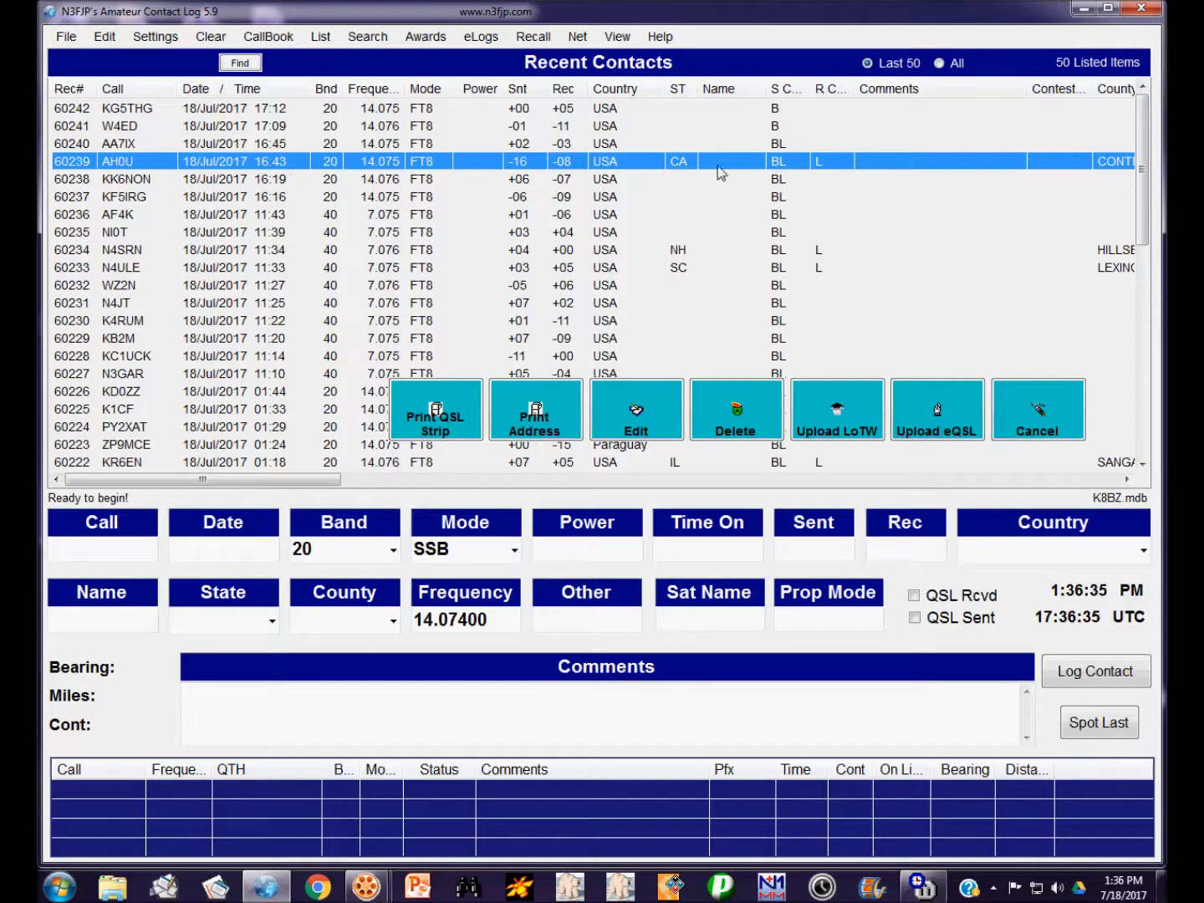
pyautogui.click(1037, 409)
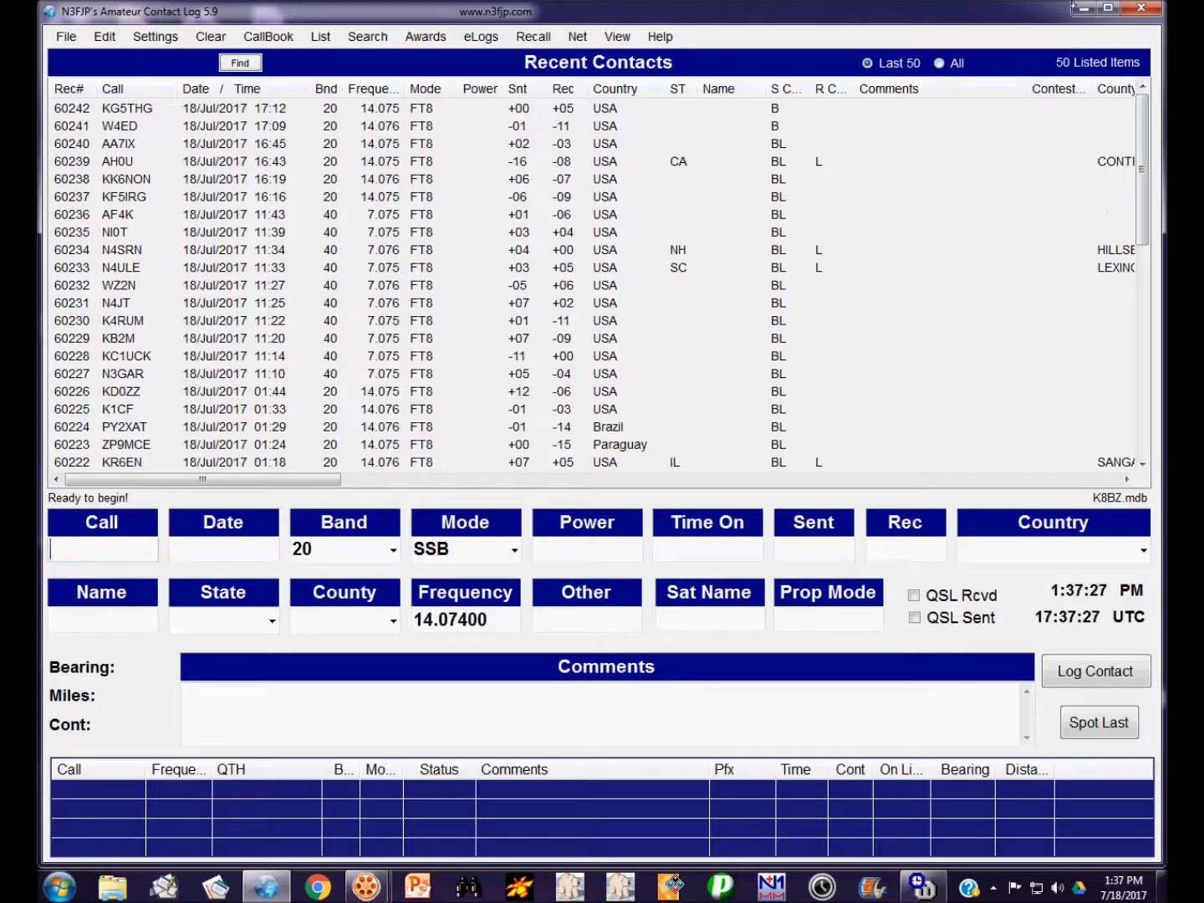
pyautogui.click(480, 36)
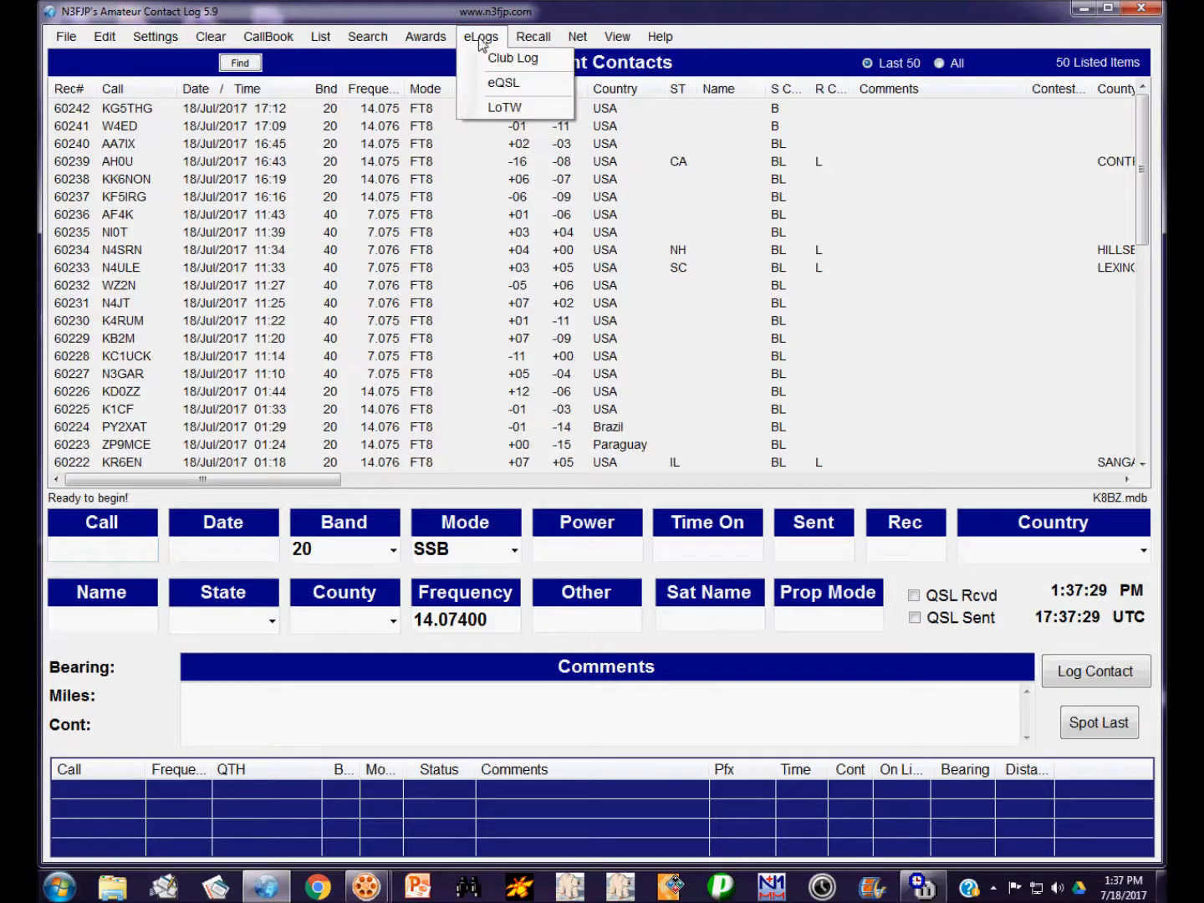
pyautogui.click(504, 107)
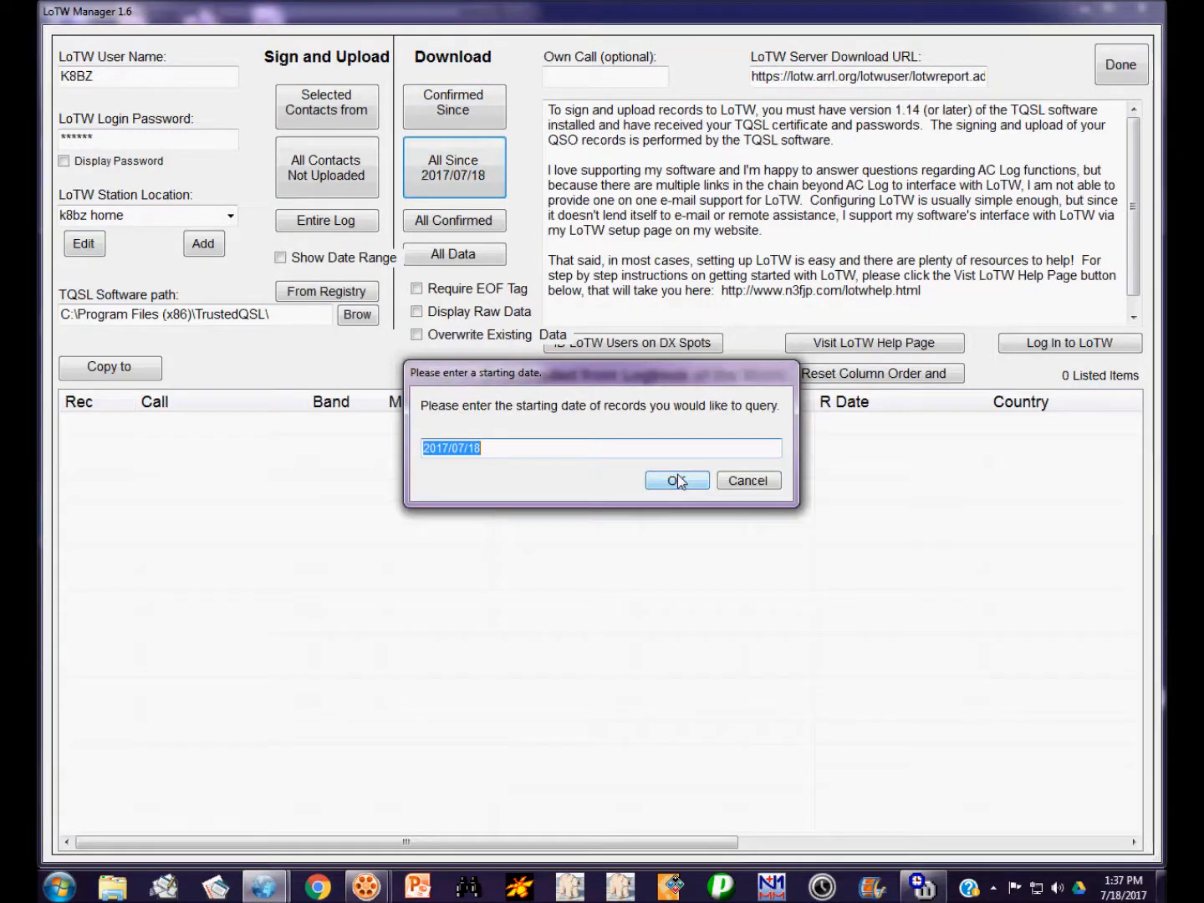
pyautogui.click(677, 479)
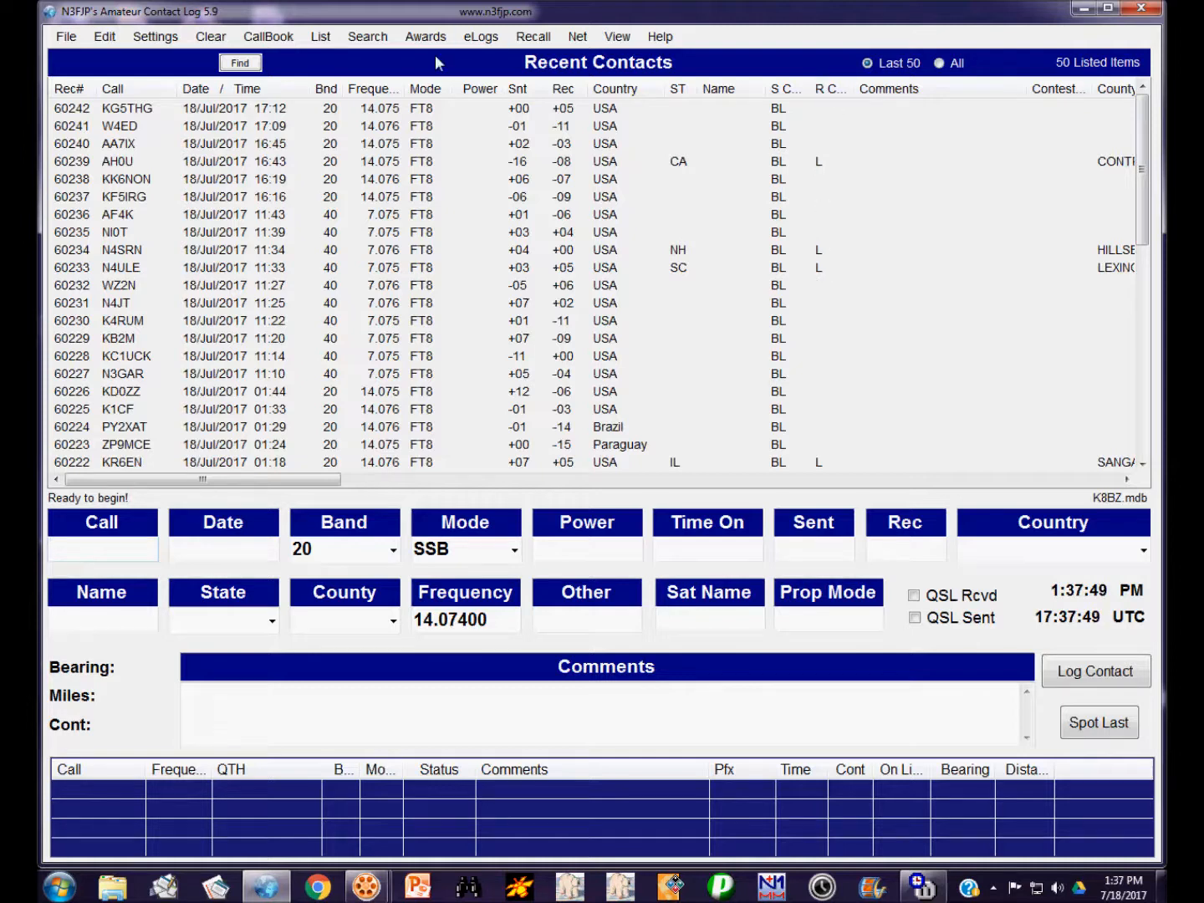
# Download LoTW confirmations since 2017/07/18, receiving 13 records, and return to the log.
pyautogui.click(480, 36)
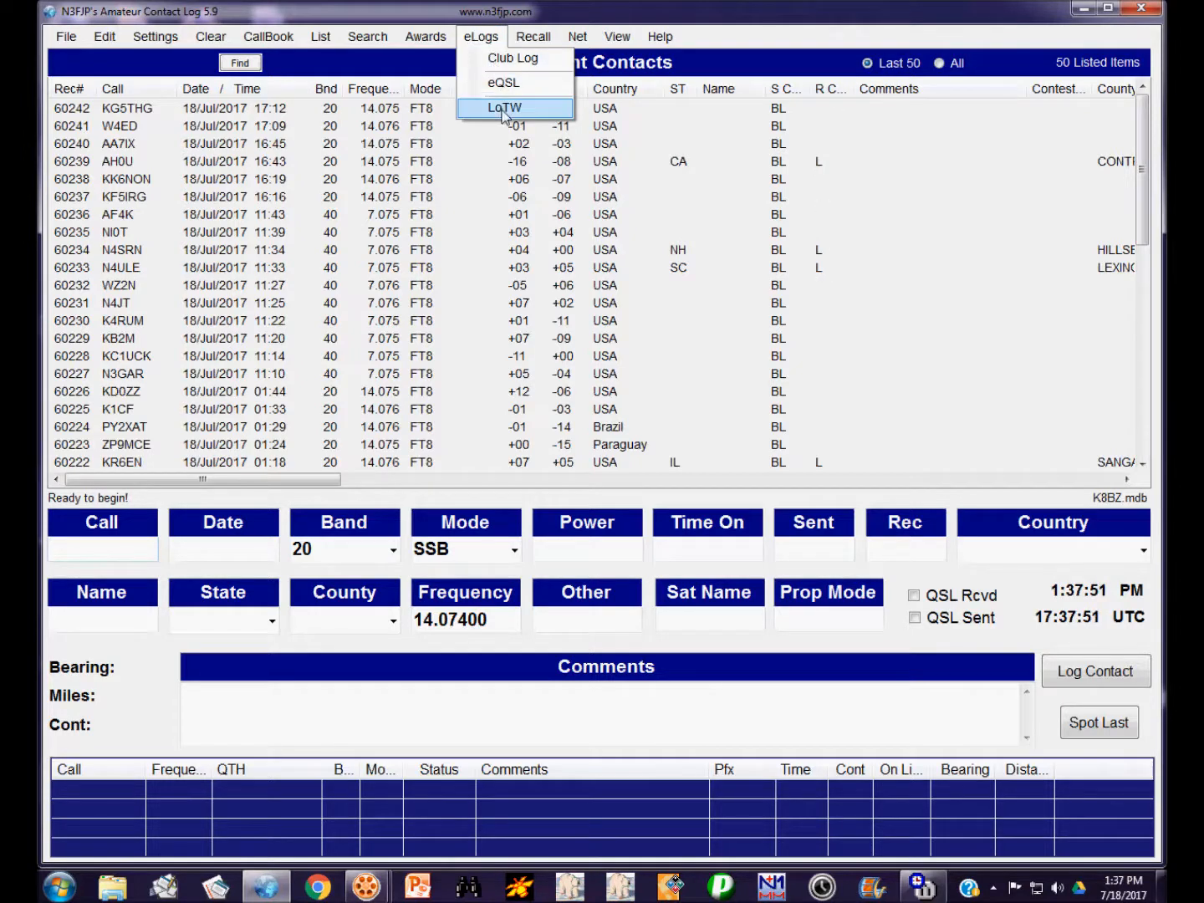
pyautogui.click(503, 107)
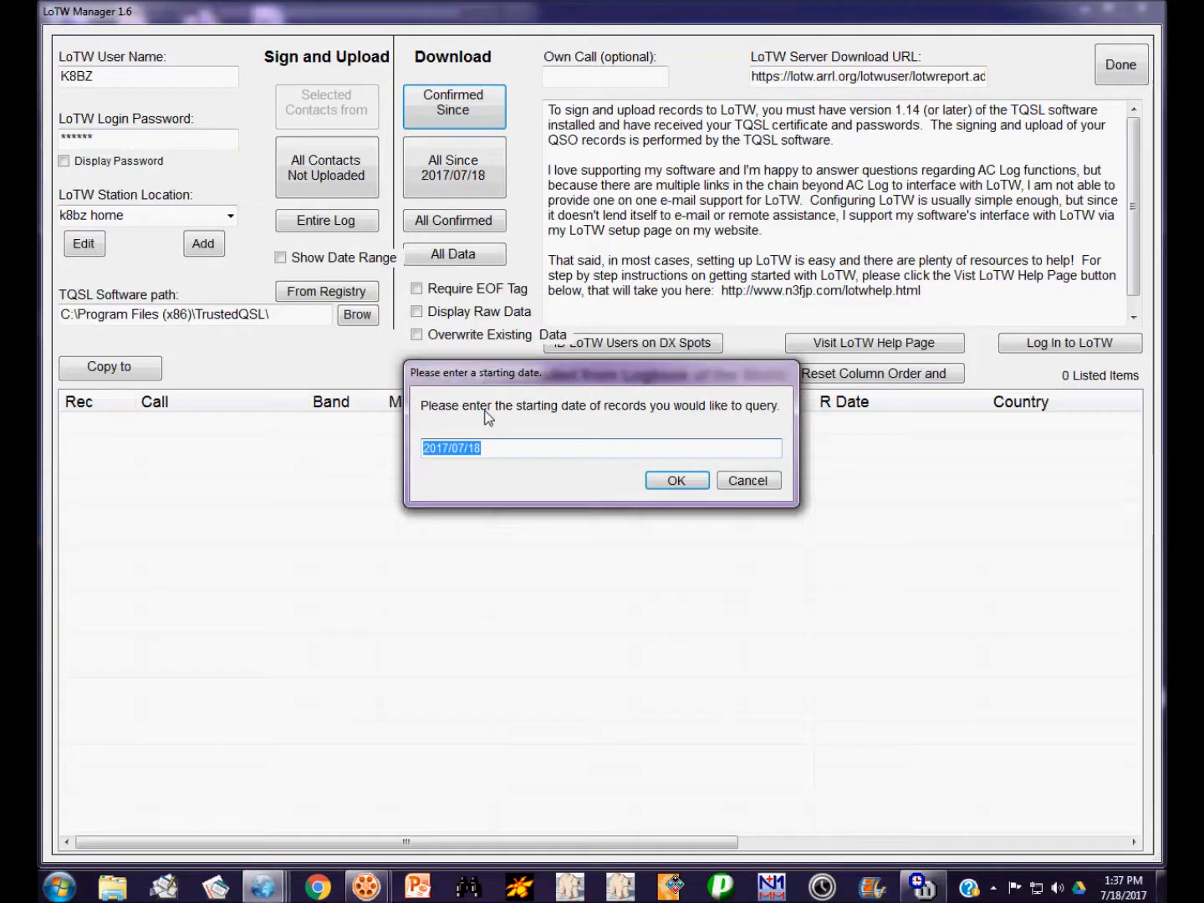
pyautogui.click(675, 479)
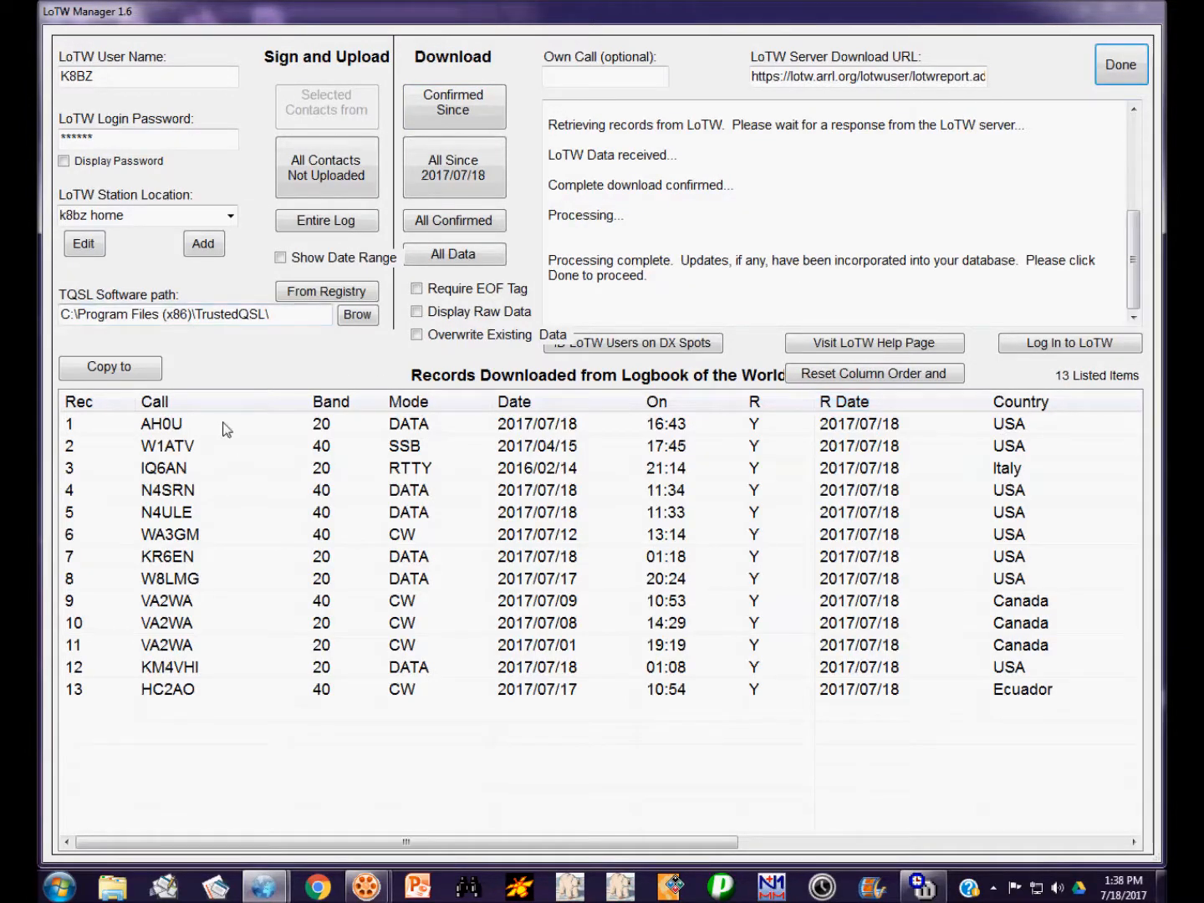
pyautogui.moveTo(178, 733)
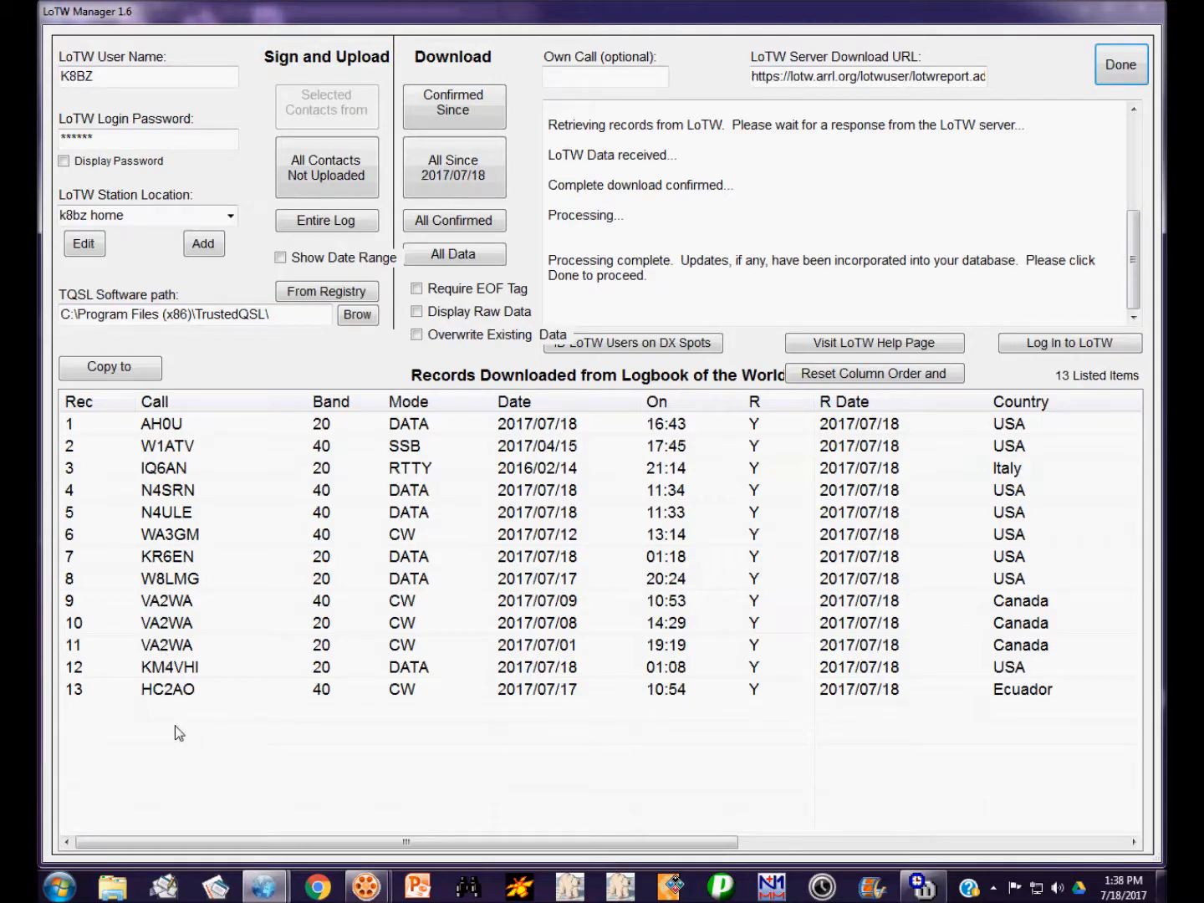
pyautogui.click(1120, 64)
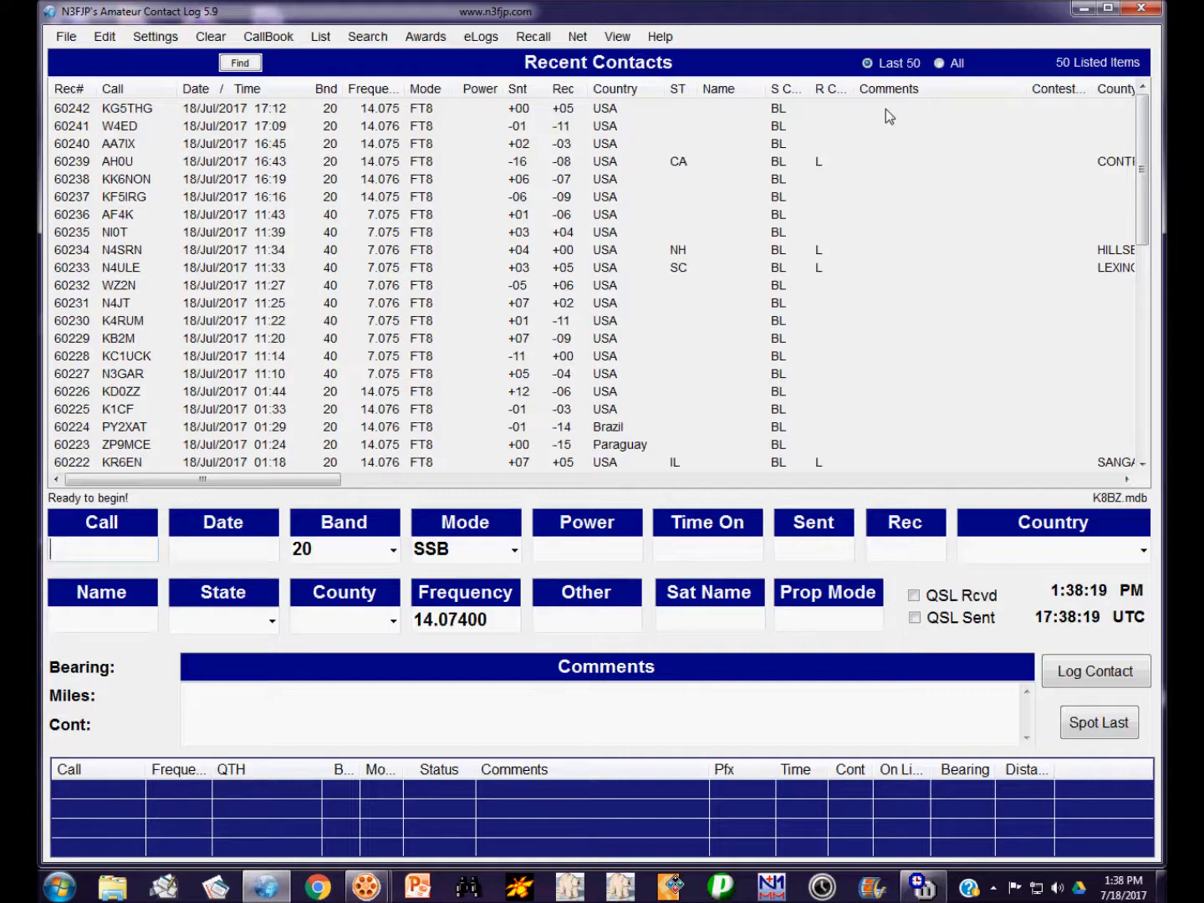
pyautogui.moveTo(397, 242)
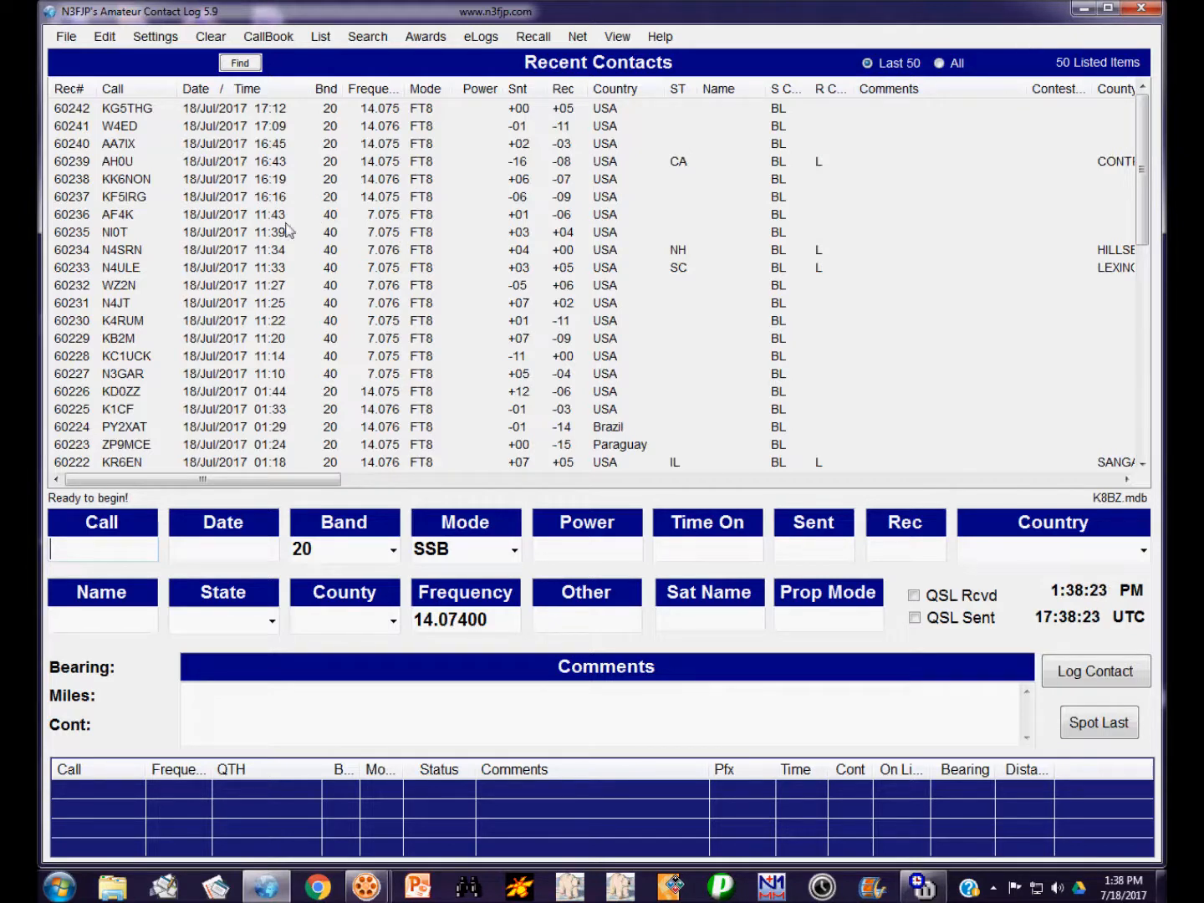
pyautogui.moveTo(292, 380)
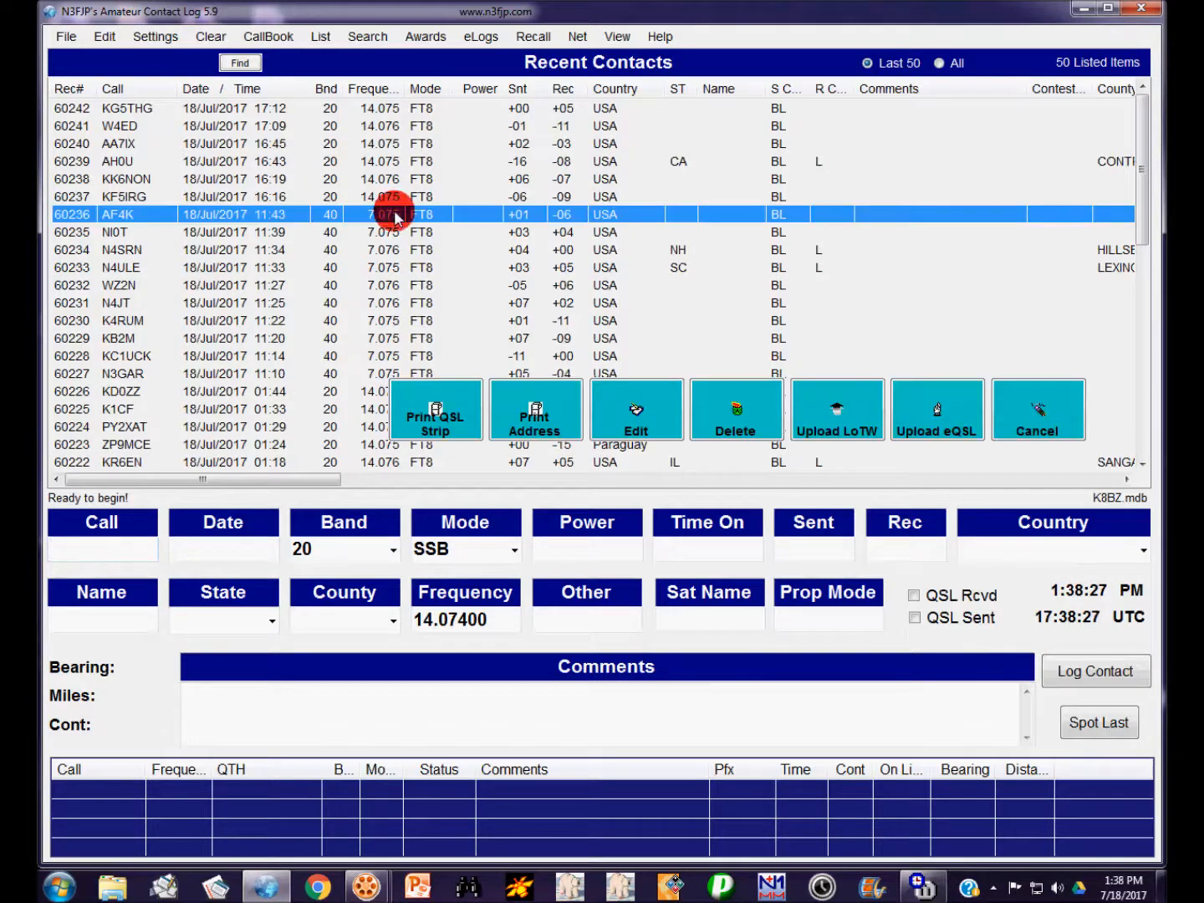
pyautogui.moveTo(380, 300)
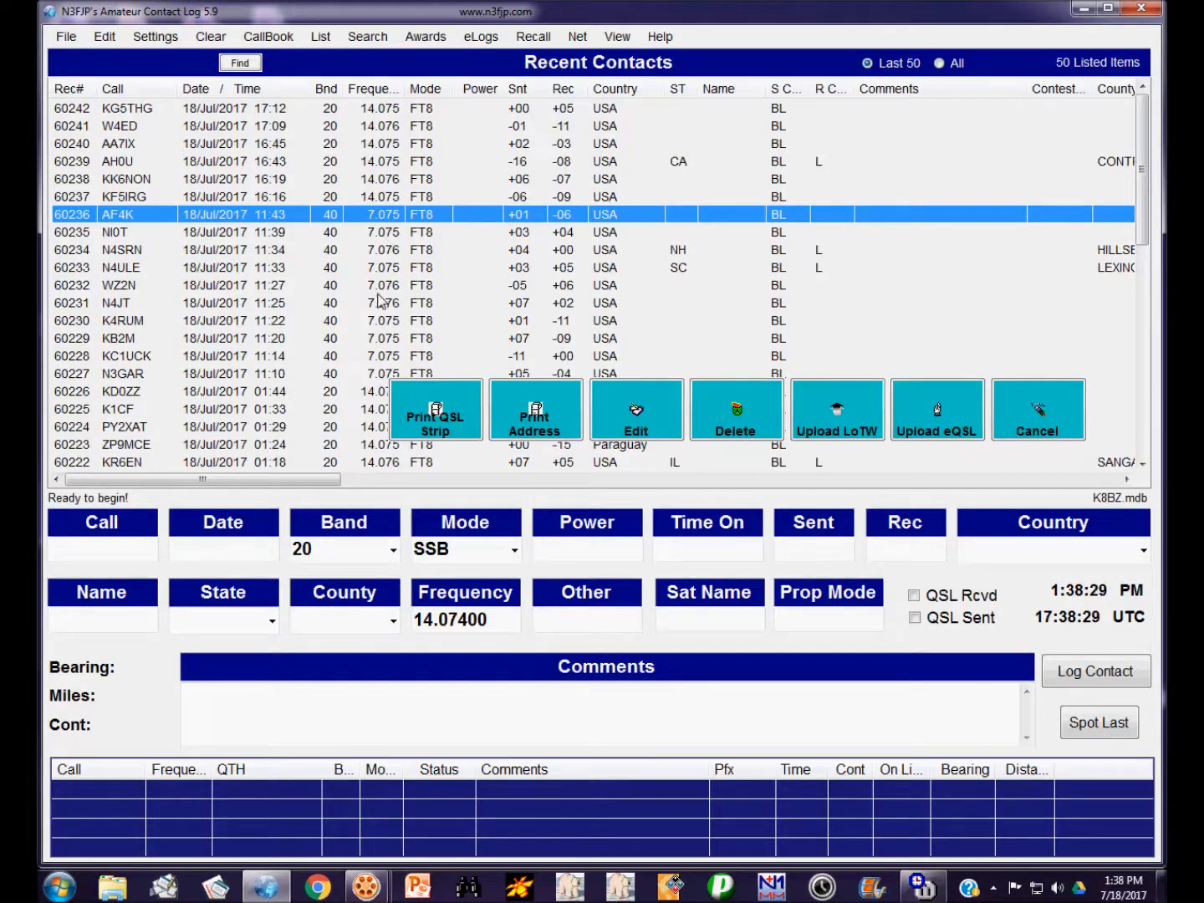
pyautogui.moveTo(664, 255)
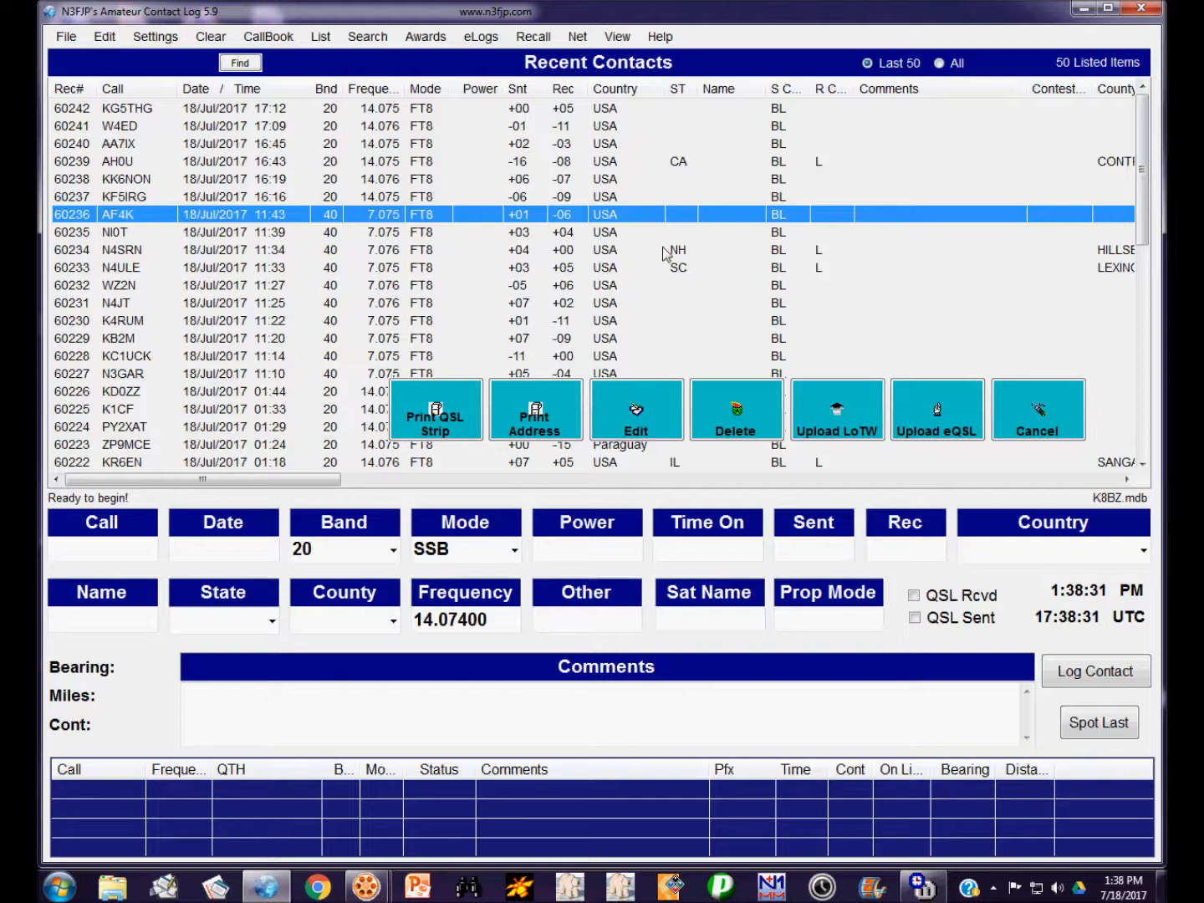
pyautogui.moveTo(922, 169)
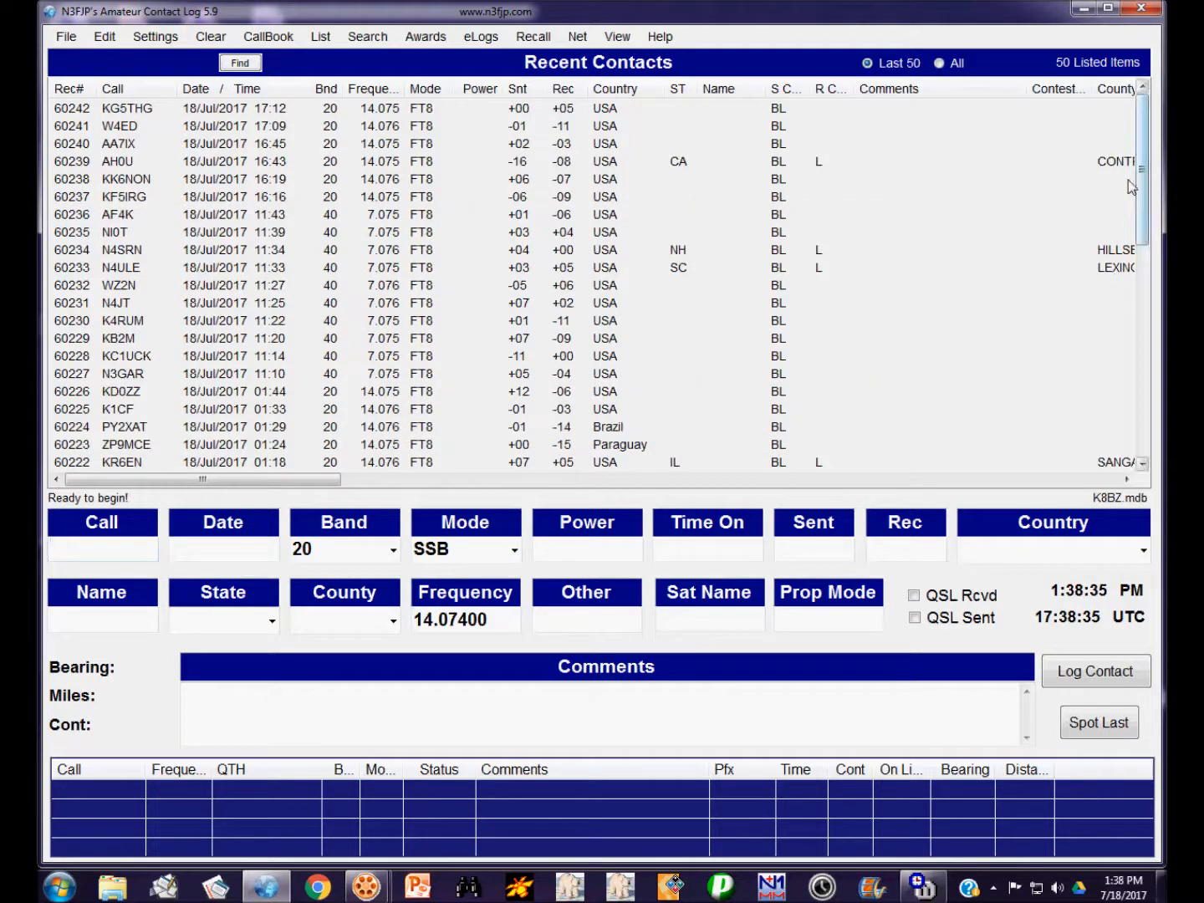
pyautogui.scroll(-3)
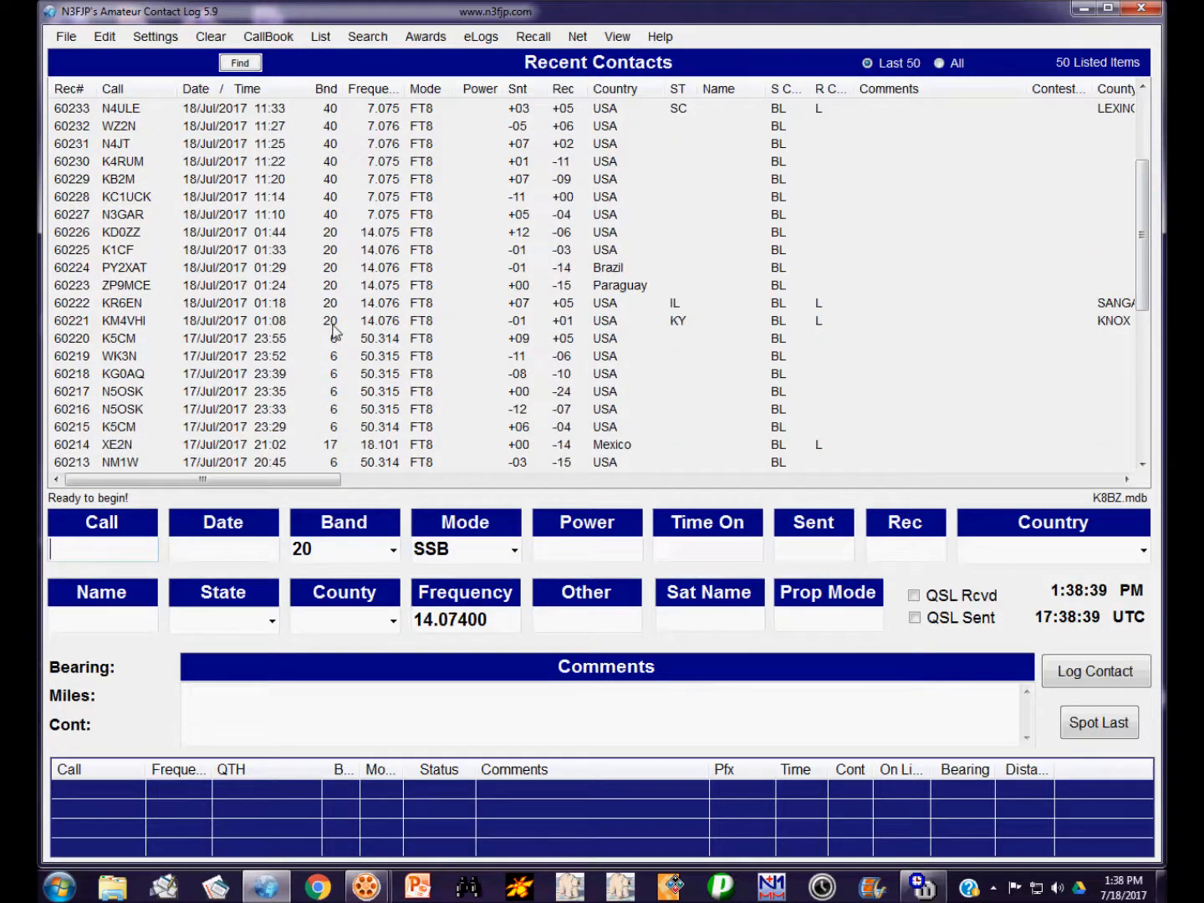
pyautogui.moveTo(368, 370)
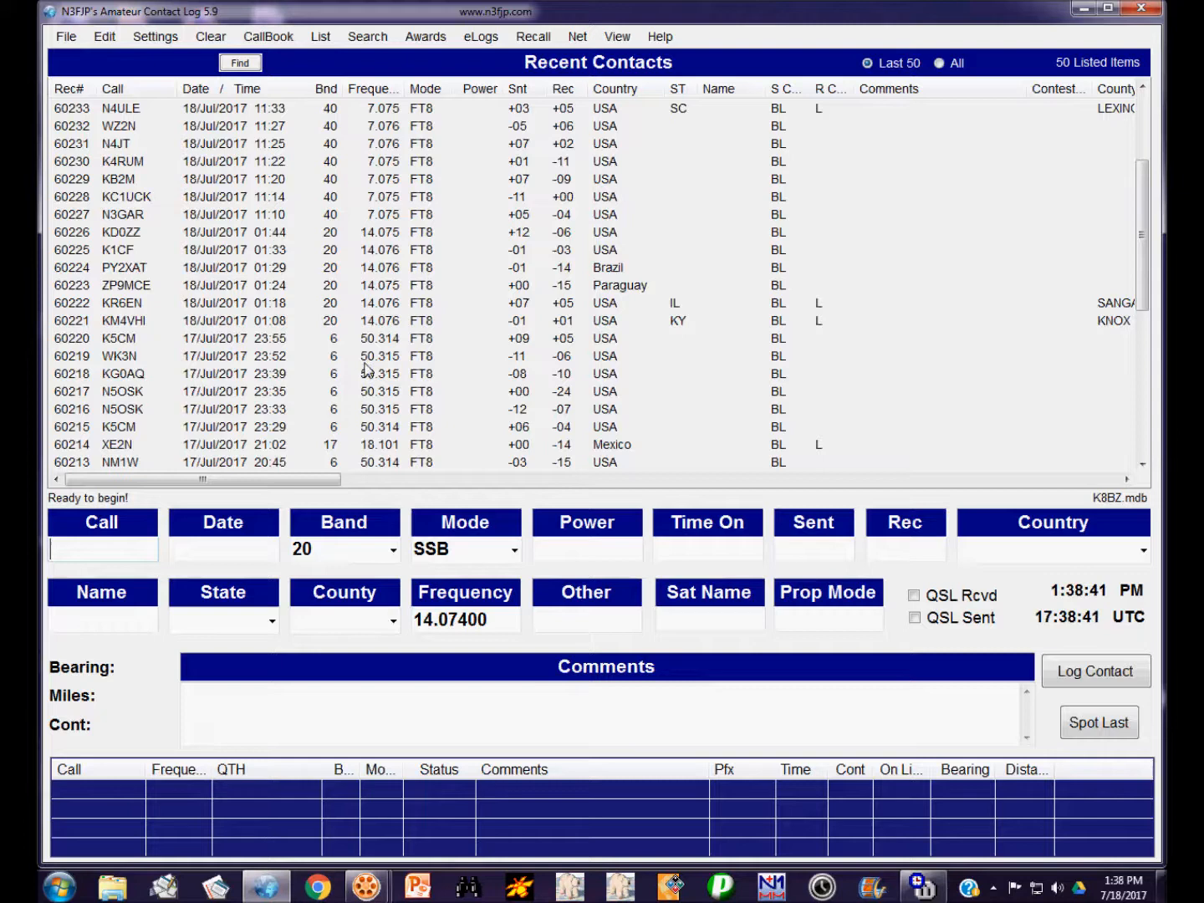